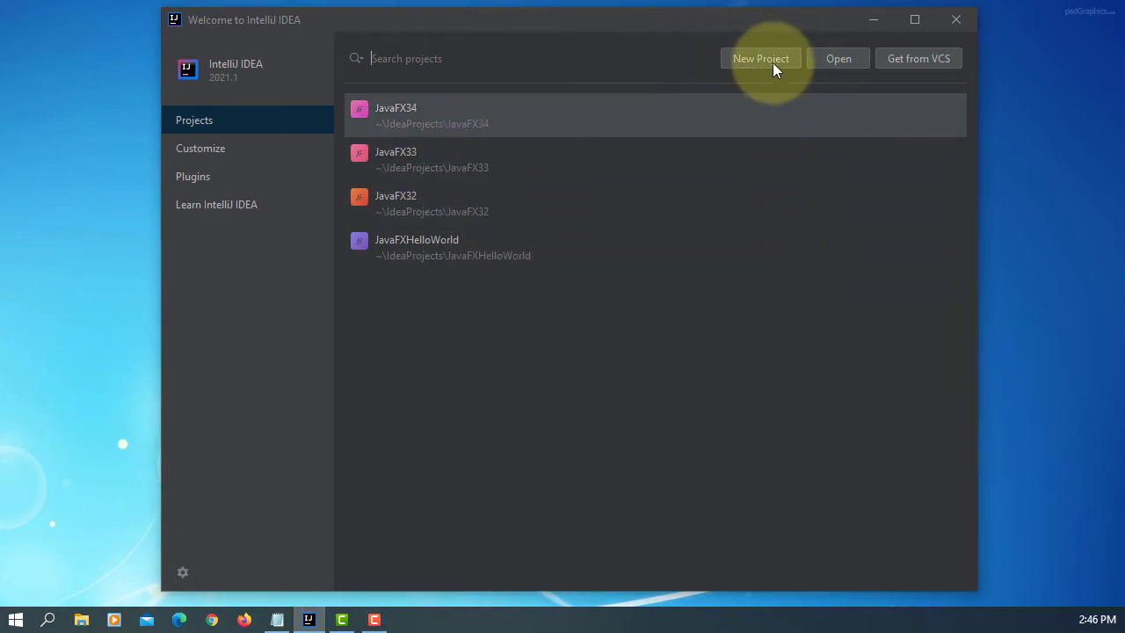
Create a new JavaFX Application project named JavaFX35 from the Welcome screen
left_click(760, 58)
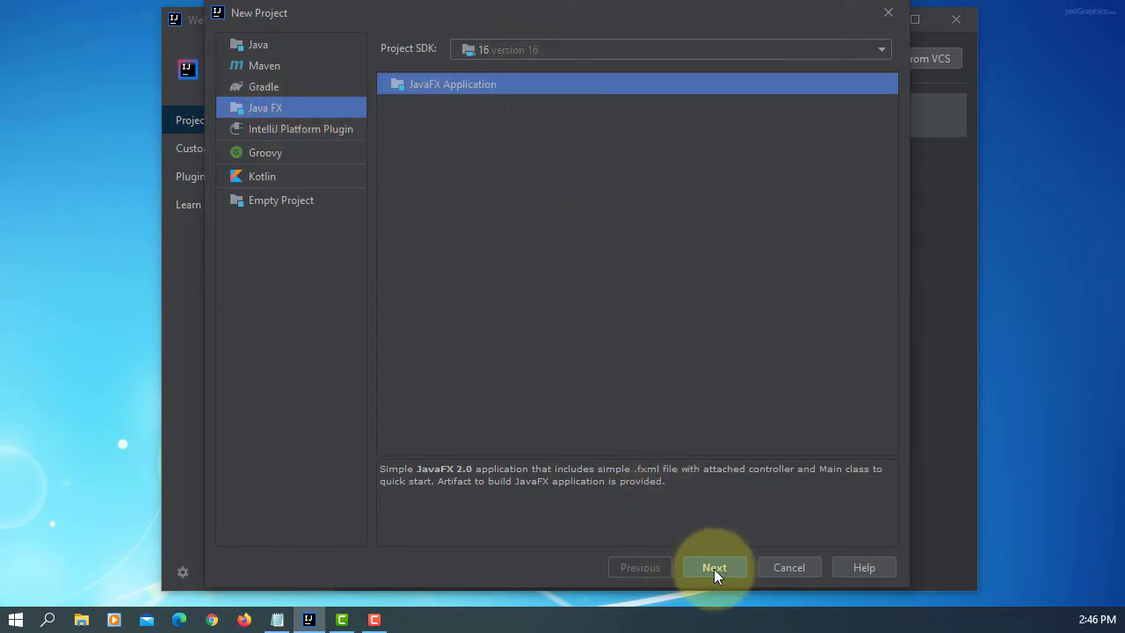
left_click(714, 566)
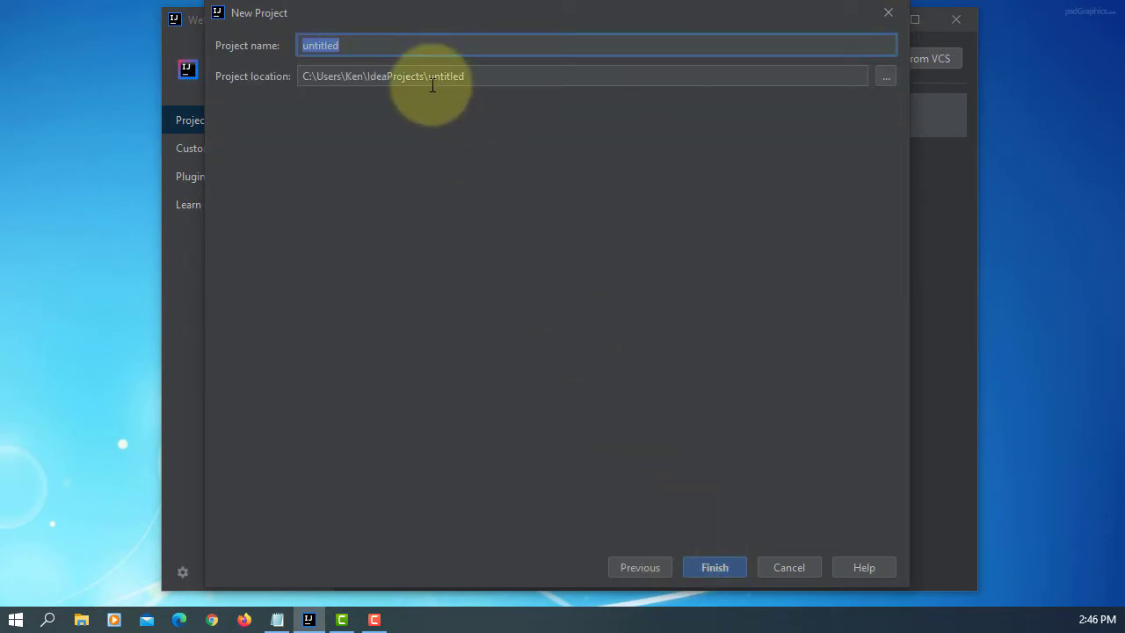
type("JavaFX")
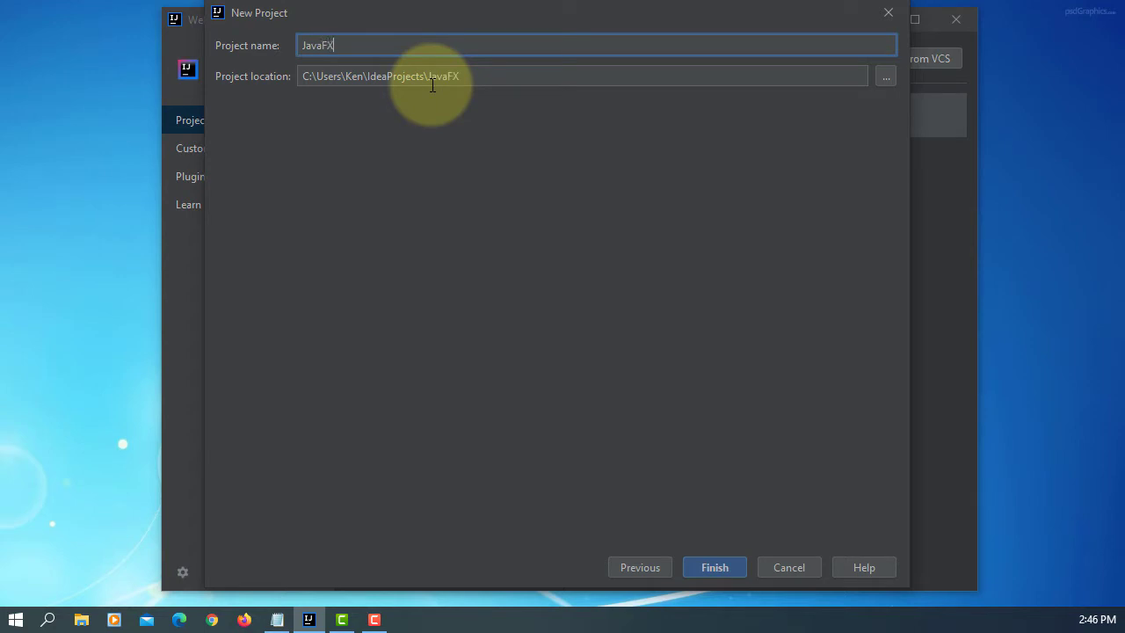
type("35")
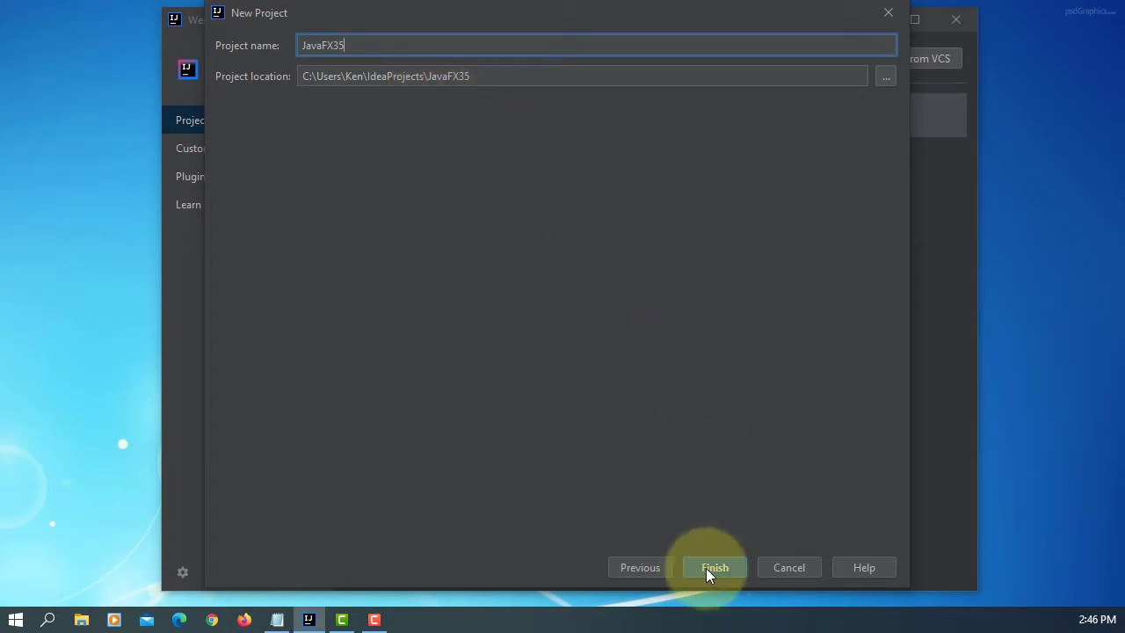
left_click(715, 566)
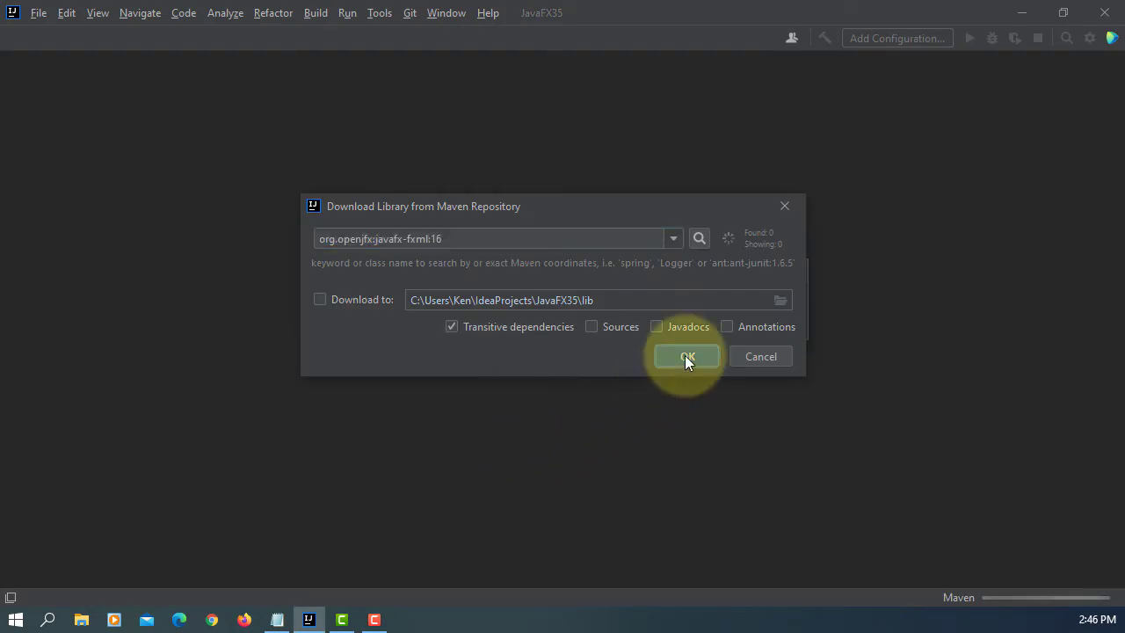
Confirm the javafx-fxml library download and expand the JavaFX35 and src folders
left_click(687, 356)
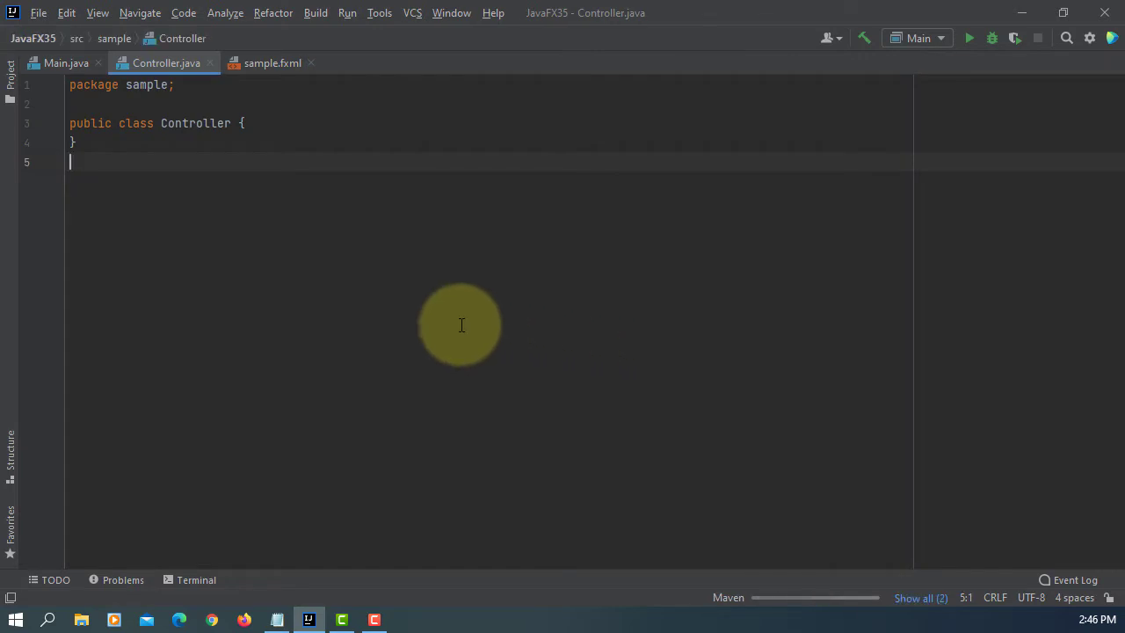
left_click(11, 75)
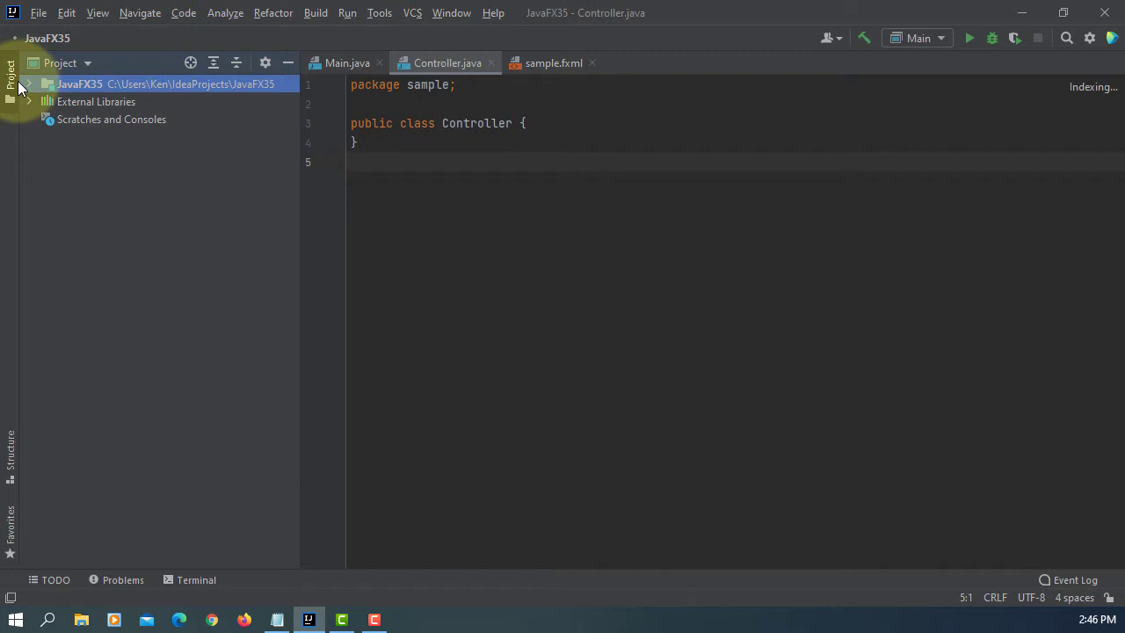
left_click(29, 84)
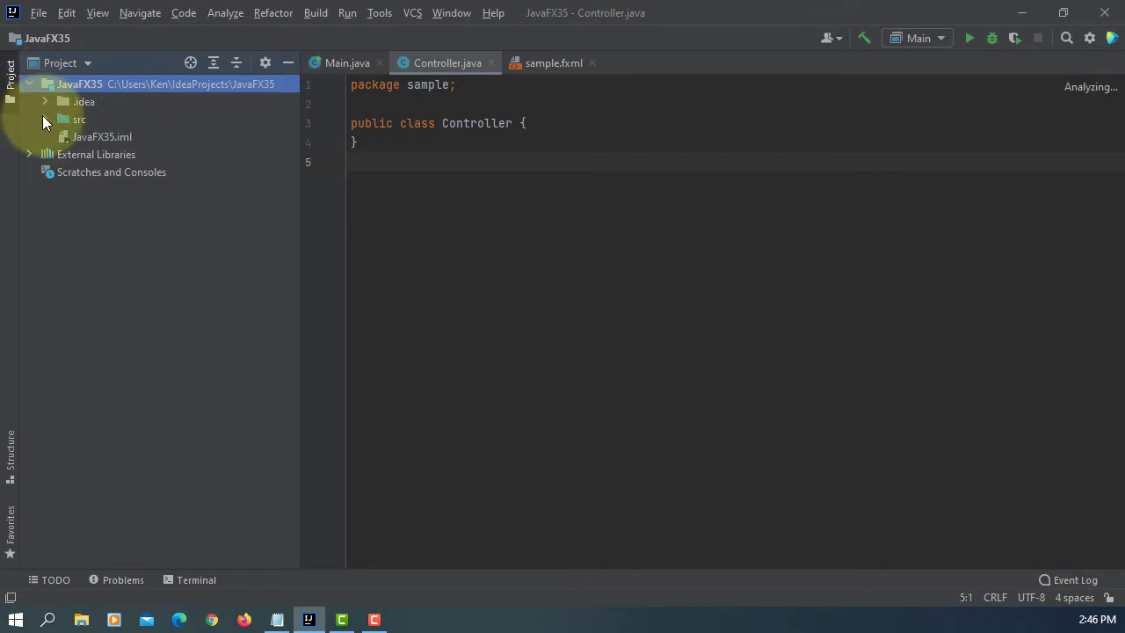
left_click(46, 119)
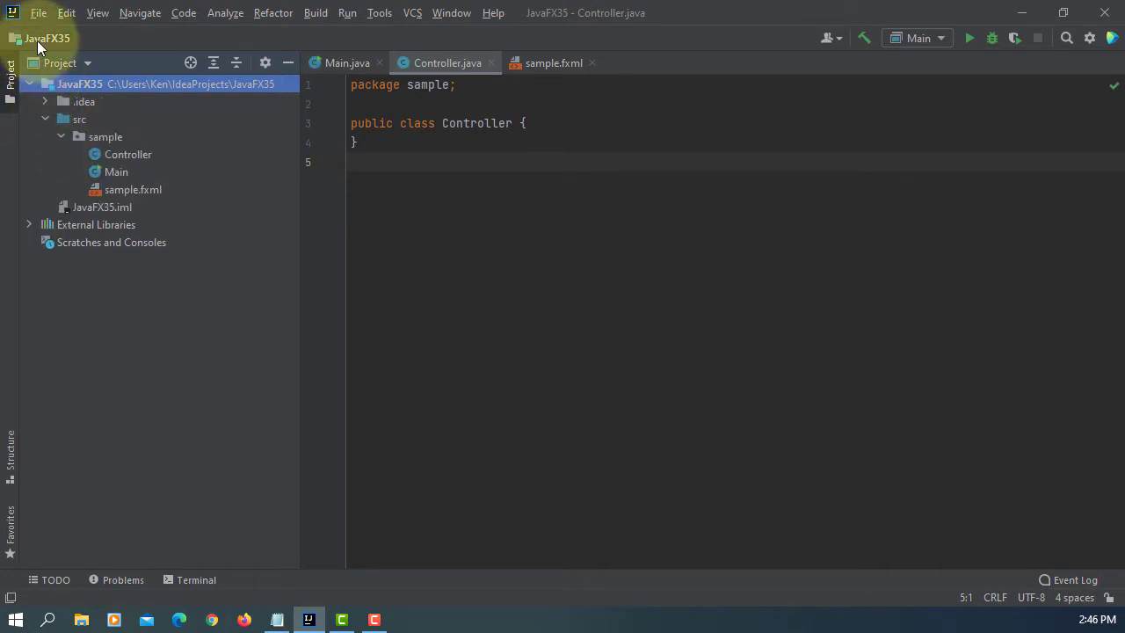
Add javafx-sdk-16\lib as a Java library to module JavaFX35 in Project Structure
left_click(38, 12)
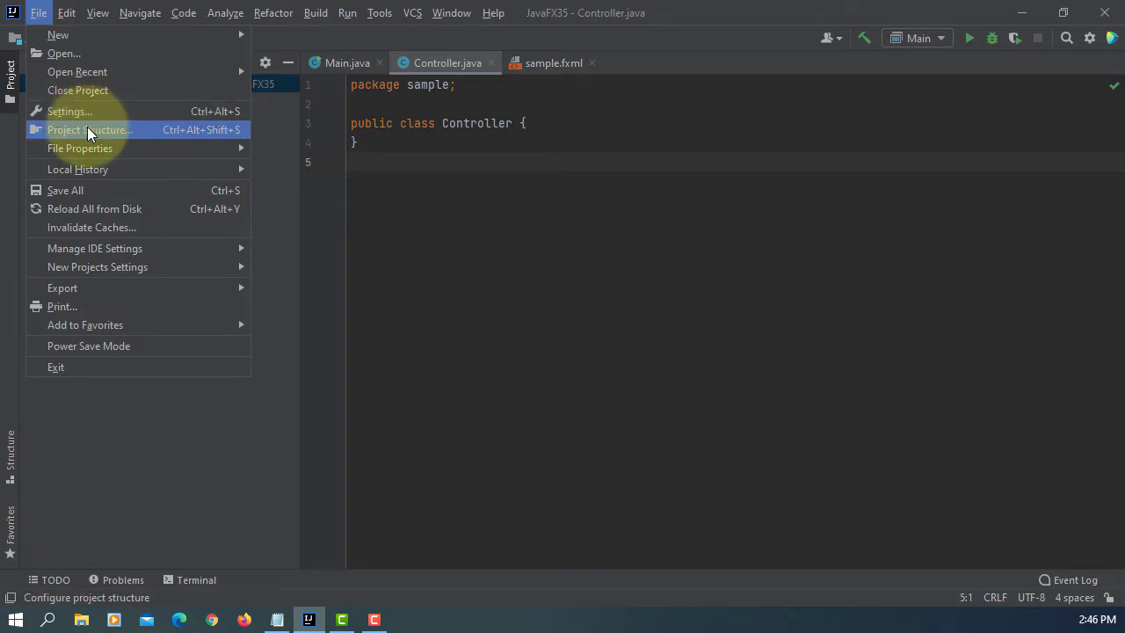
left_click(90, 129)
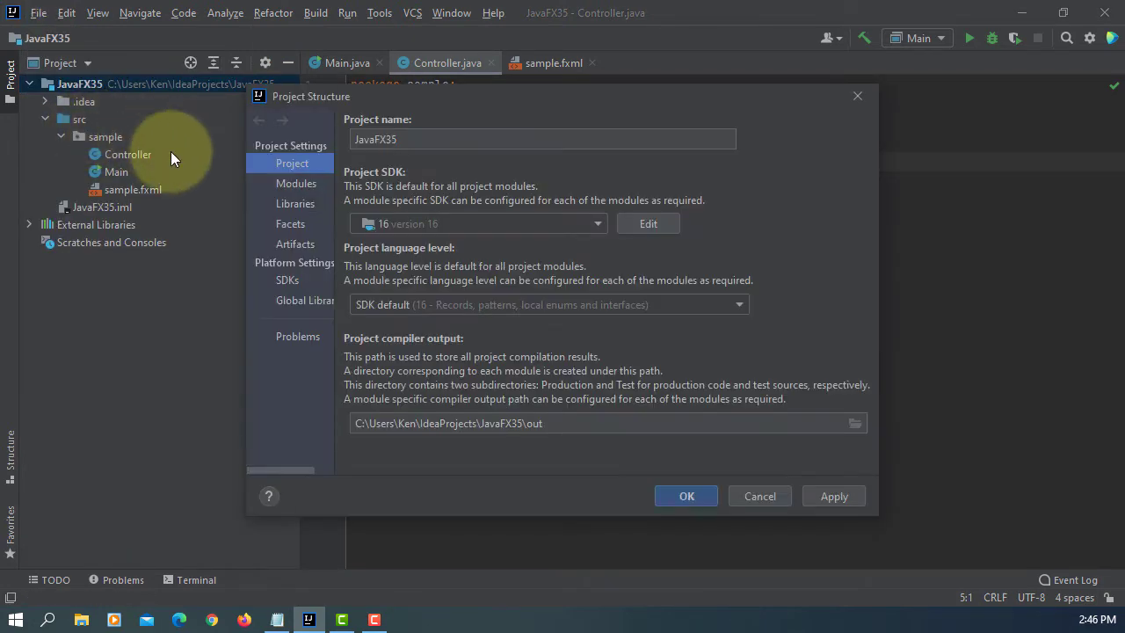
left_click(295, 203)
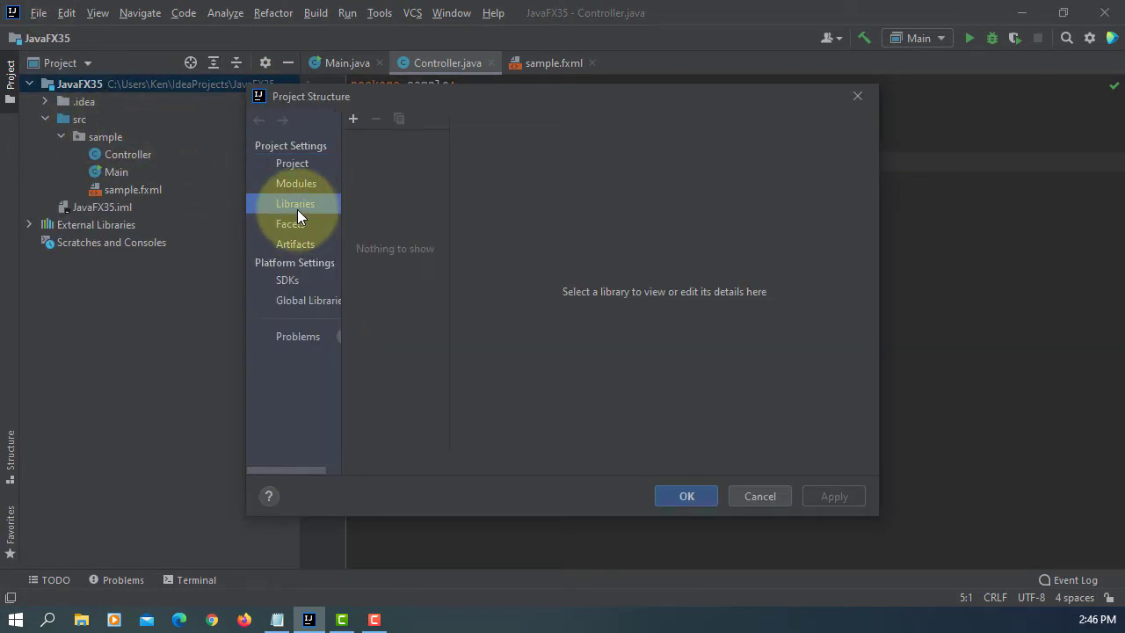
left_click(352, 118)
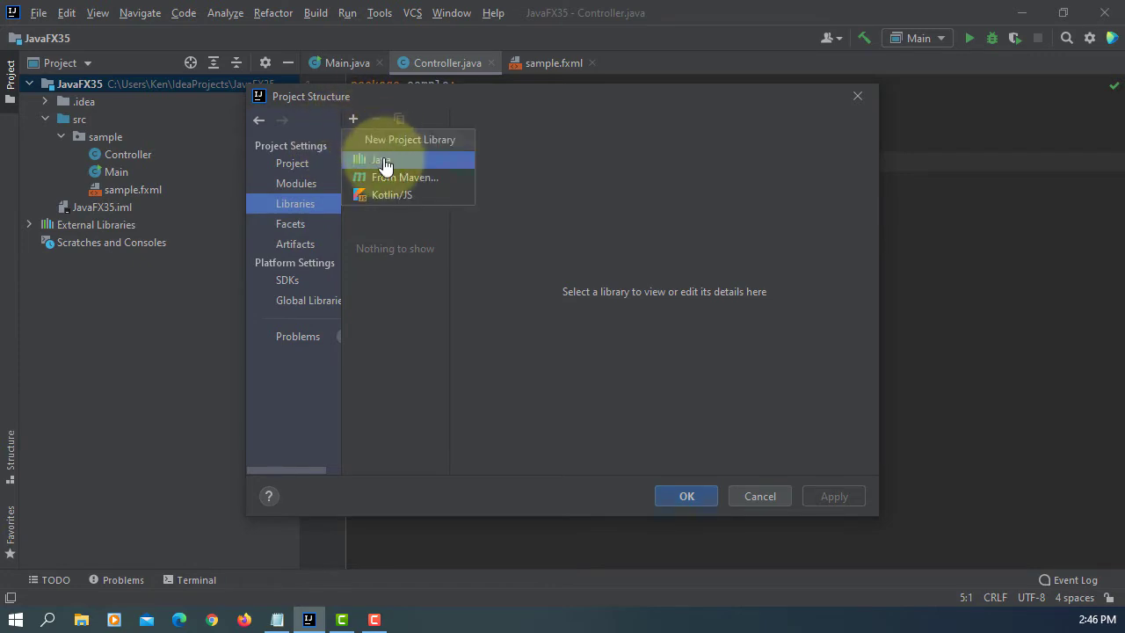
left_click(382, 159)
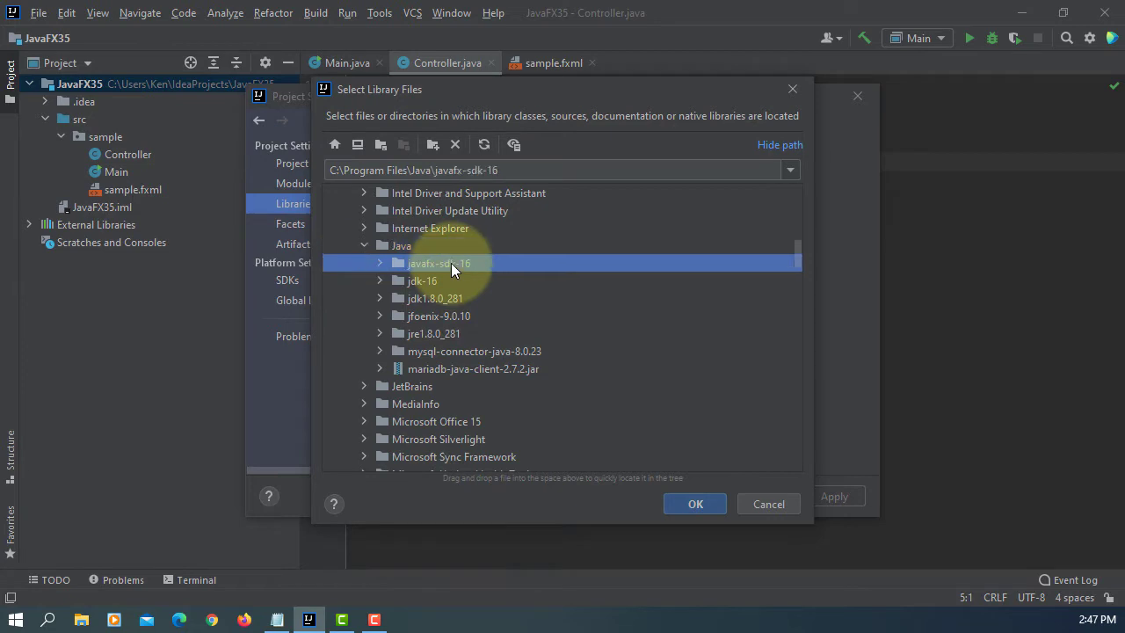
left_click(695, 504)
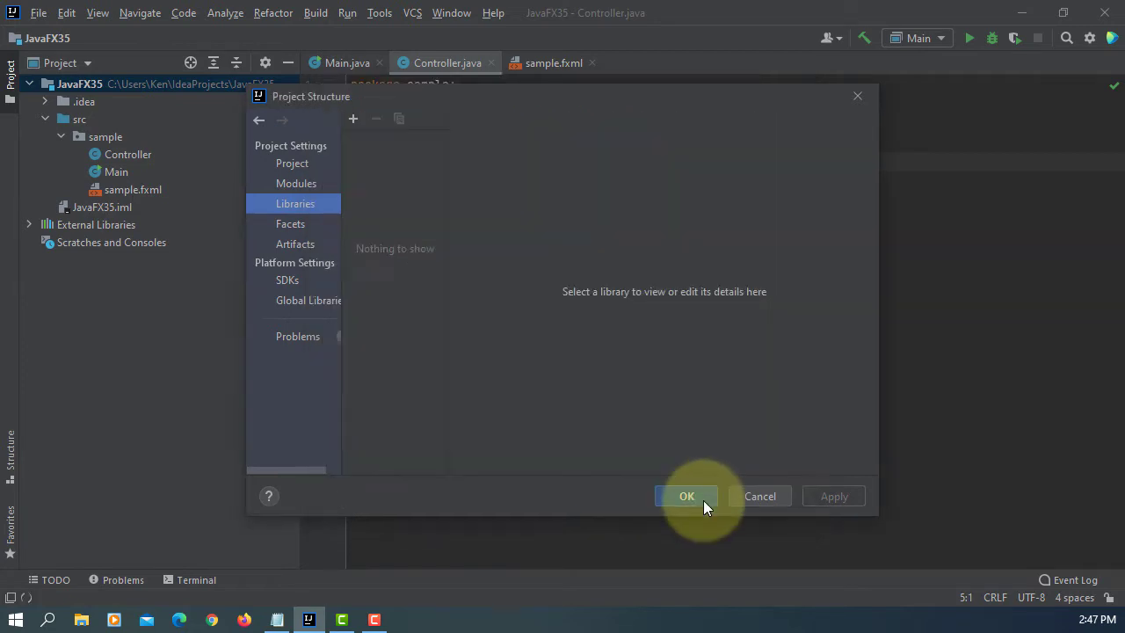
left_click(687, 496)
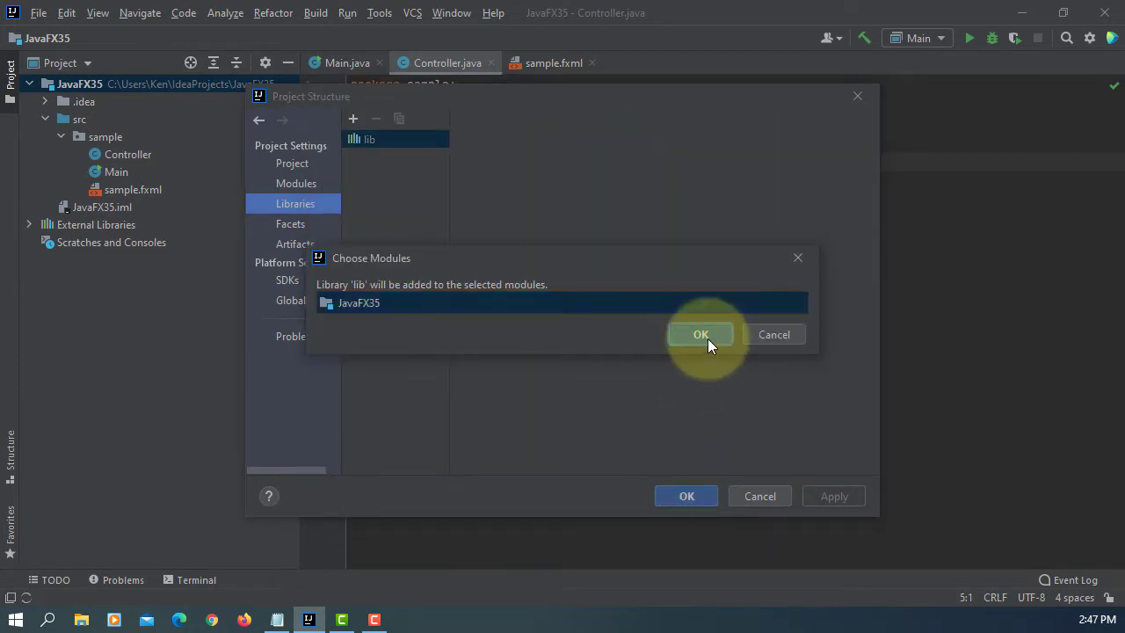
left_click(700, 334)
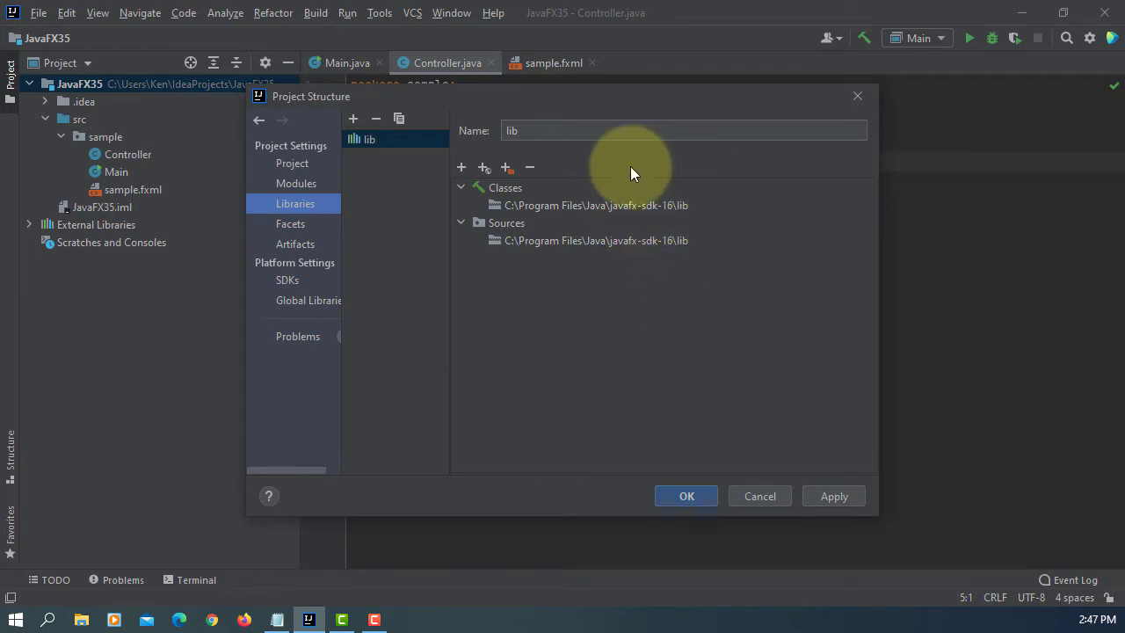
left_click(833, 495)
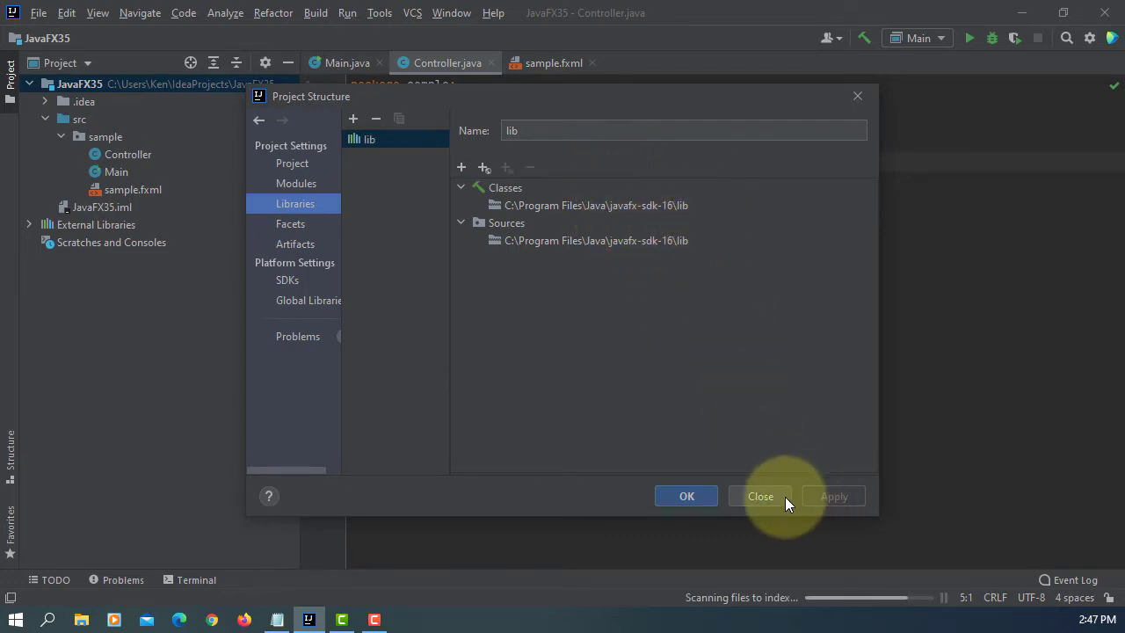
left_click(760, 496)
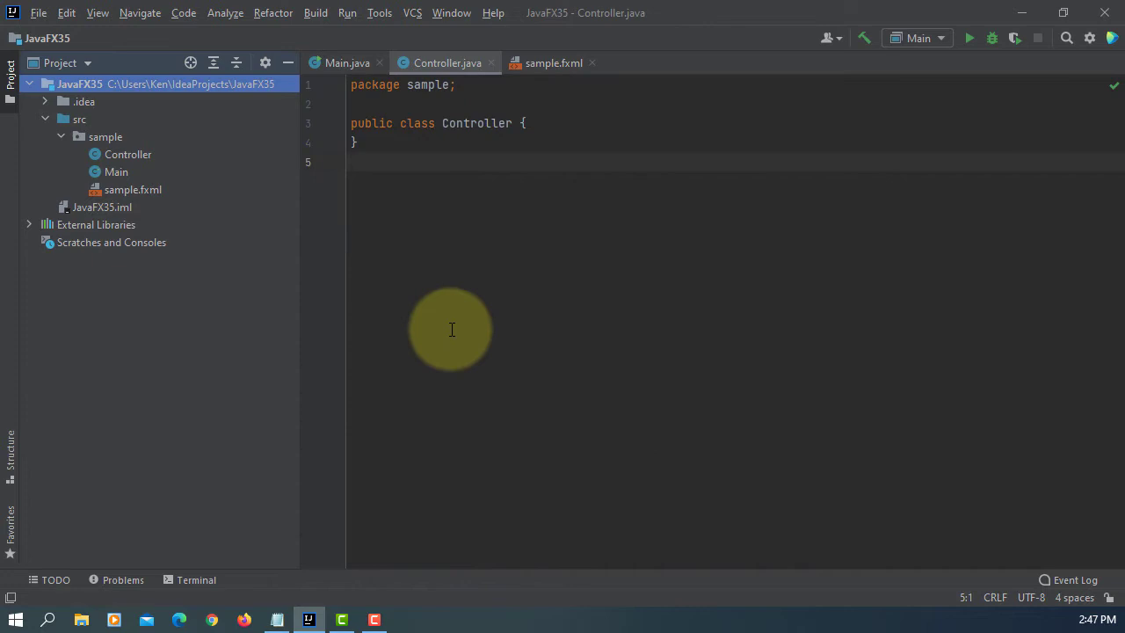
mouse_move(406, 314)
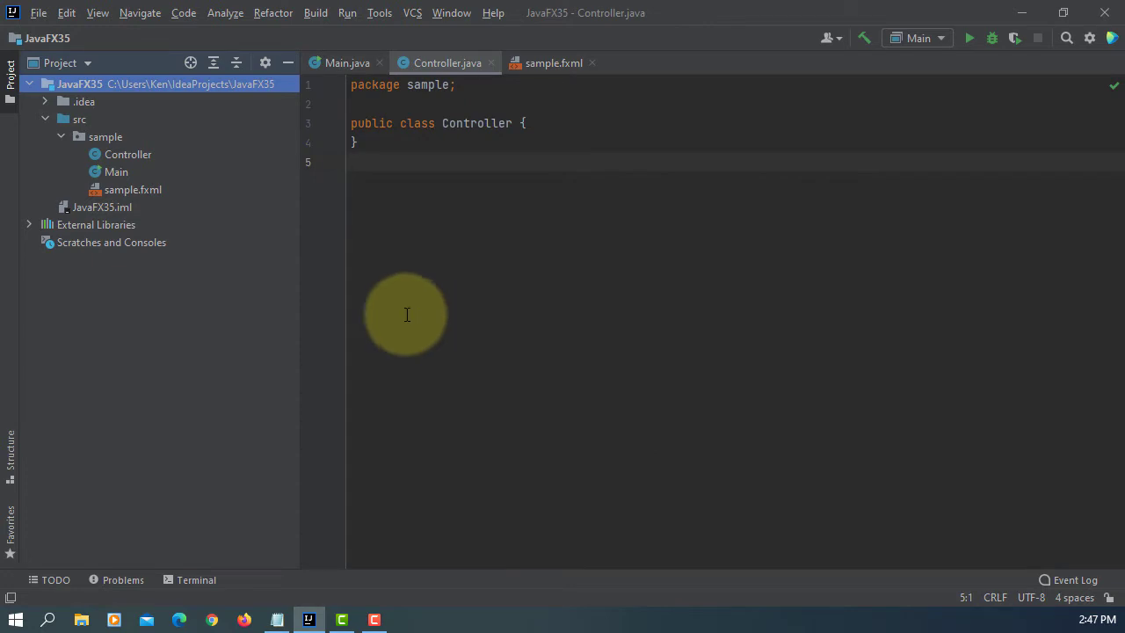
Open sample.fxml in Scene Builder and select its GridPane root in the Hierarchy
right_click(131, 189)
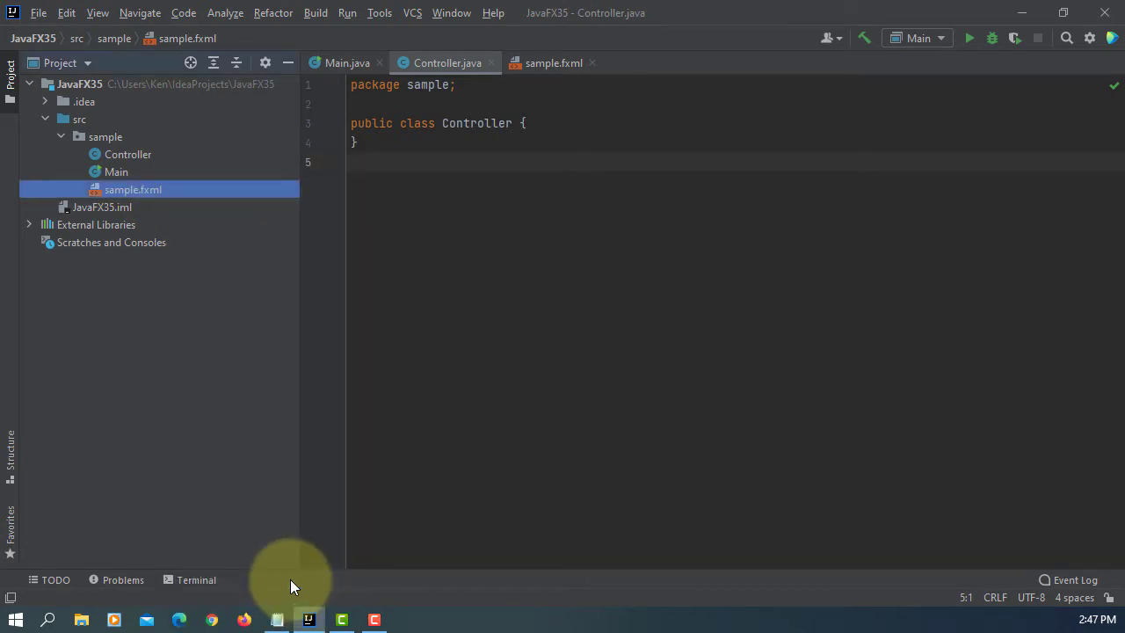
mouse_move(290, 585)
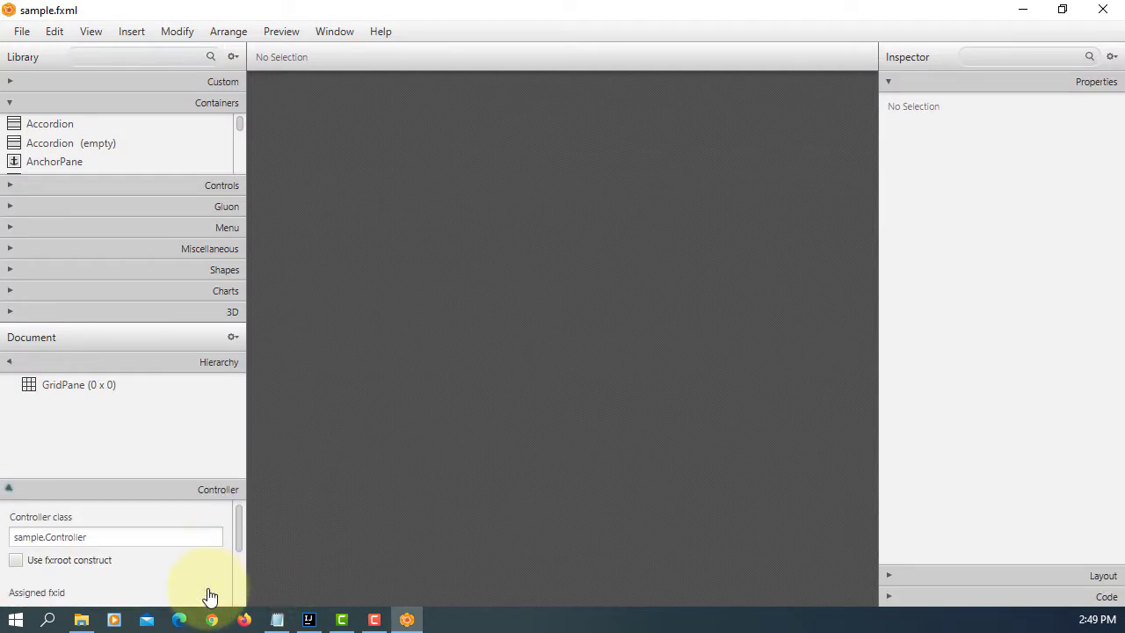
left_click(114, 536)
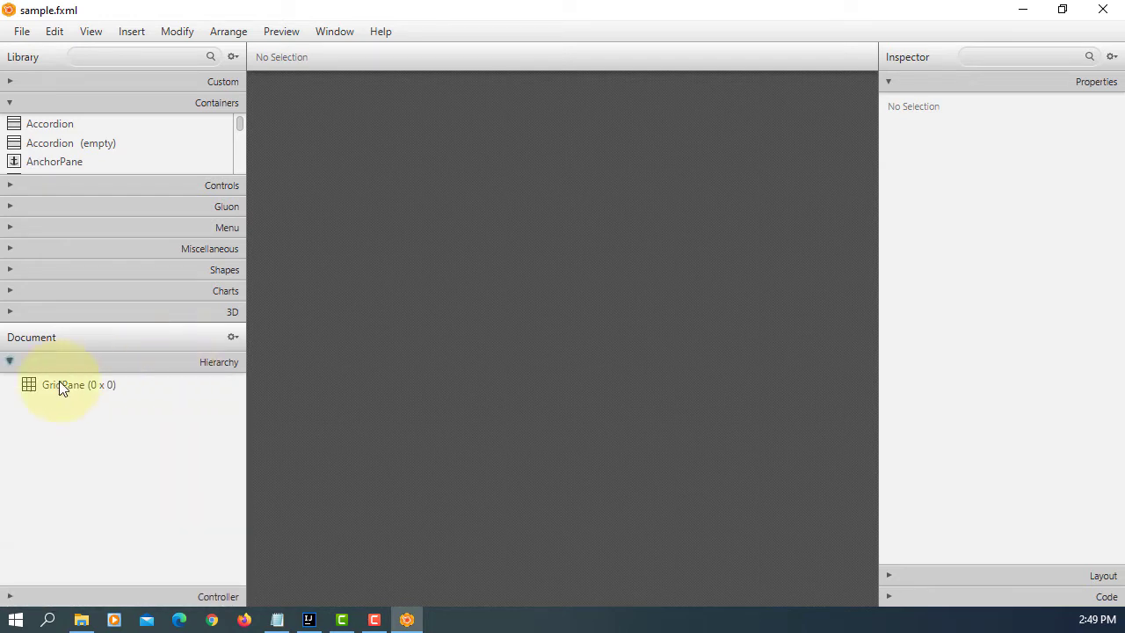
left_click(78, 384)
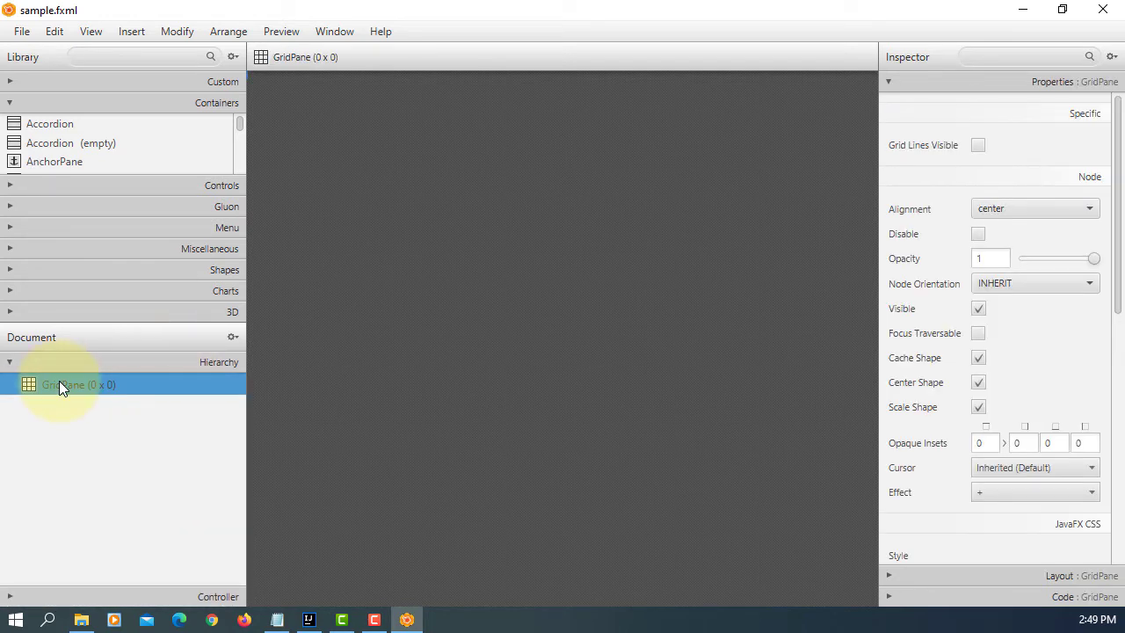
mouse_move(88, 330)
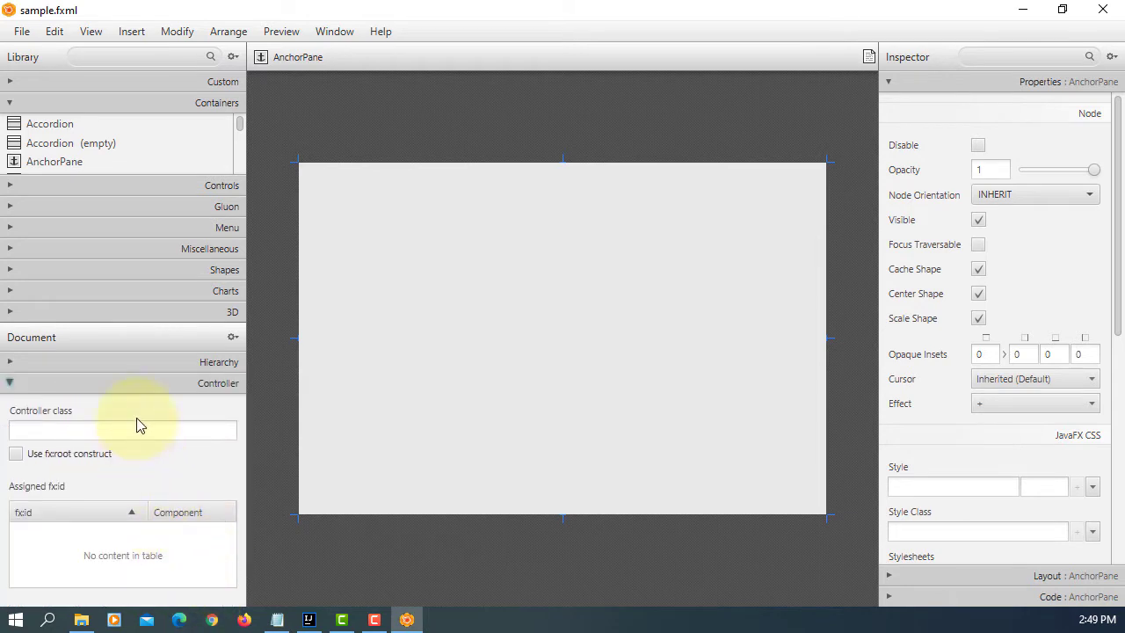
Enter controller class sample.Controller and drag a new control from the Library onto the pane
type("sample.Controller")
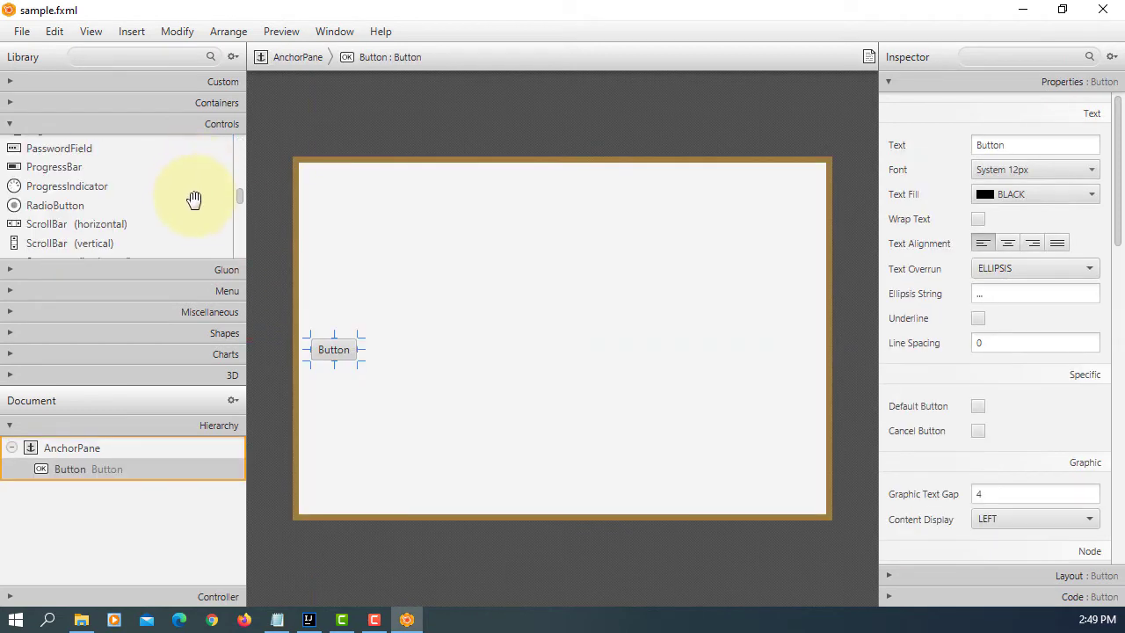
scroll("down", 3)
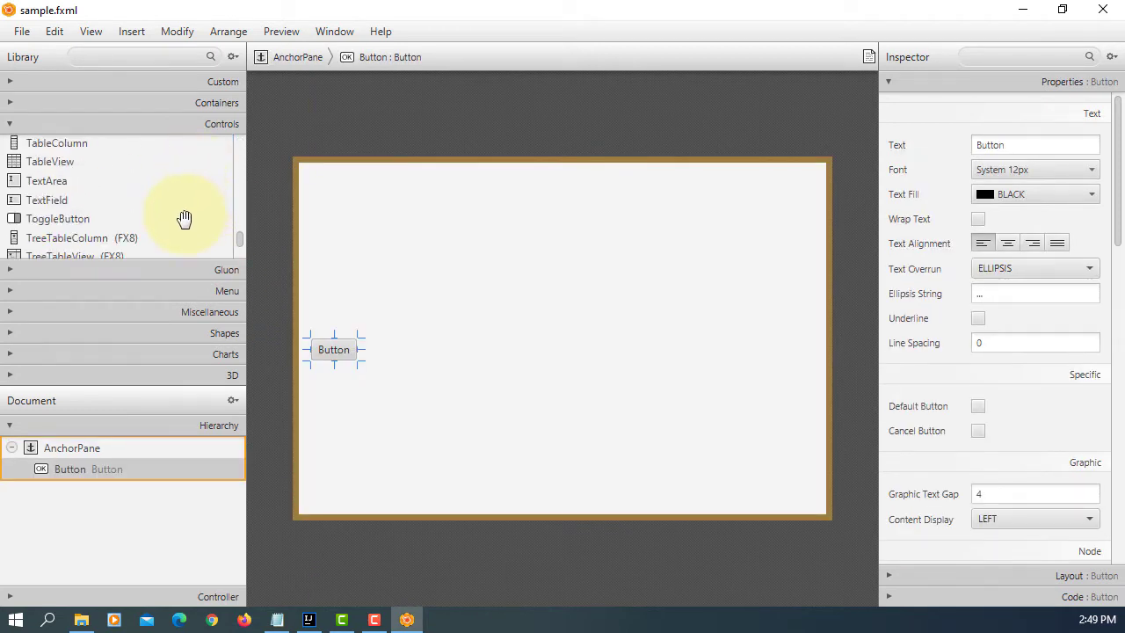
left_click_drag(47, 199, 383, 321)
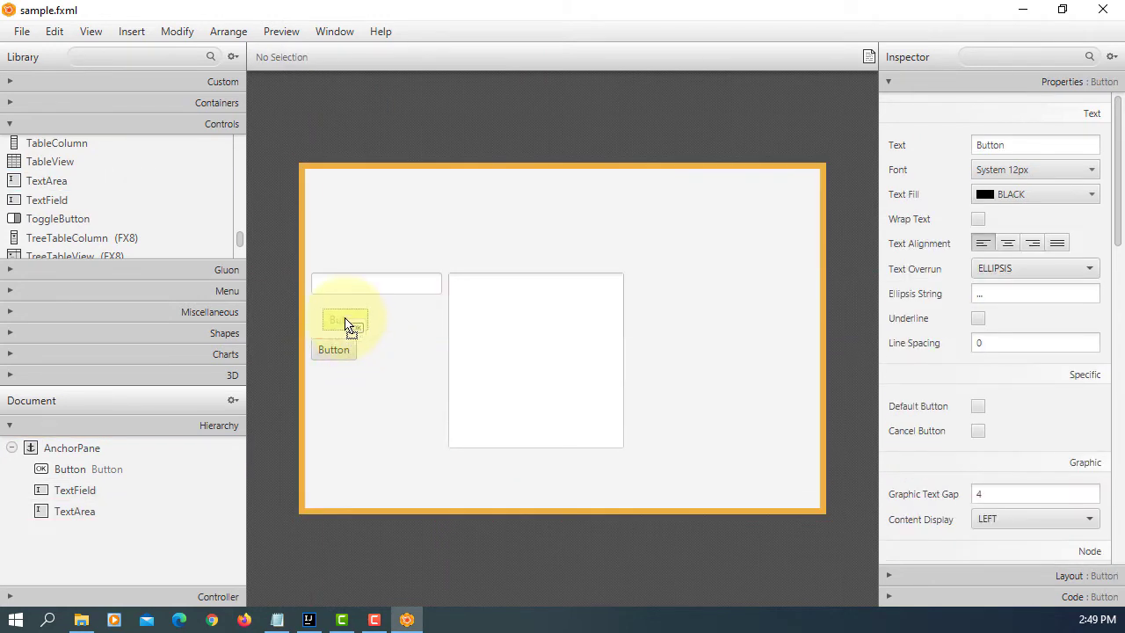
Give the text field fx:id tfPizzaType and relabel the button 'Order'
left_click(377, 283)
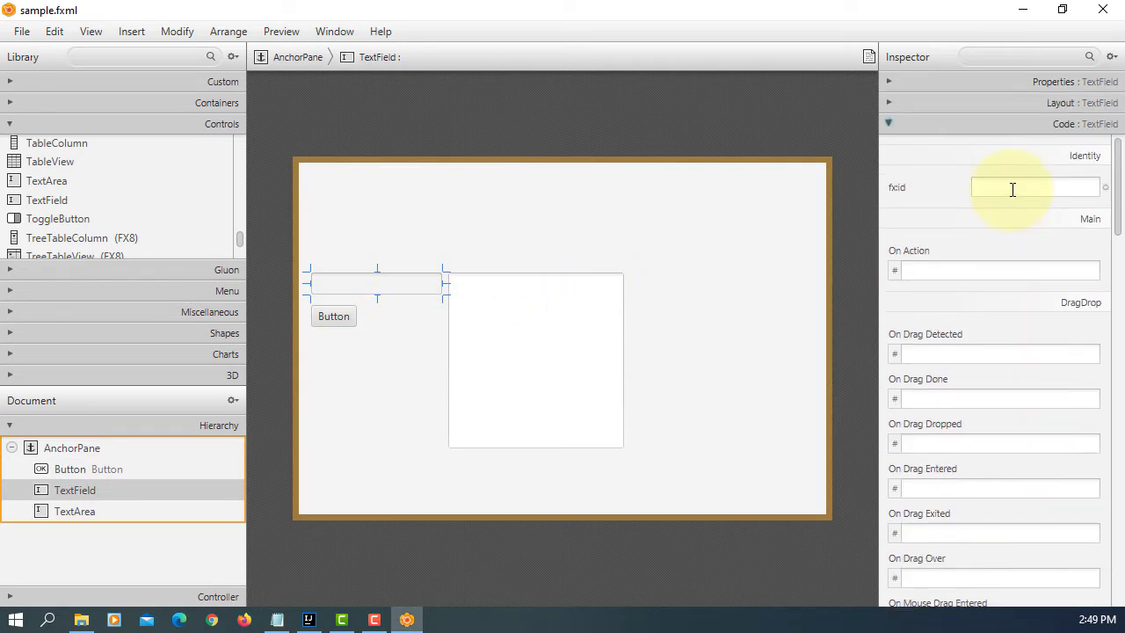
type("tfPizzaType")
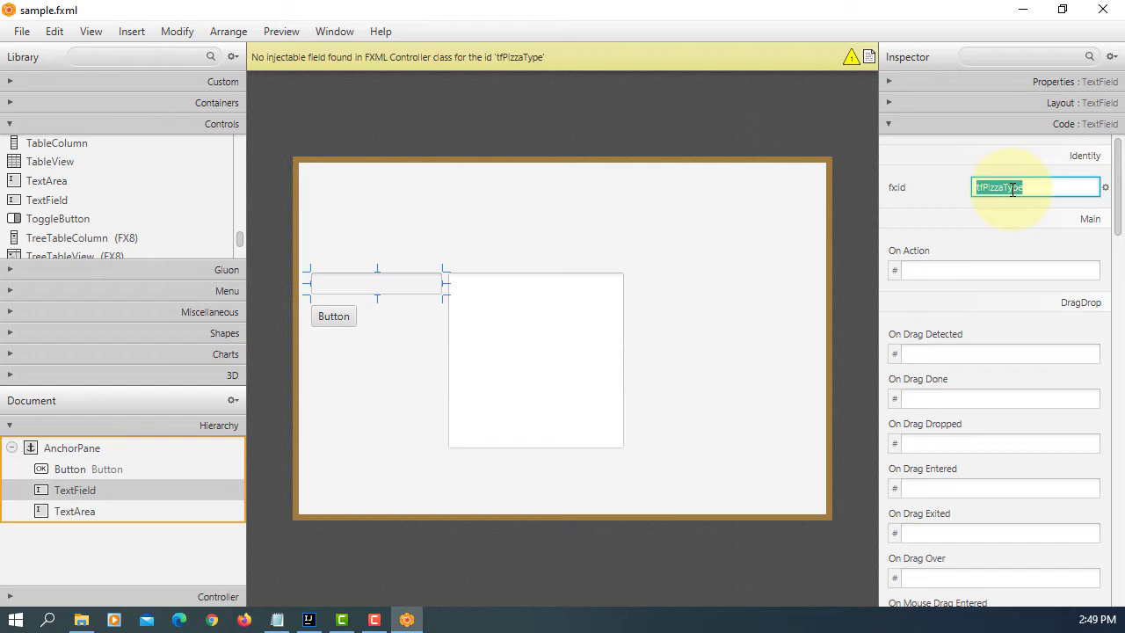
left_click(333, 316)
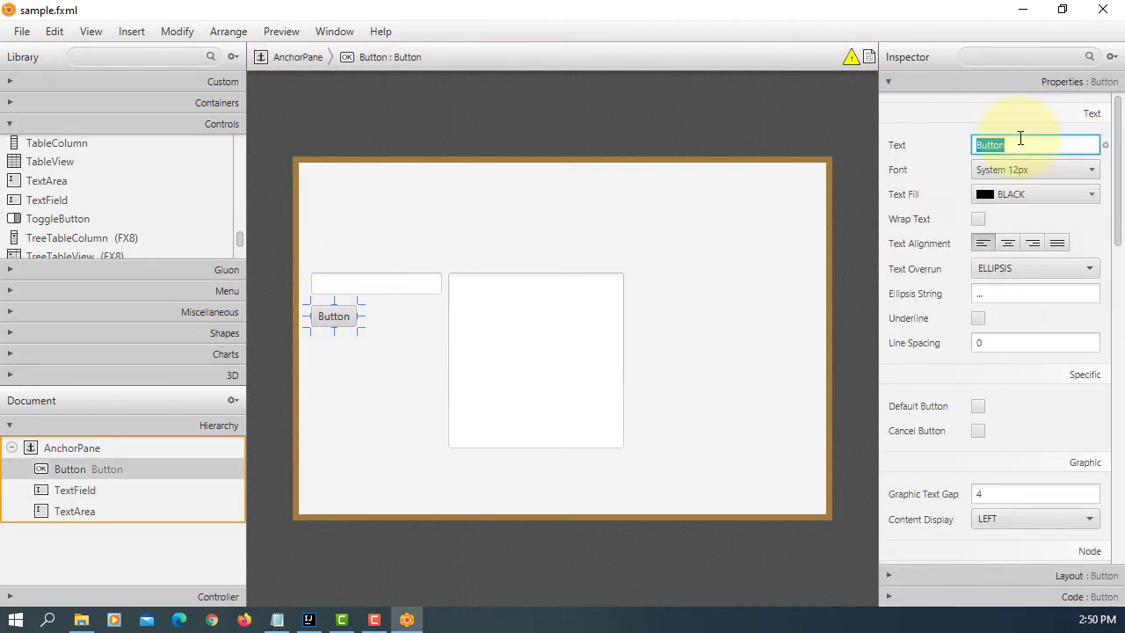
type("Order")
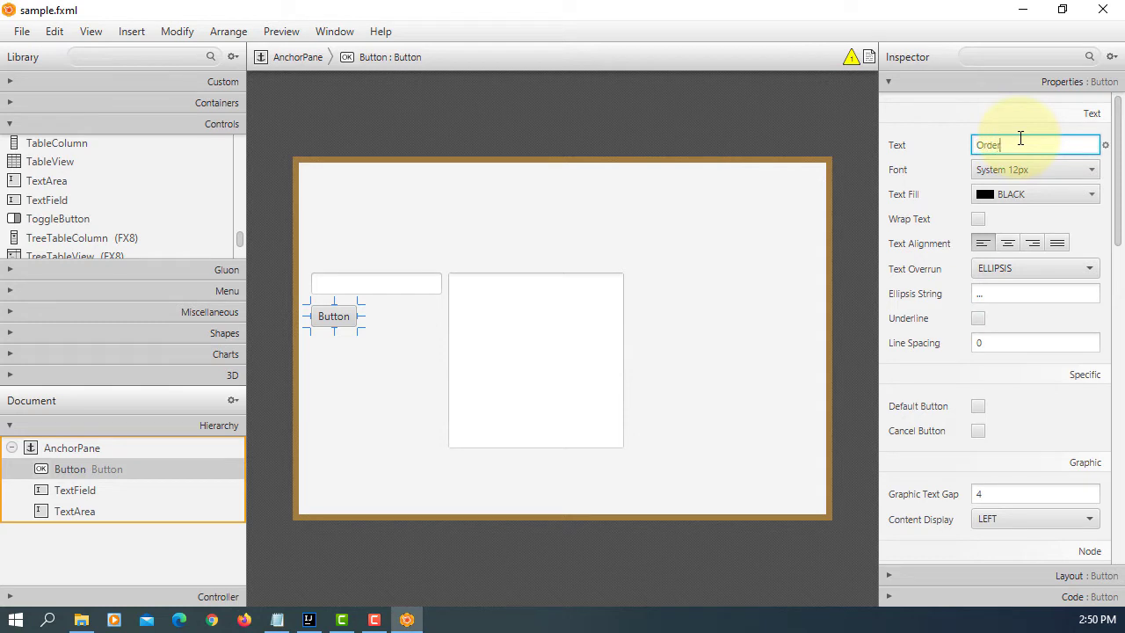
key("enter")
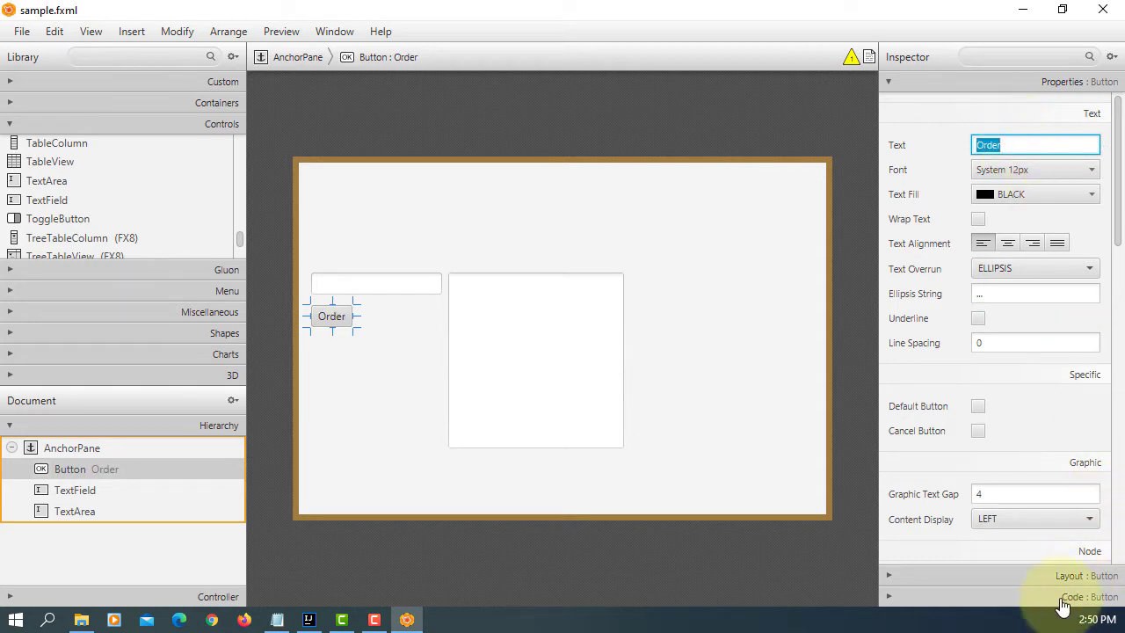
Set button fx:id btnOrder with handler handleBtnOrder, and text area fx:id taOrderSummary
left_click(1089, 596)
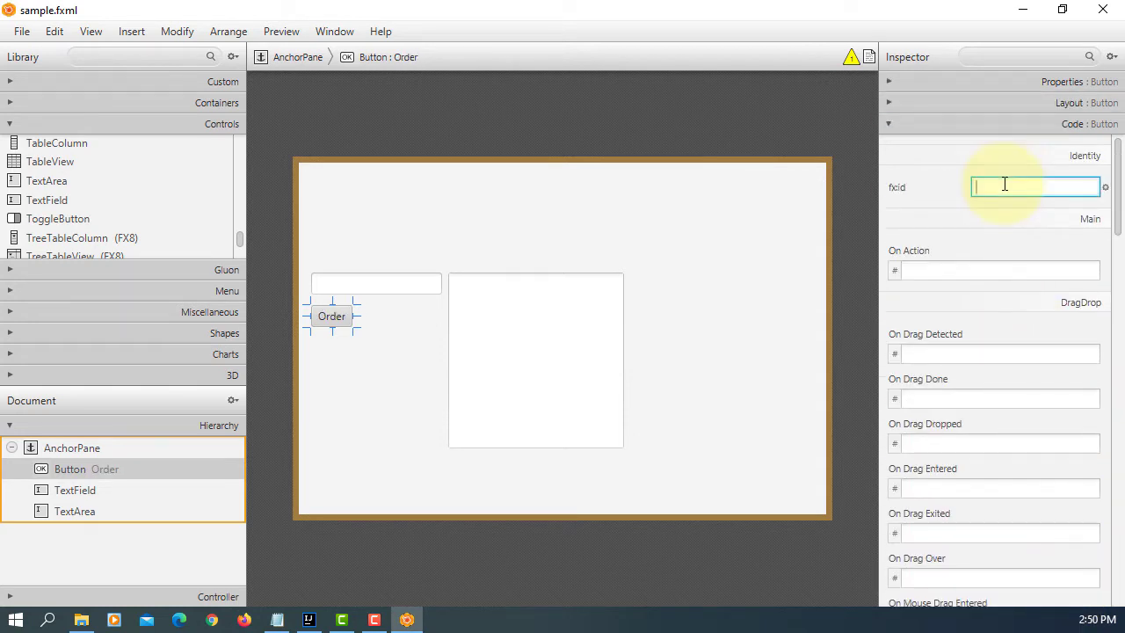
type("btnOrder")
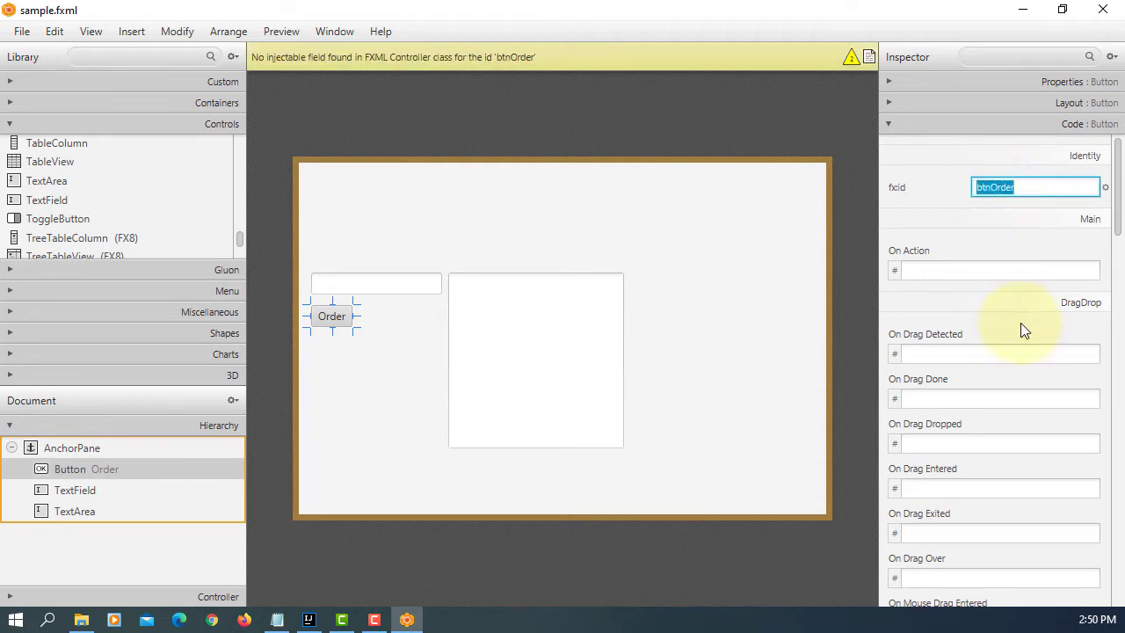
left_click(997, 269)
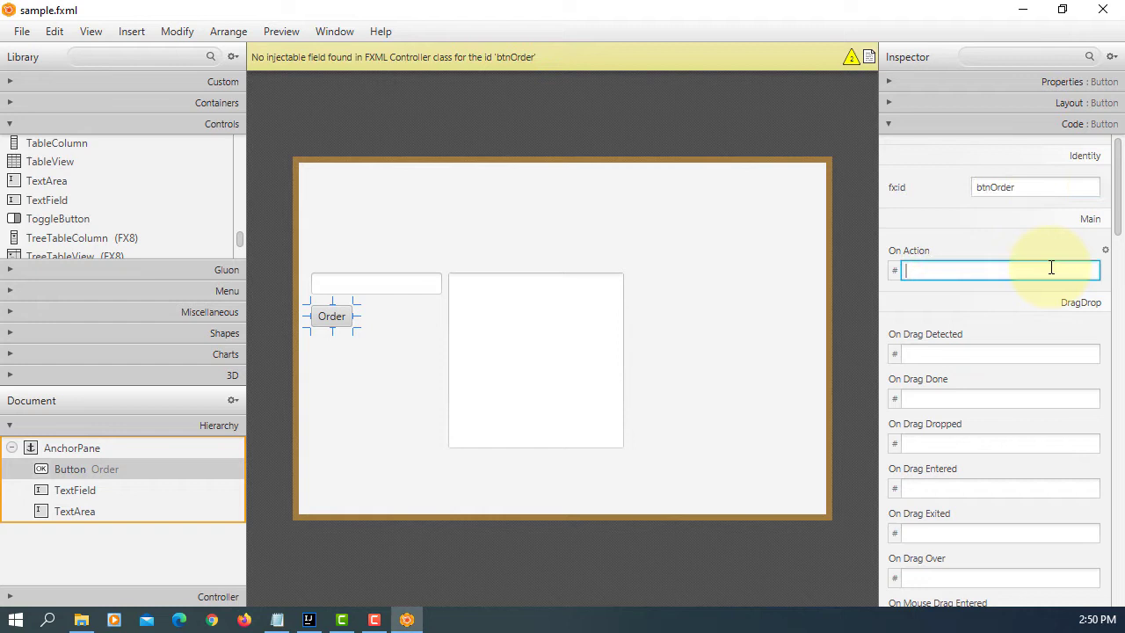
type("handleBt")
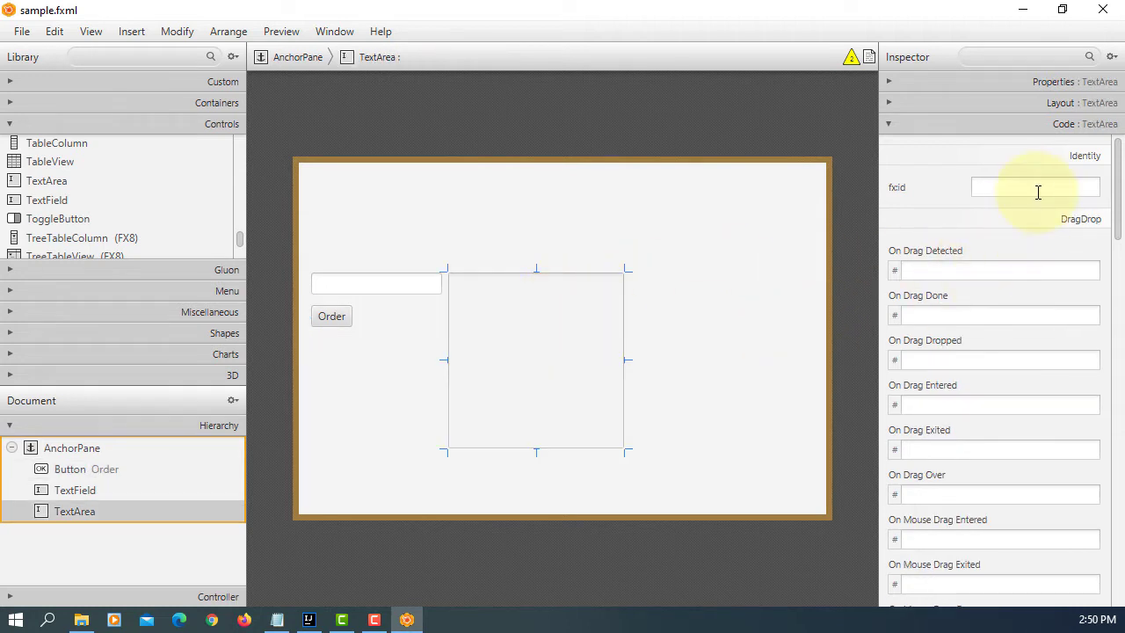
left_click(1035, 188)
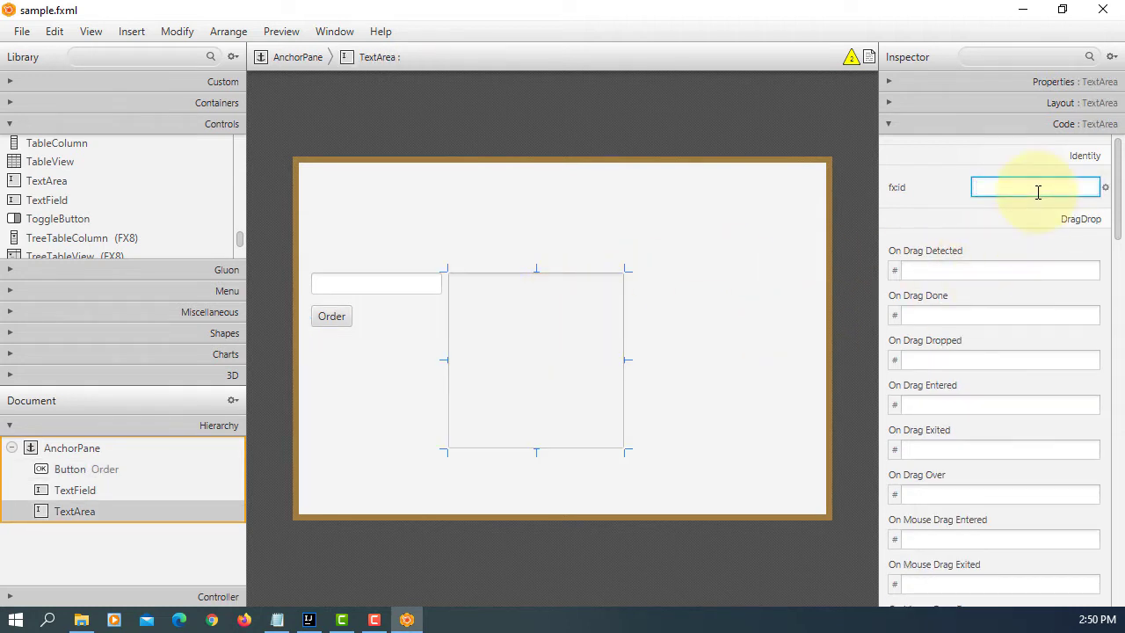
type("taOrderSummary")
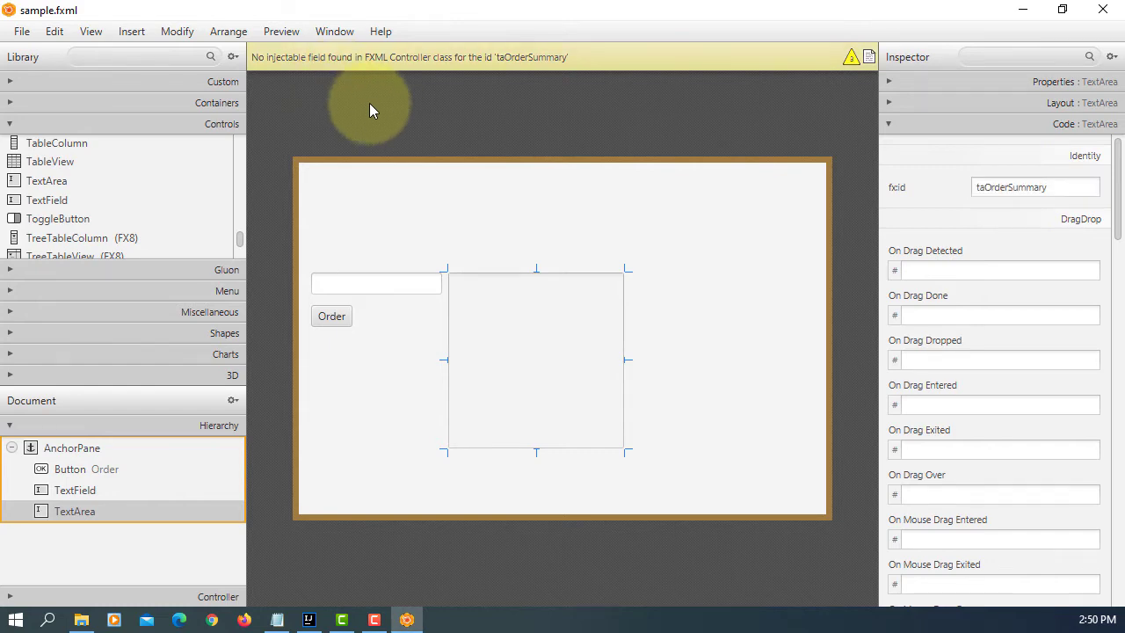
left_click(21, 31)
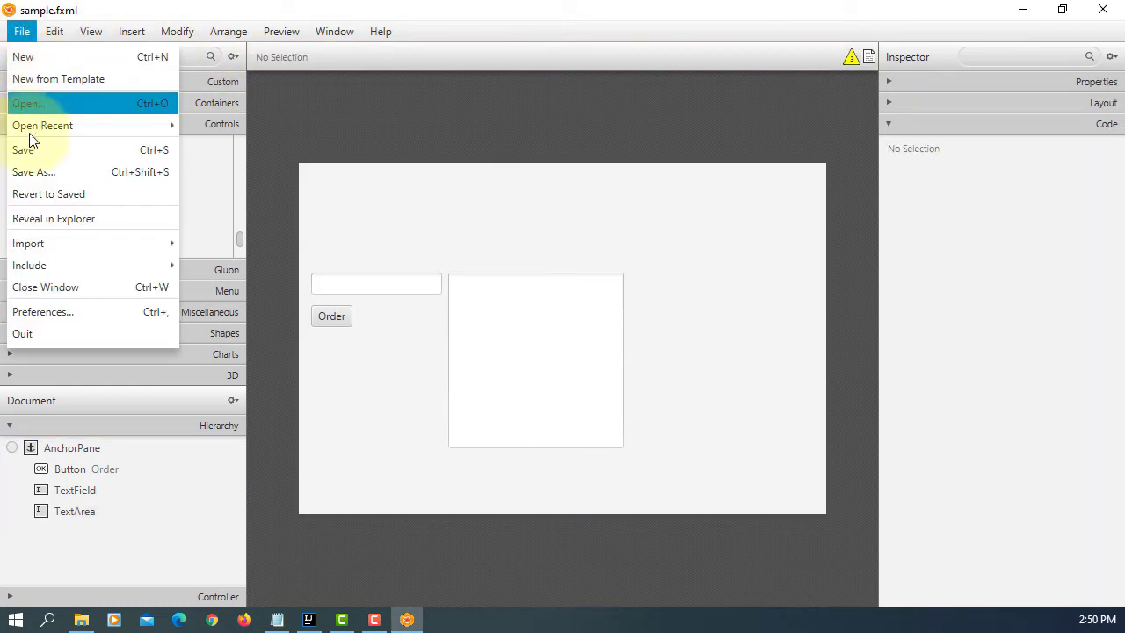
Save the layout in Scene Builder and return to sample.fxml in IntelliJ IDEA
left_click(24, 149)
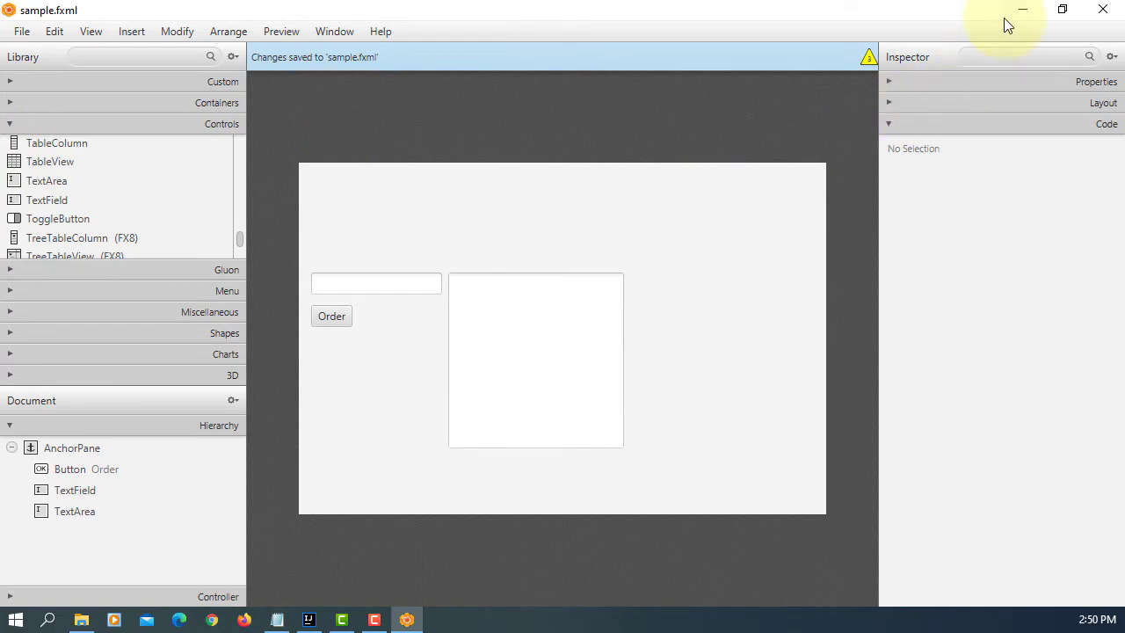
left_click(308, 620)
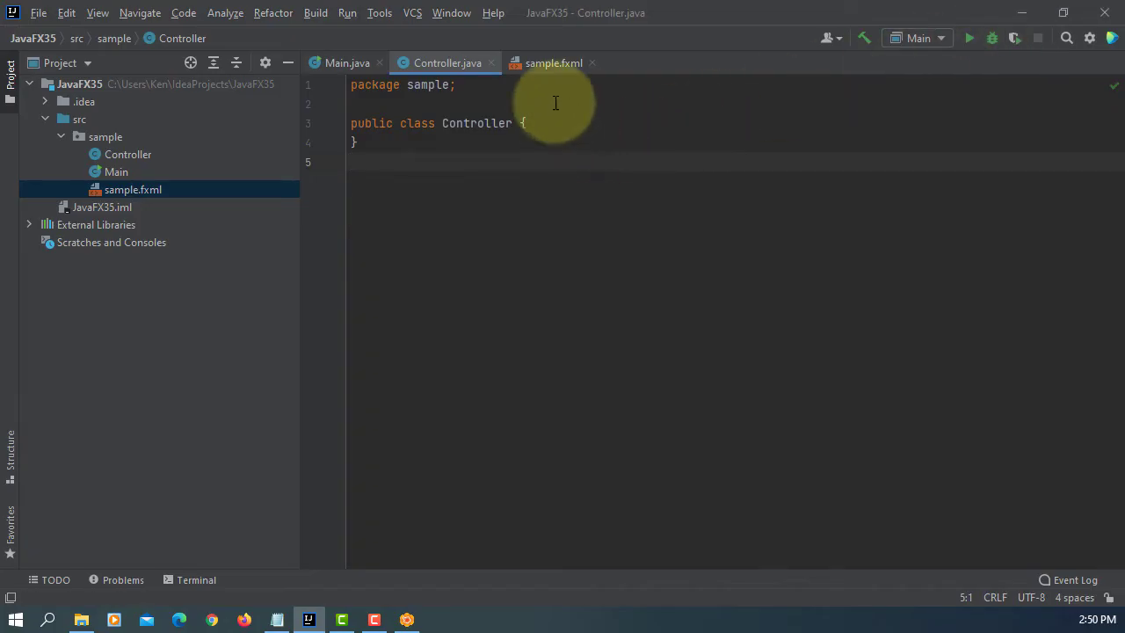
left_click(554, 63)
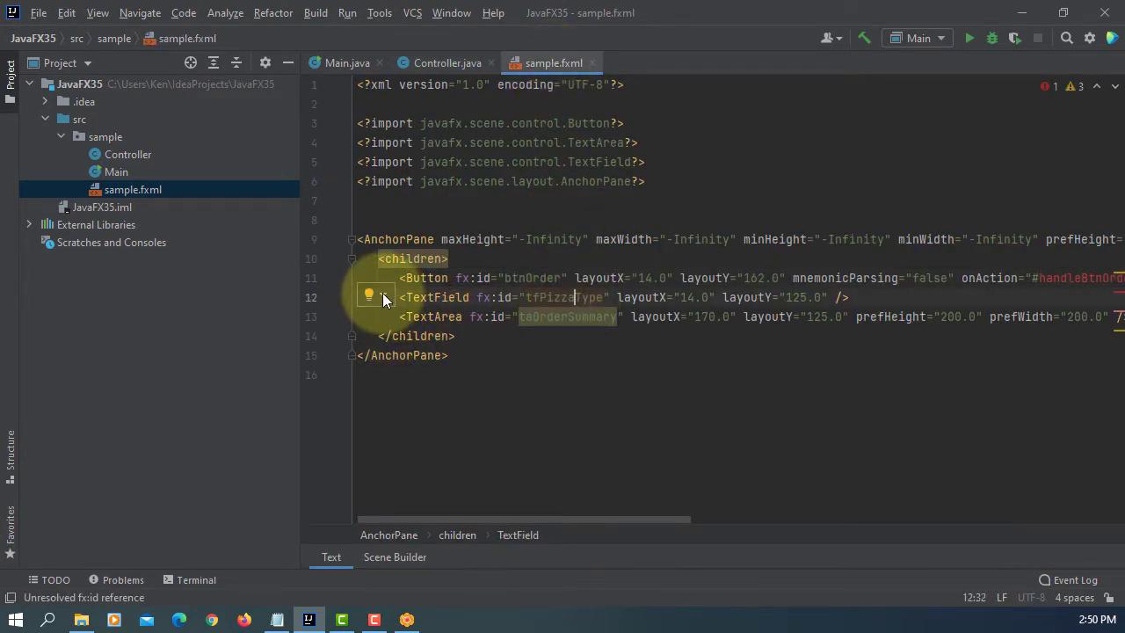
Create the tfPizzaType and taOrderSummary Controller fields through quick-fixes in sample.fxml
left_click(447, 62)
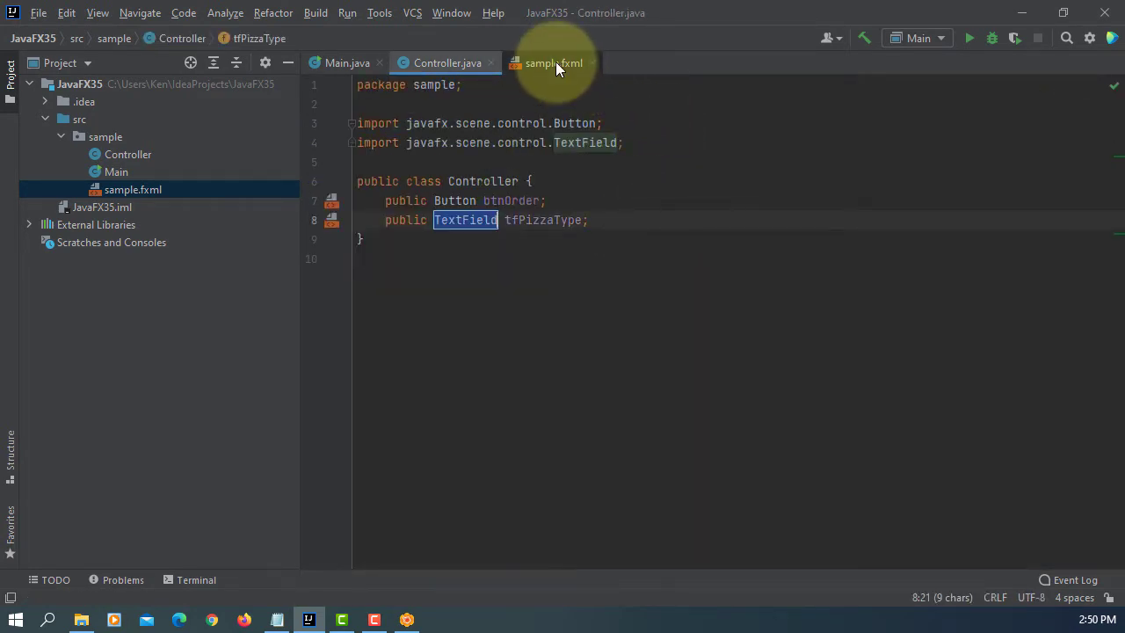
left_click(552, 63)
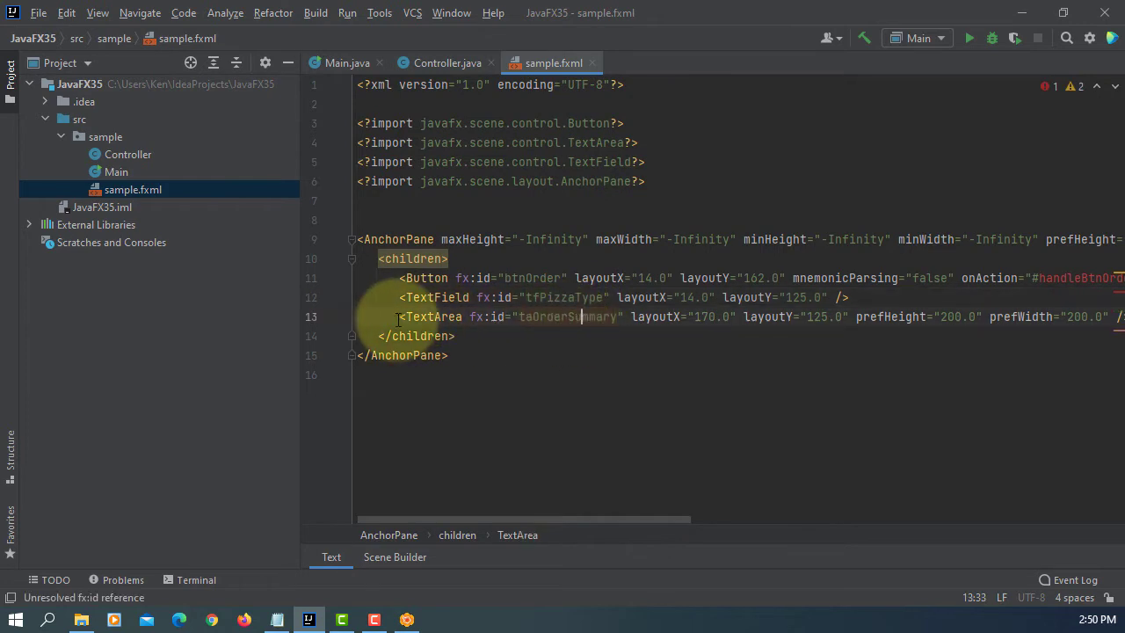
left_click(447, 62)
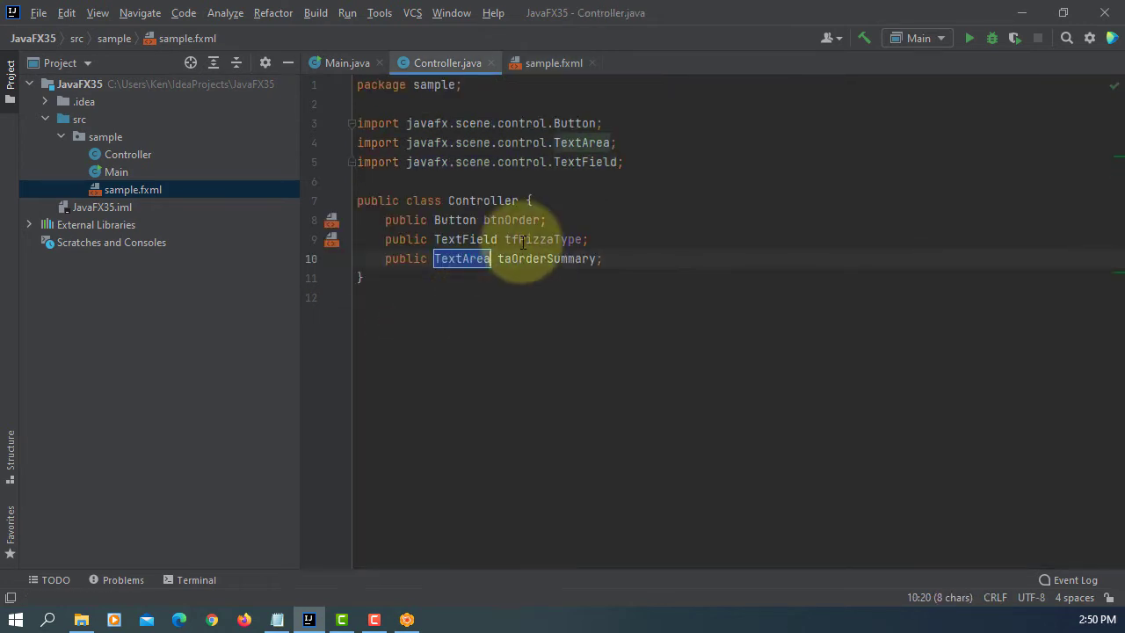
left_click(553, 62)
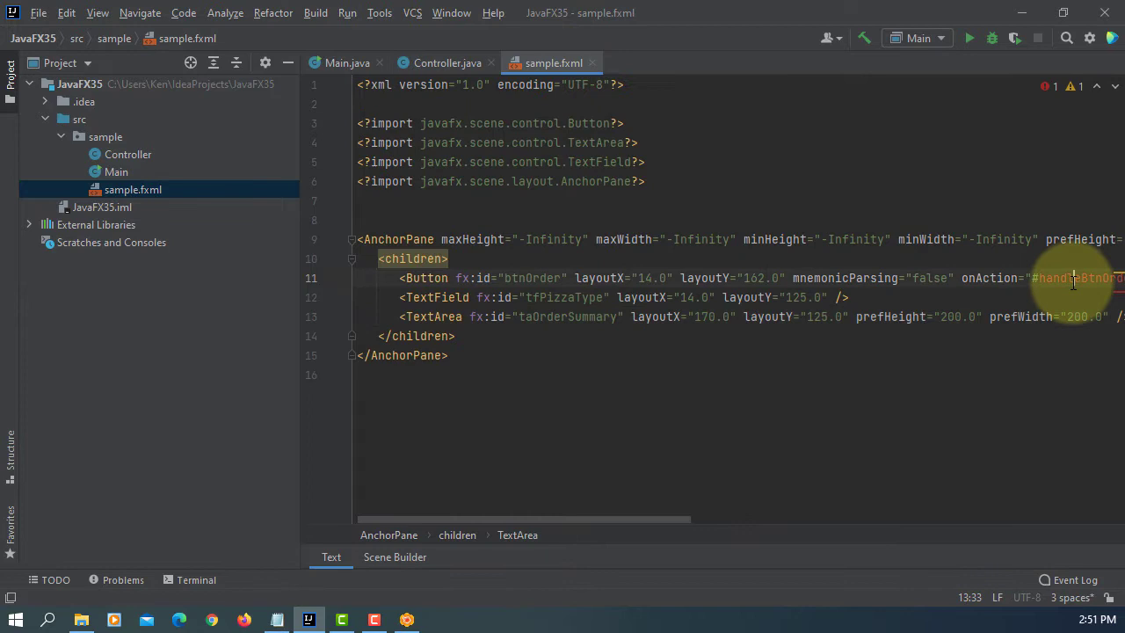
left_click(1072, 278)
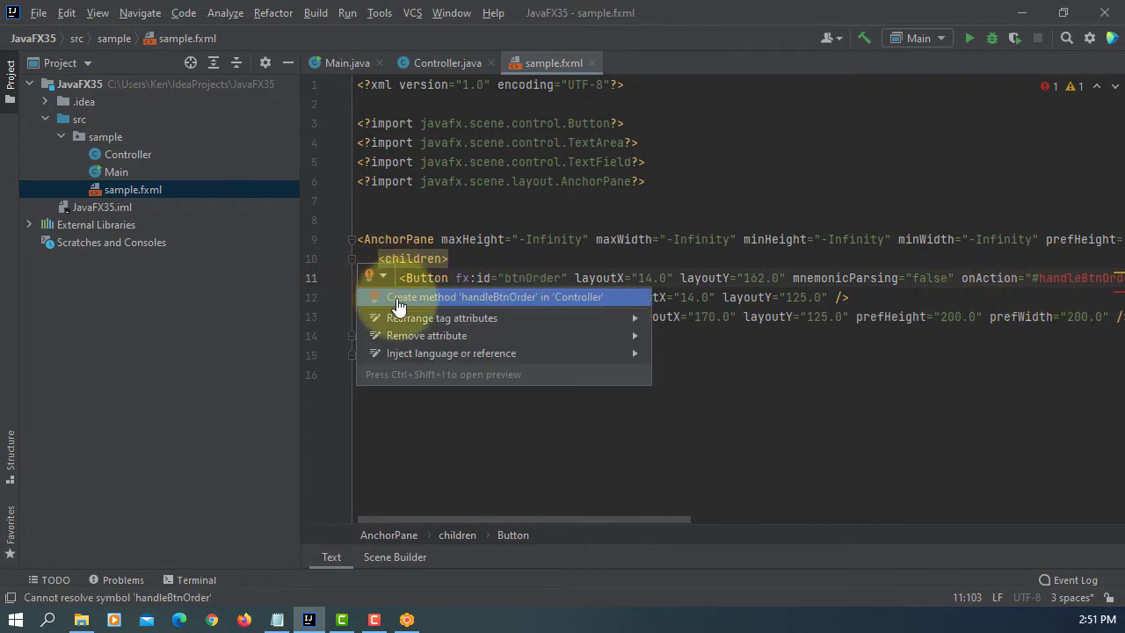
Create the handleBtnOrder method in Controller and change the fields to private
left_click(495, 296)
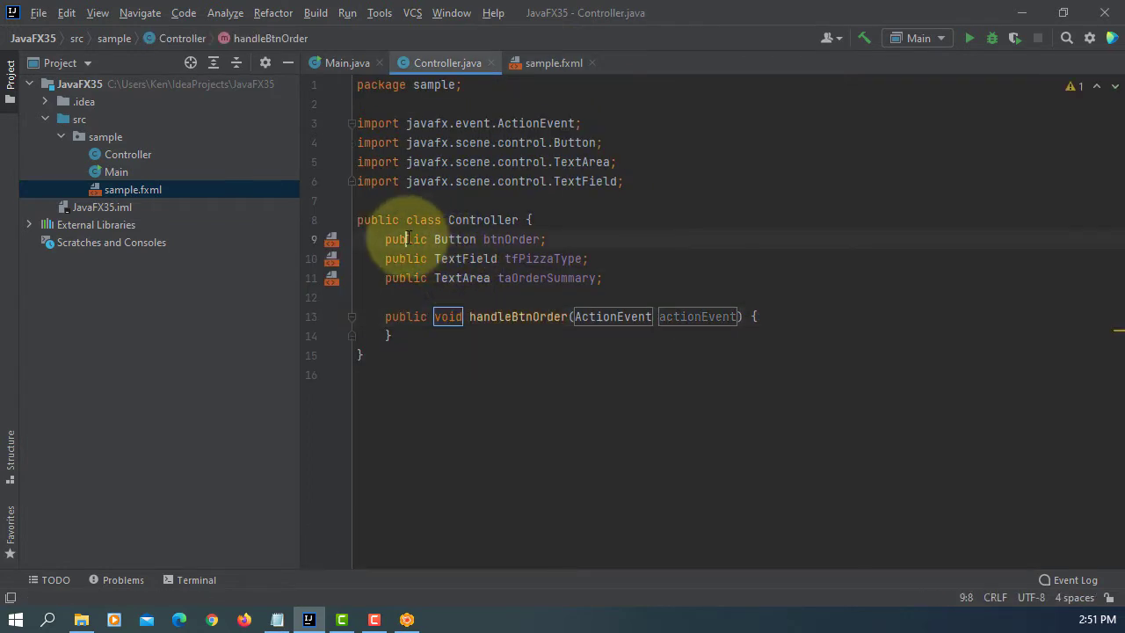
type("private")
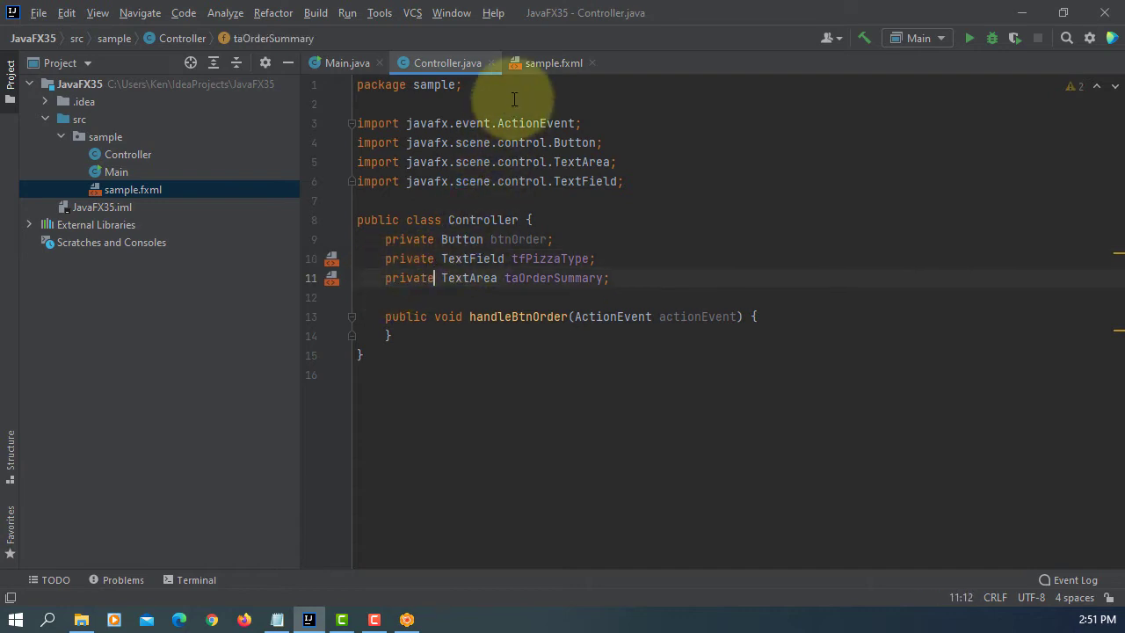
left_click(553, 63)
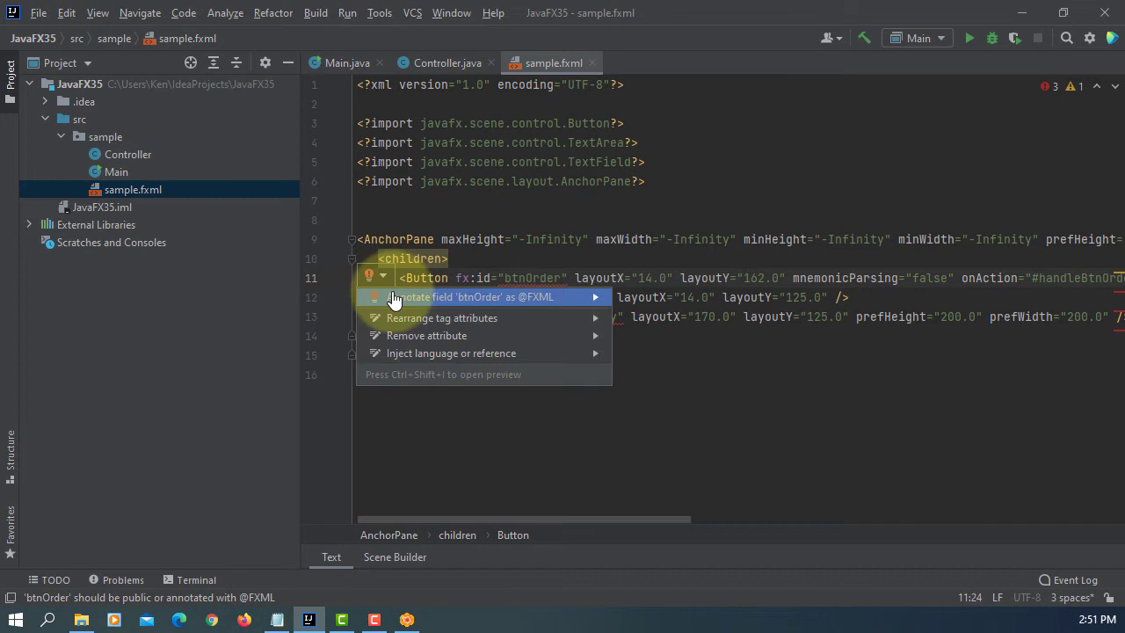
left_click(479, 296)
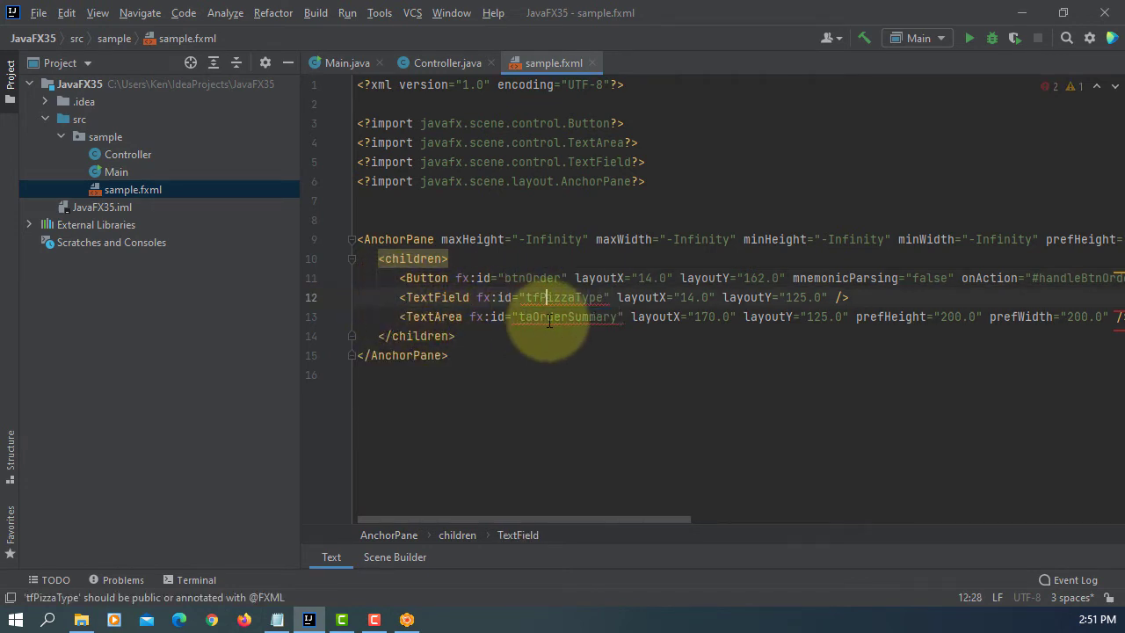
left_click(375, 313)
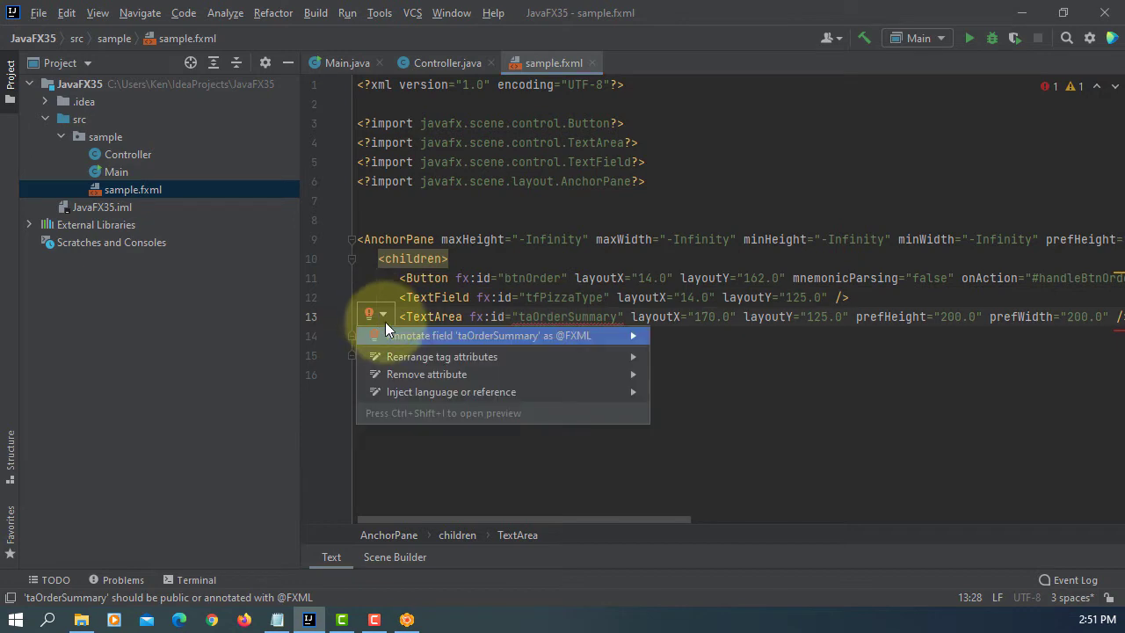
left_click(447, 62)
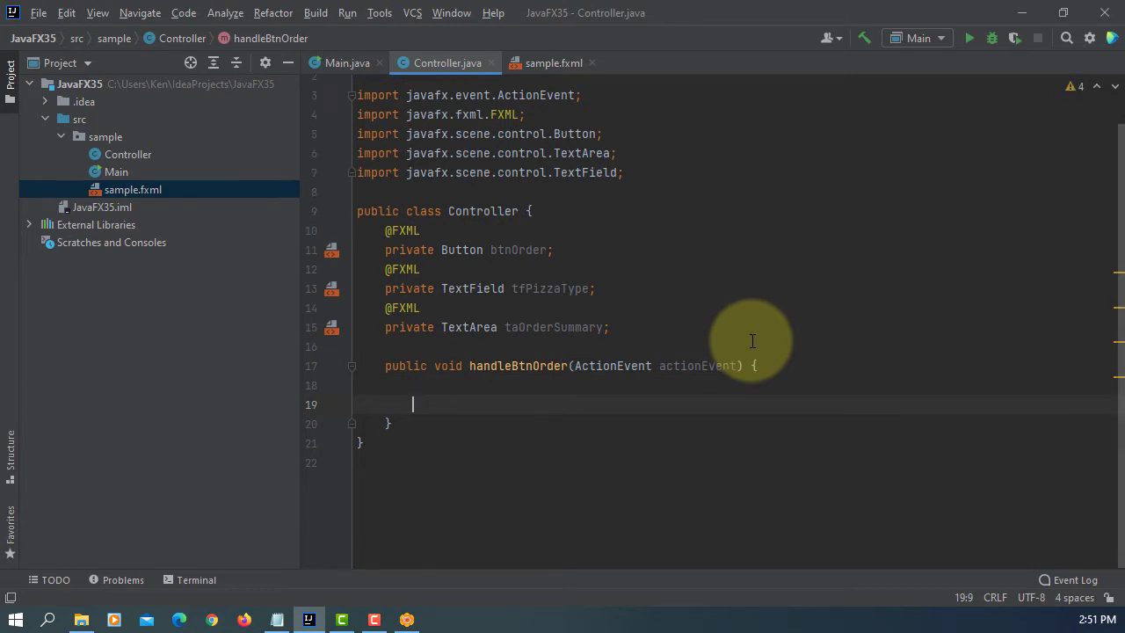
Declare String pizzaType = tfPizzaType.getText() inside handleBtnOrder
type("String pizz")
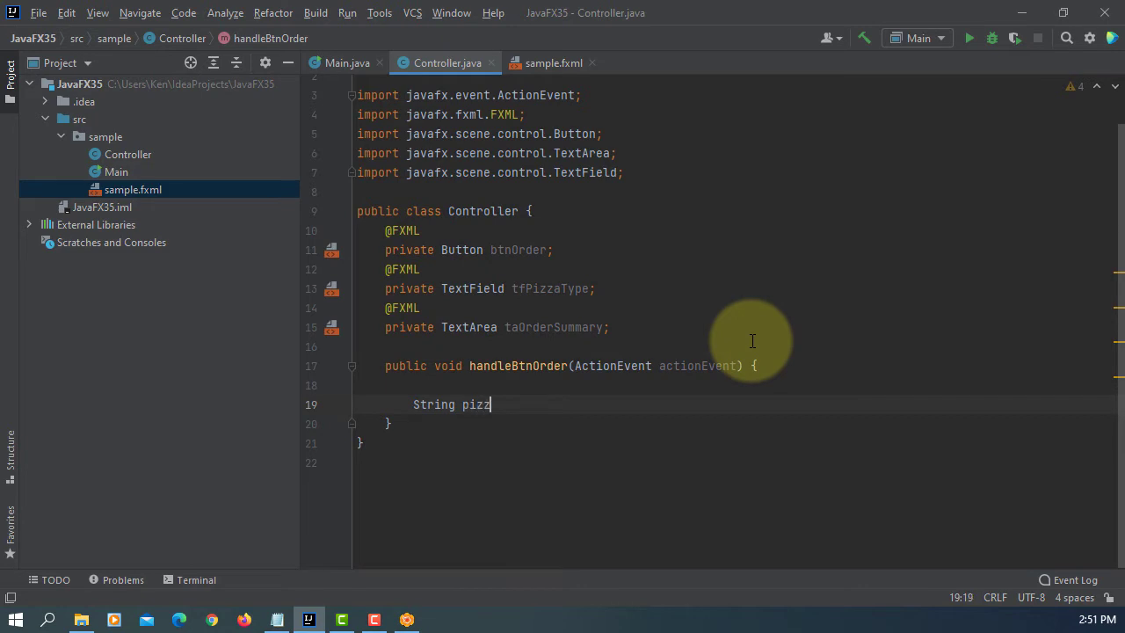
type("aType")
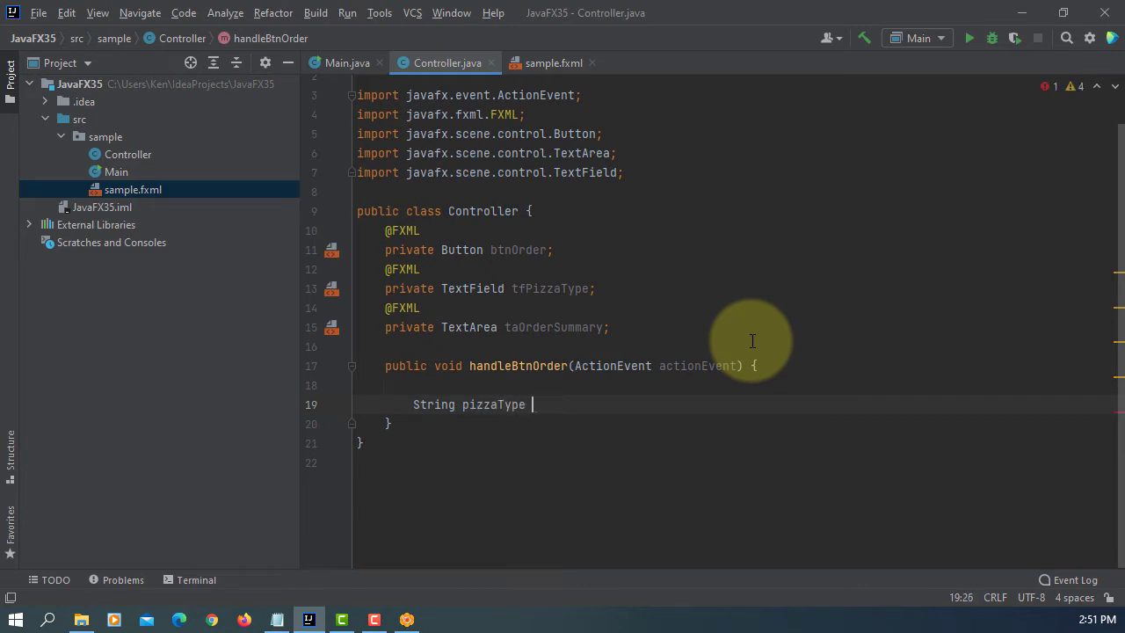
type("= tfPizzaType.g")
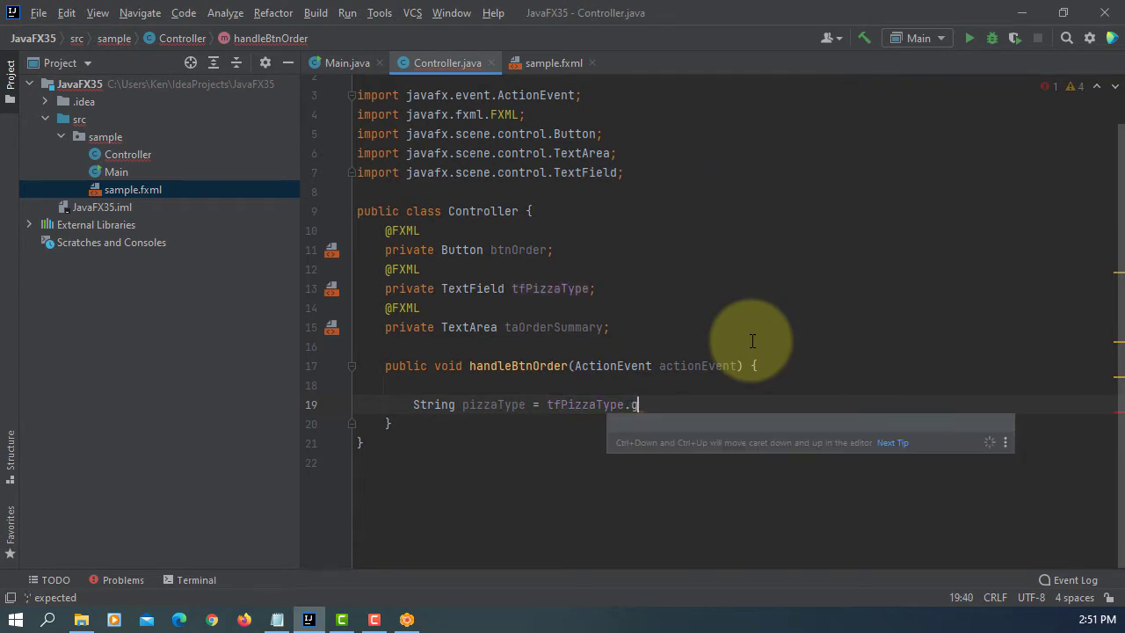
type("et")
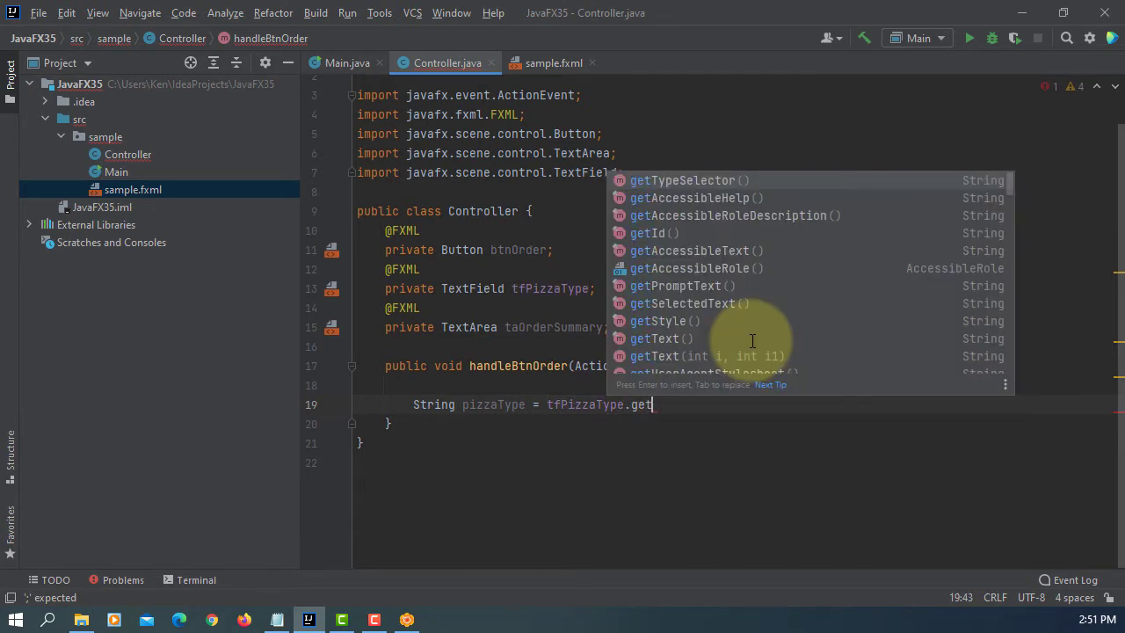
left_click(662, 338)
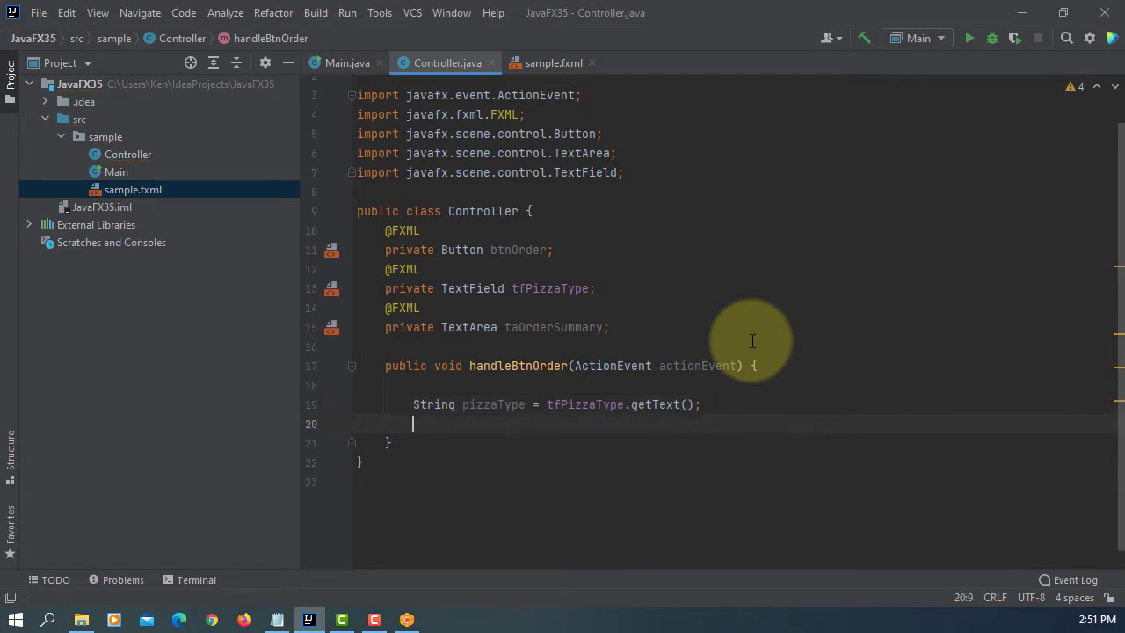
Add if (!pizzaType.isEmpty()) with 'process an order' and 'please make an order' comments
type("if (")
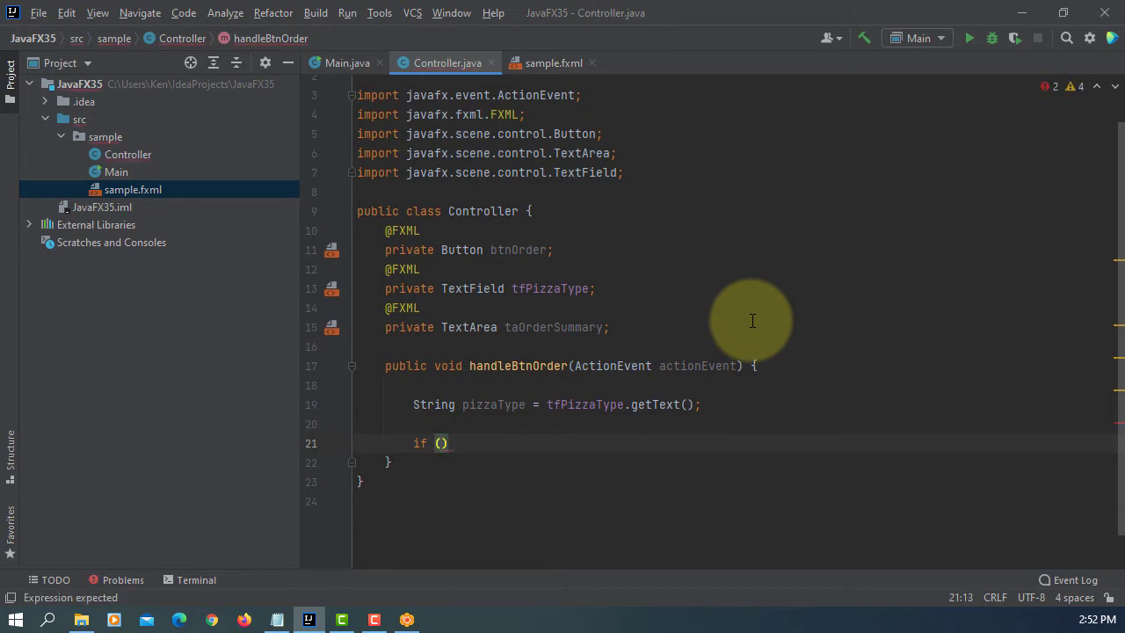
type("pizzaType.")
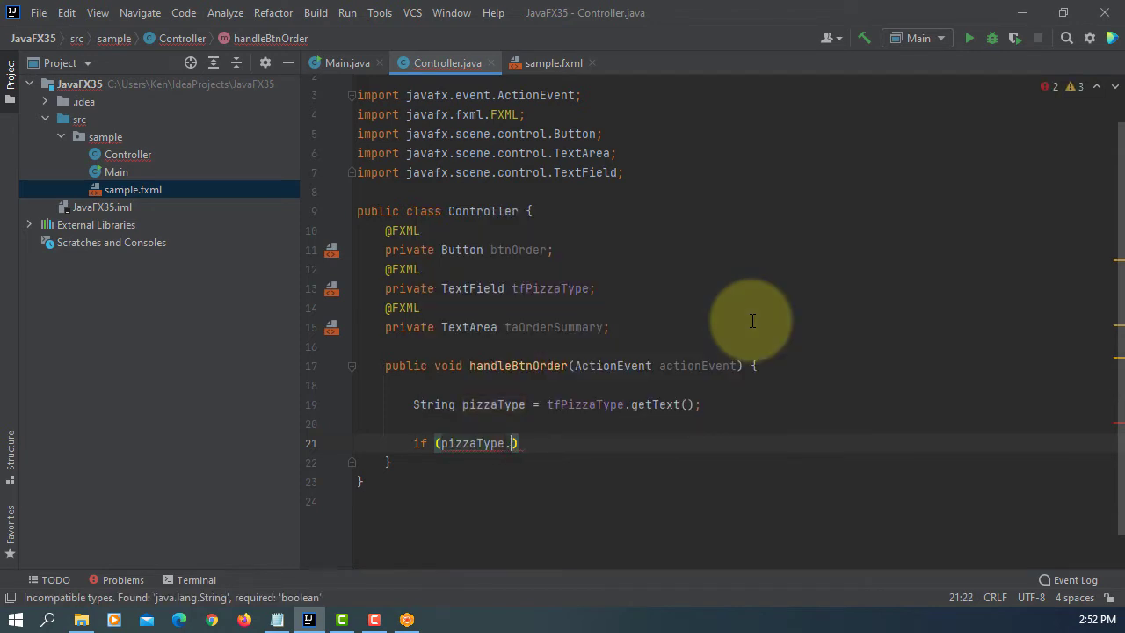
type("isEmpty()")
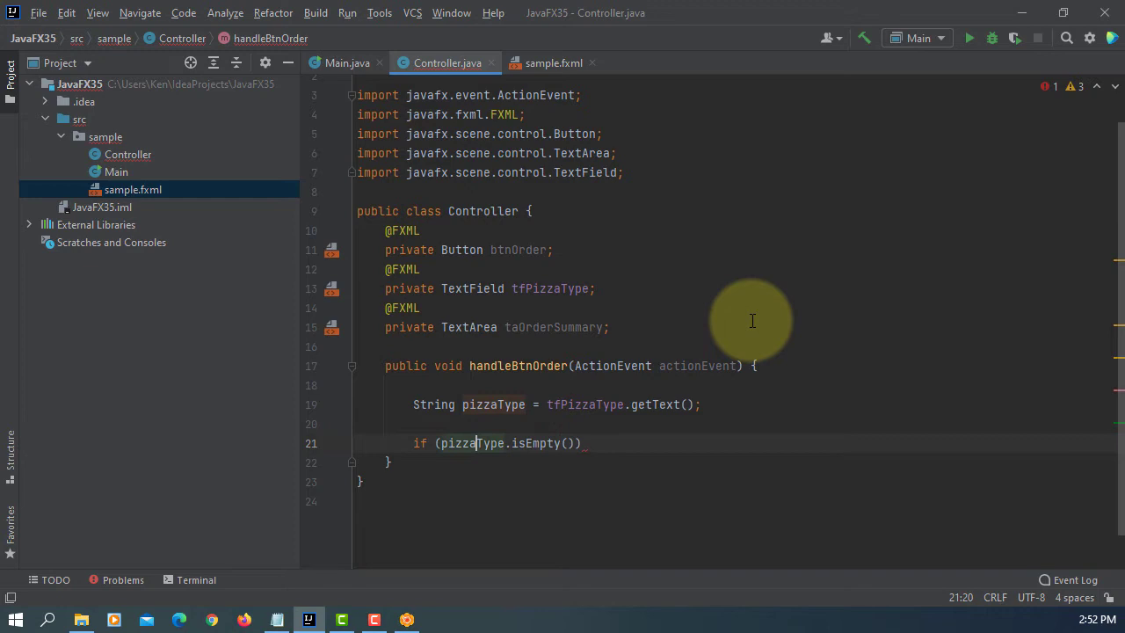
type("!")
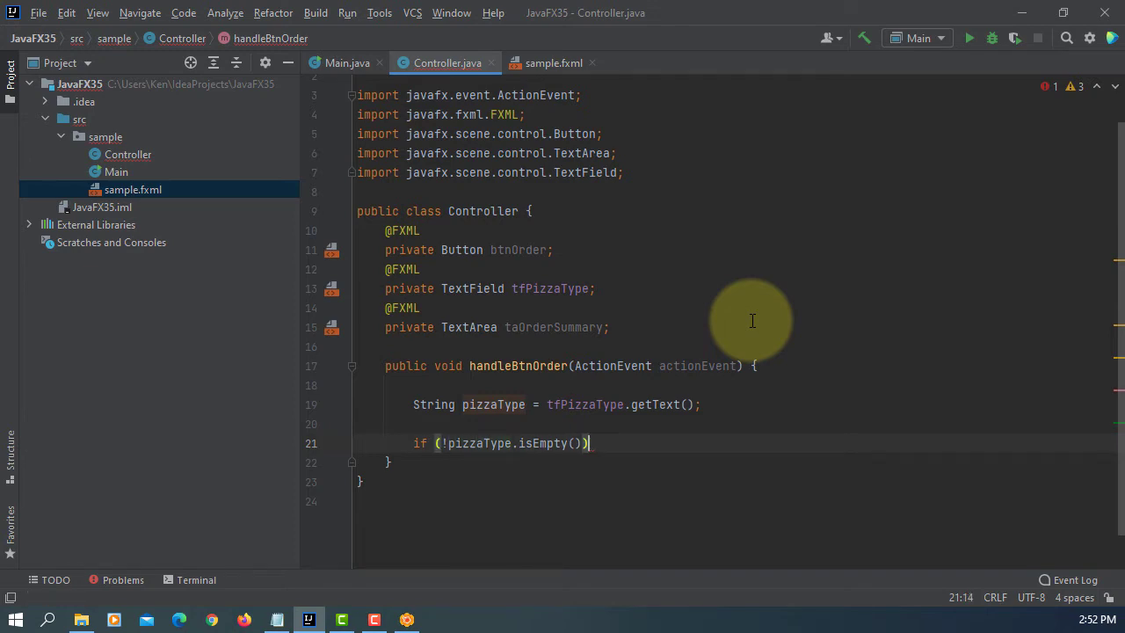
type("{")
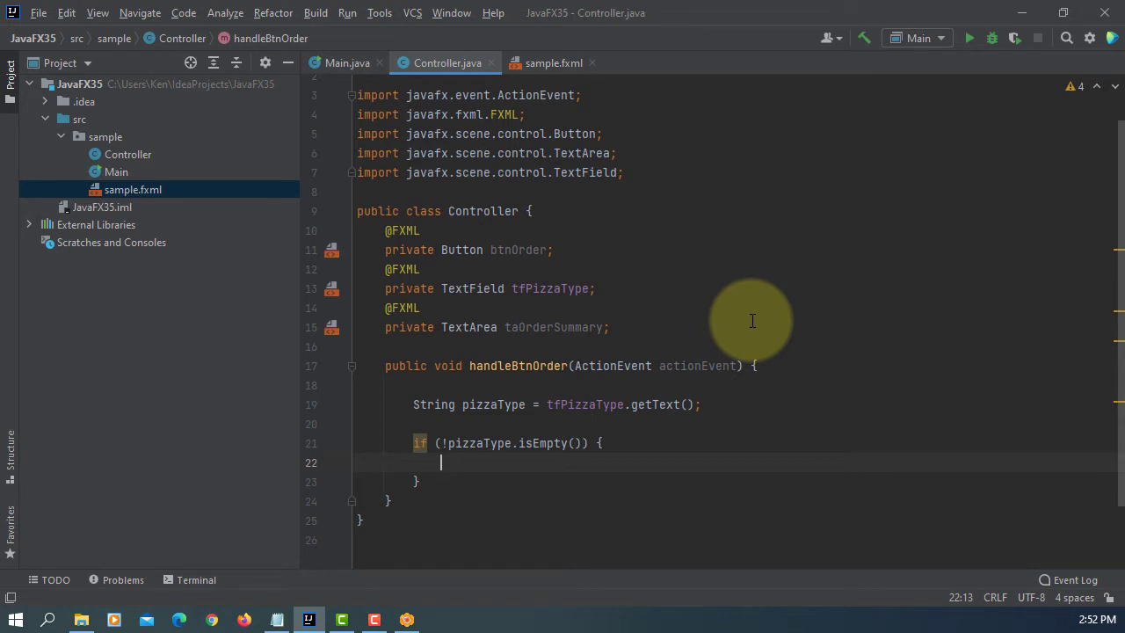
type("// process")
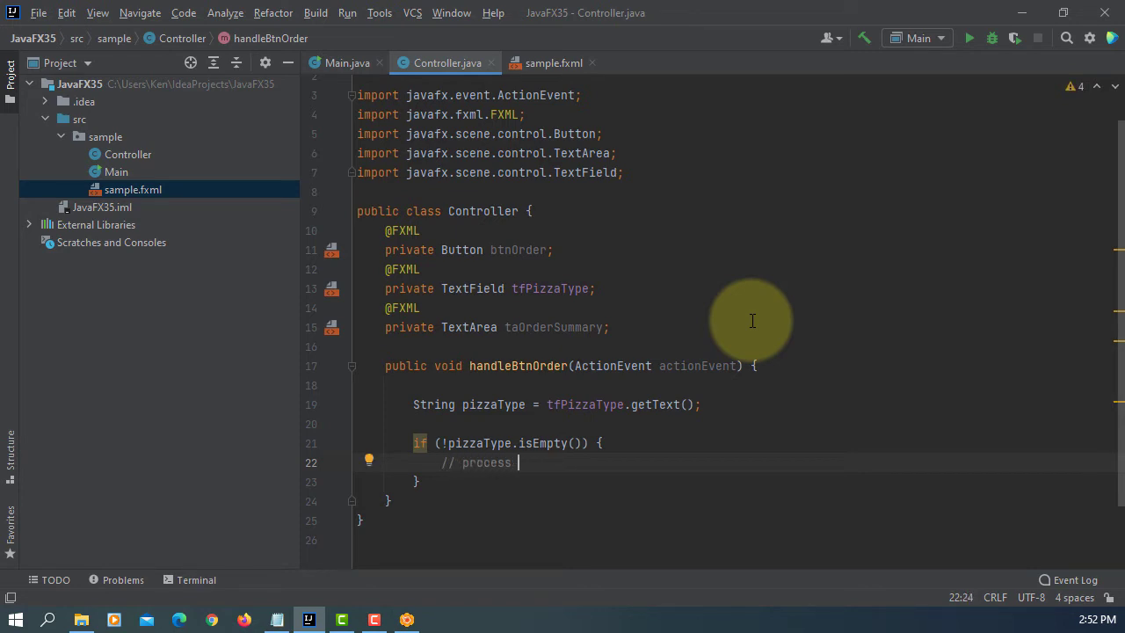
type("an order")
left_click(735, 481)
type(" else {")
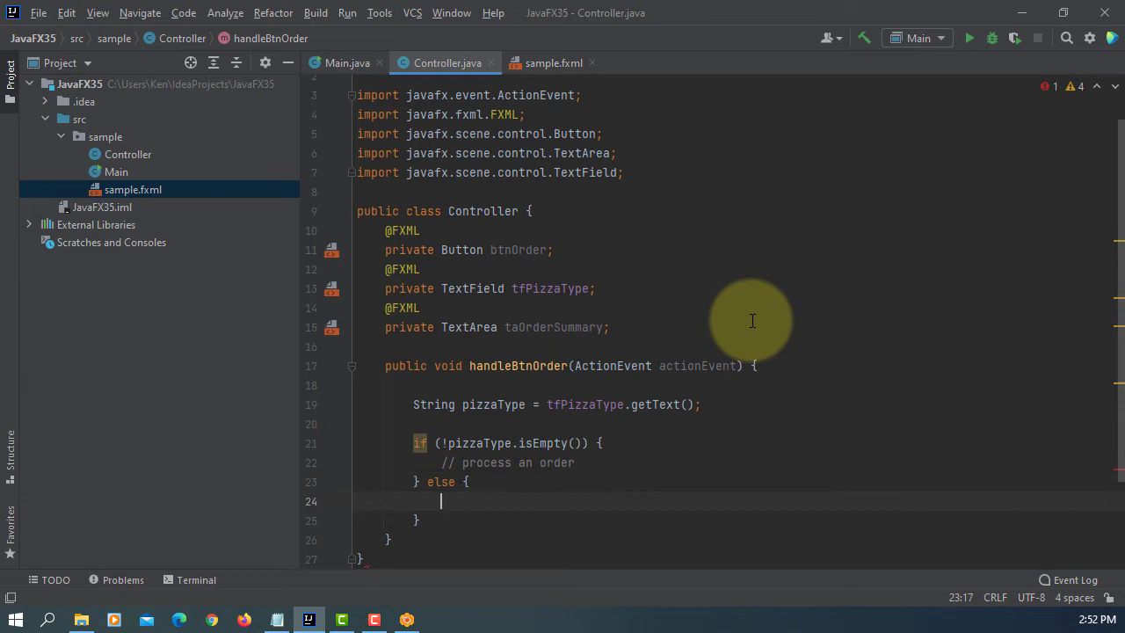
type("// ple")
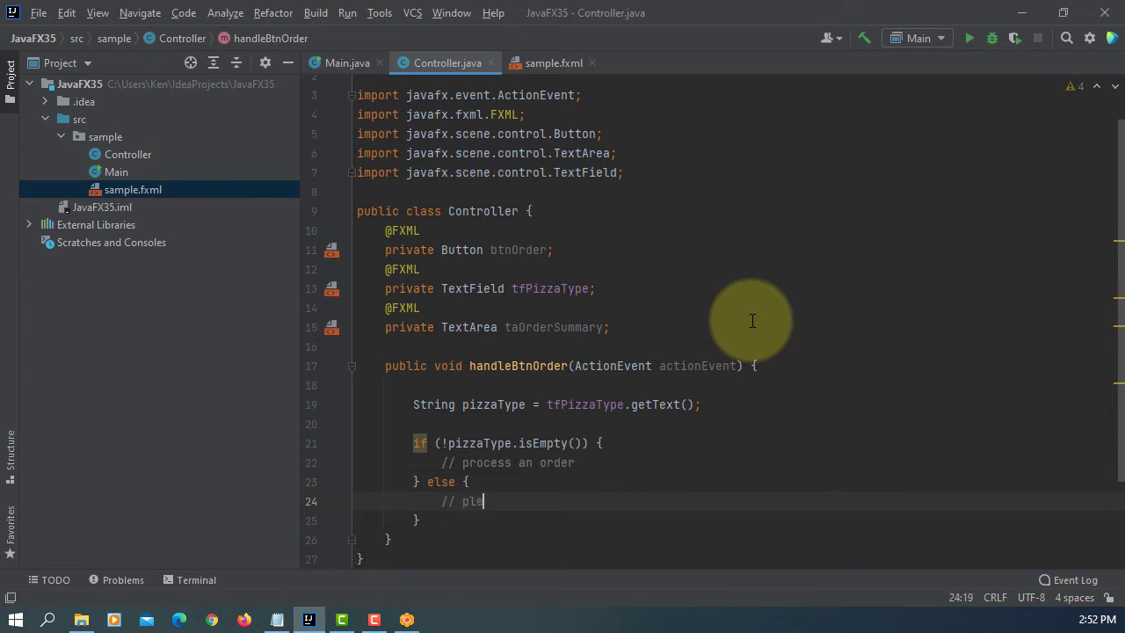
type("ase")
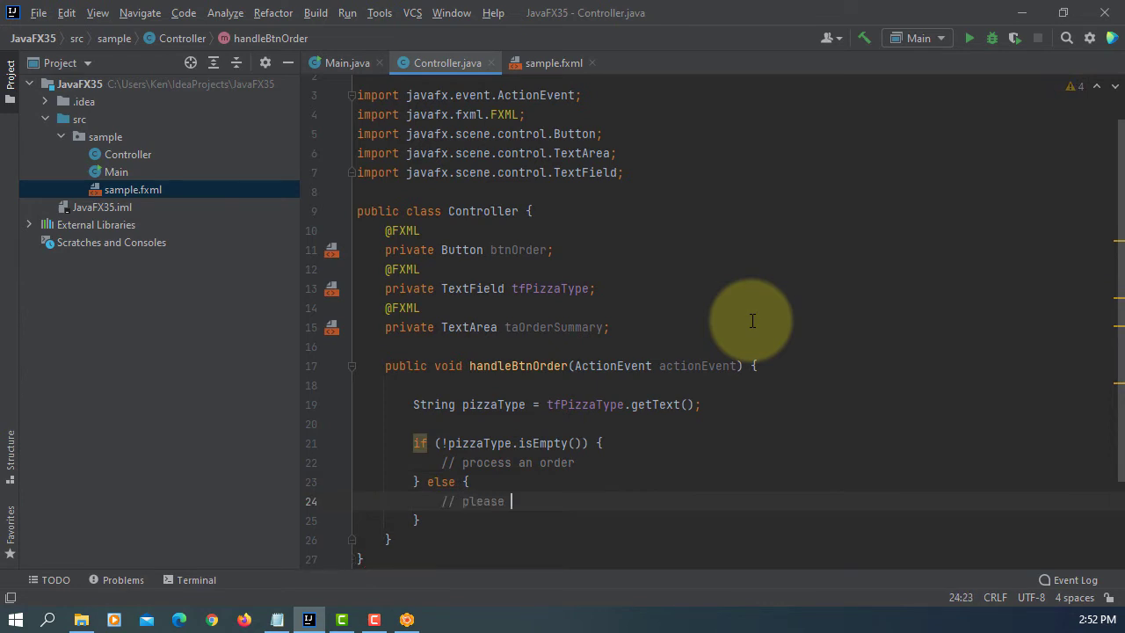
type("m")
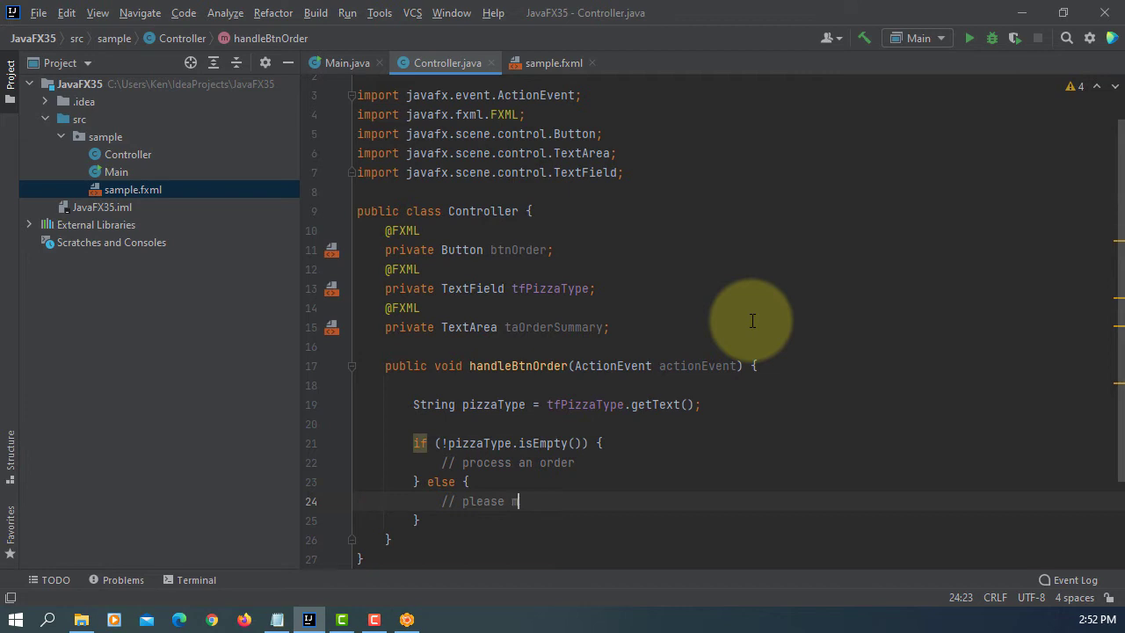
type("ake an order")
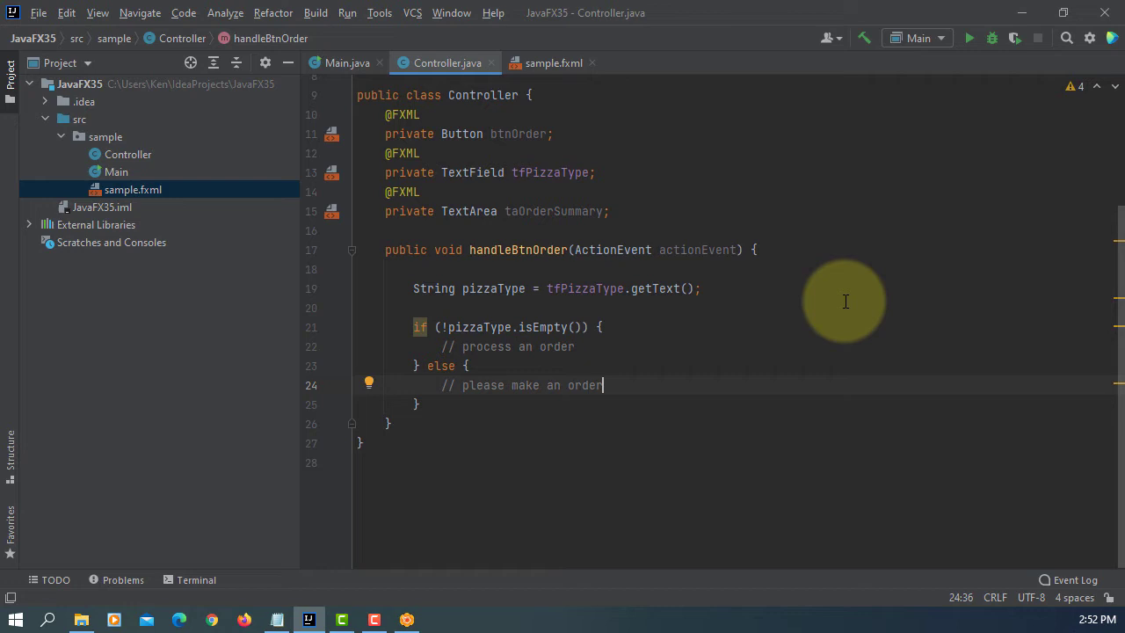
Declare an Alert of type AlertType.CONFIRMATION in the order branch
key("enter")
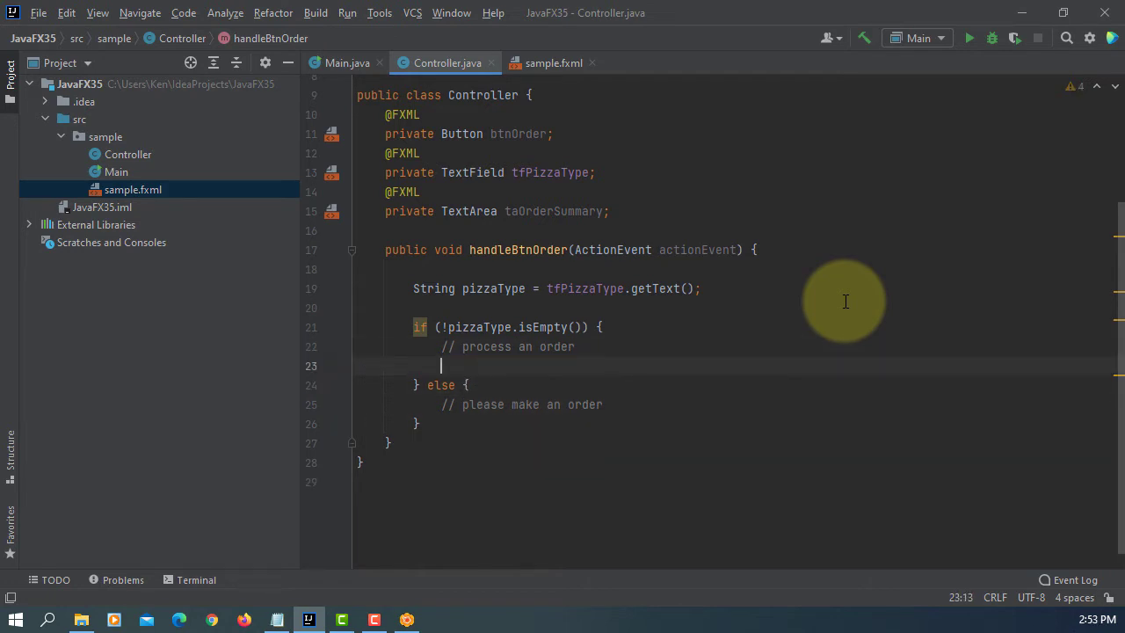
type("Ale")
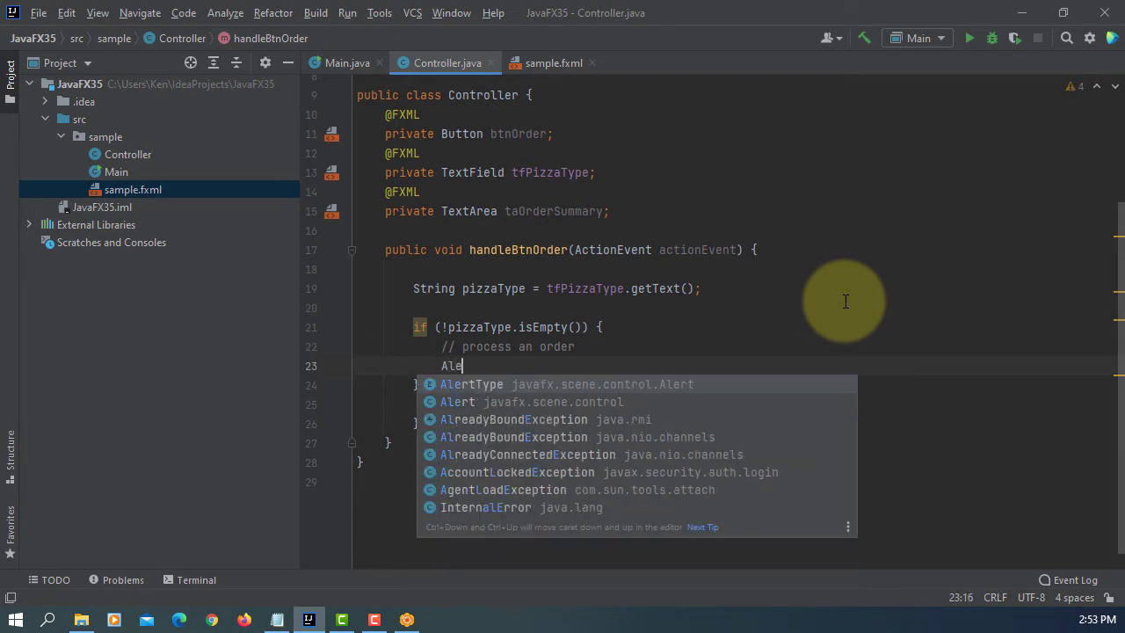
type("t alert = new Aler(")
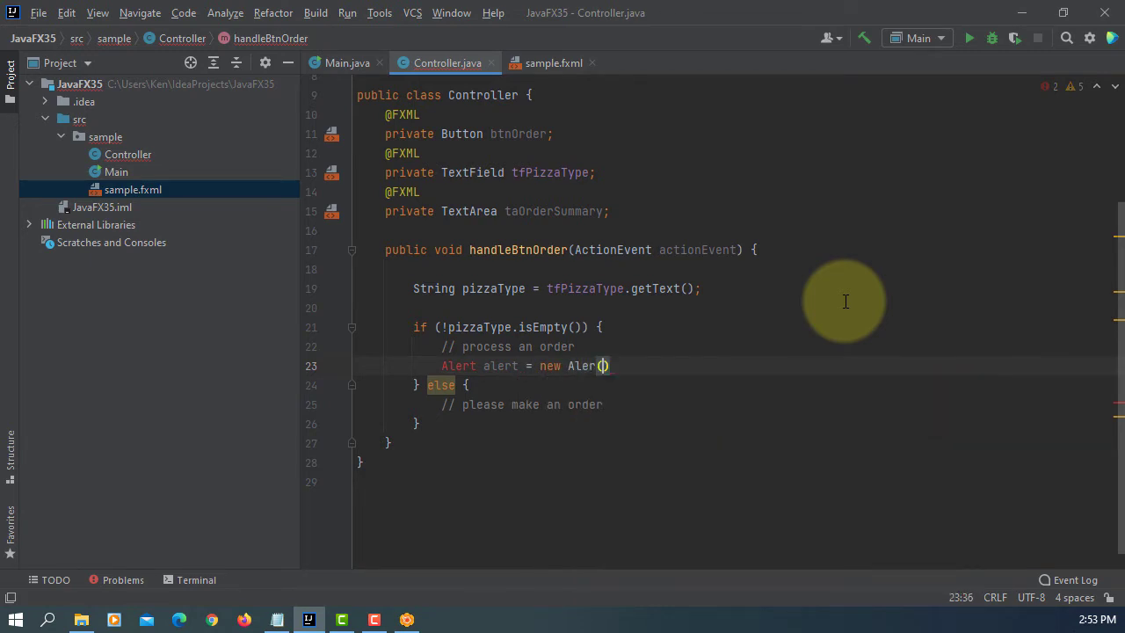
type("Alert.AlertType")
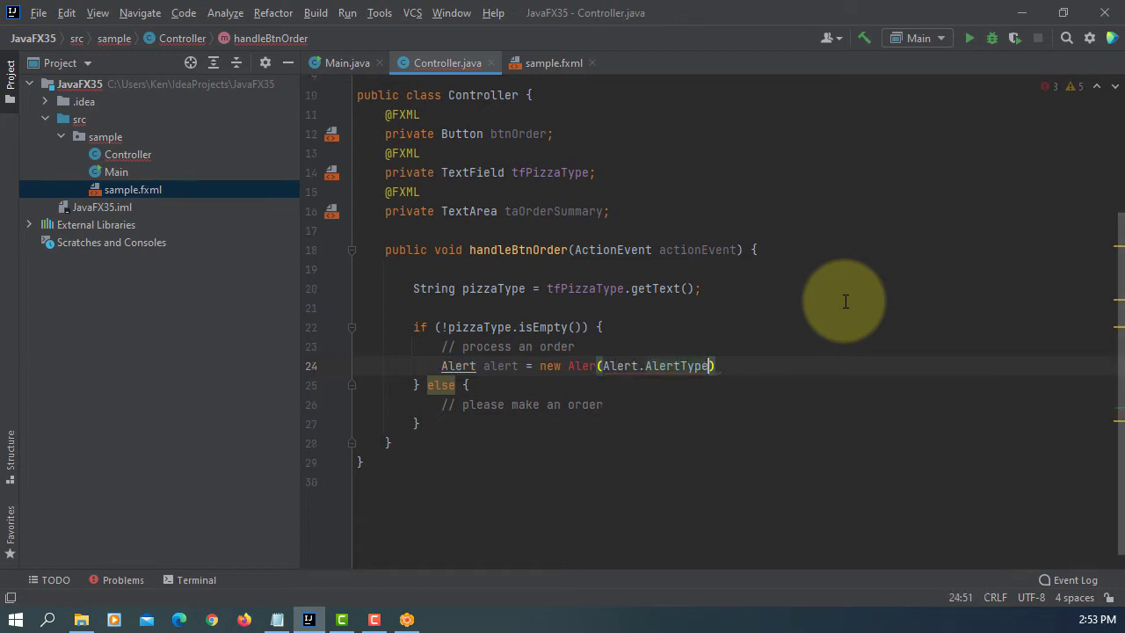
type(".")
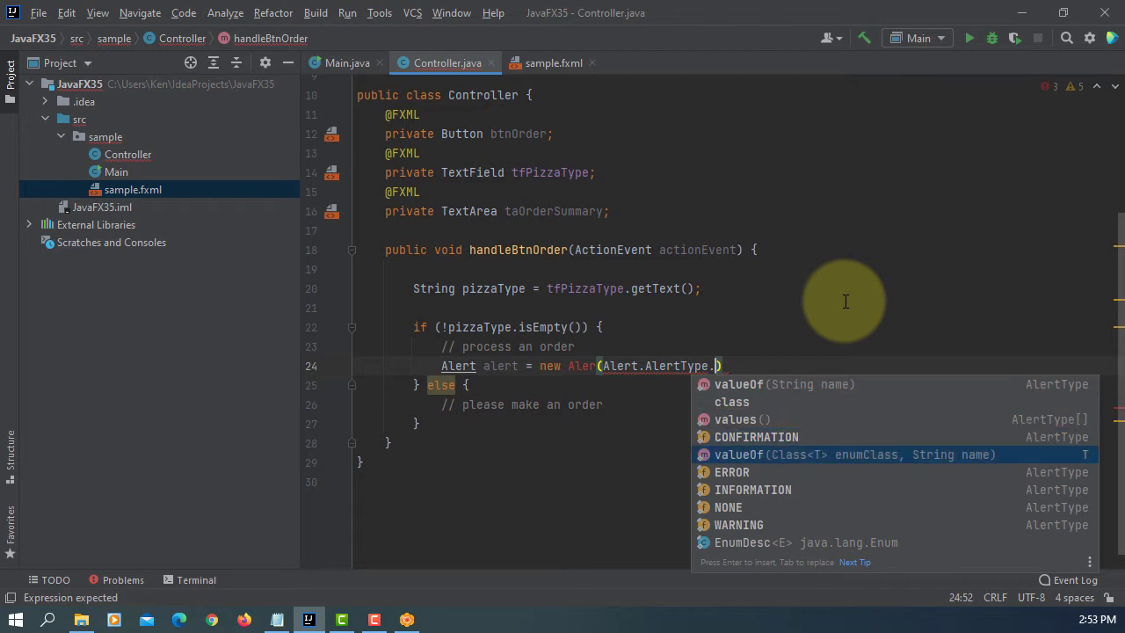
left_click(756, 436)
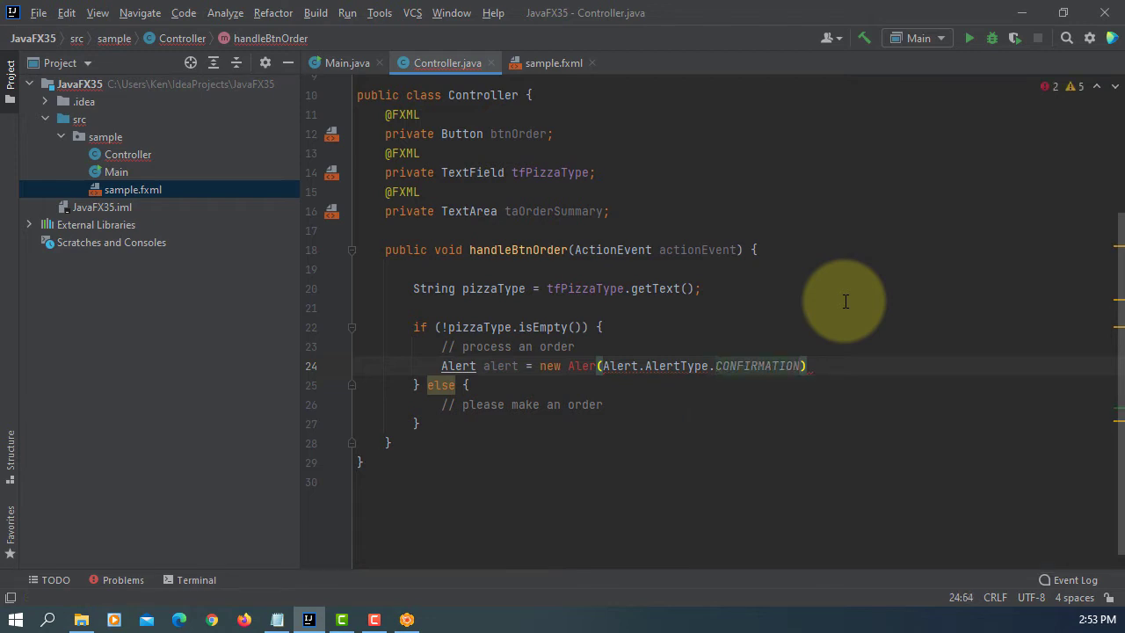
type(")")
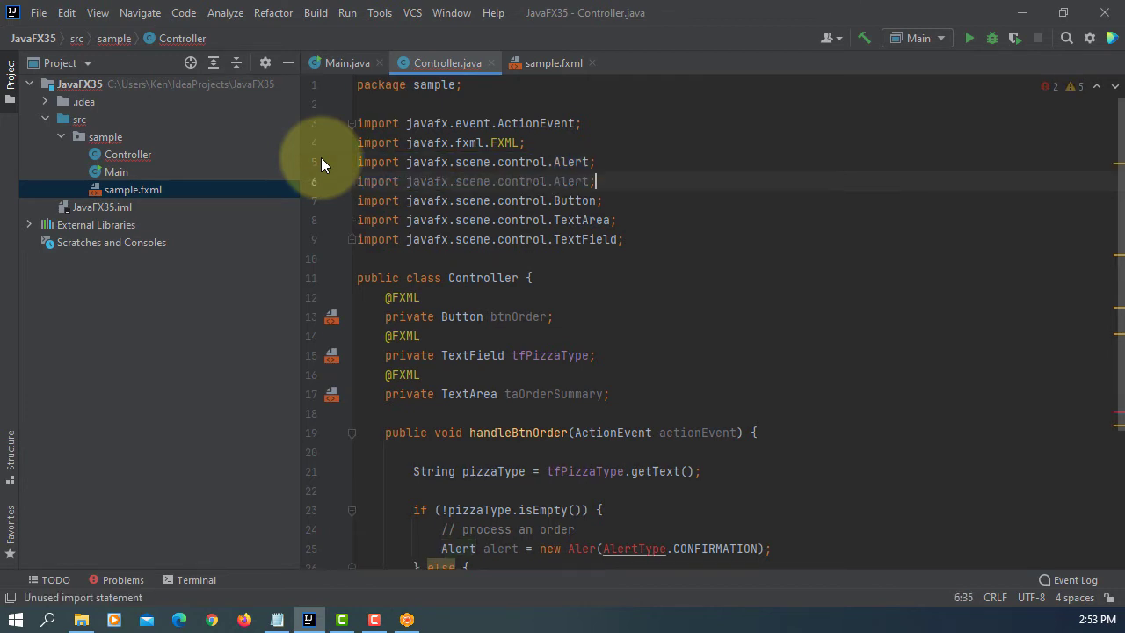
type(".")
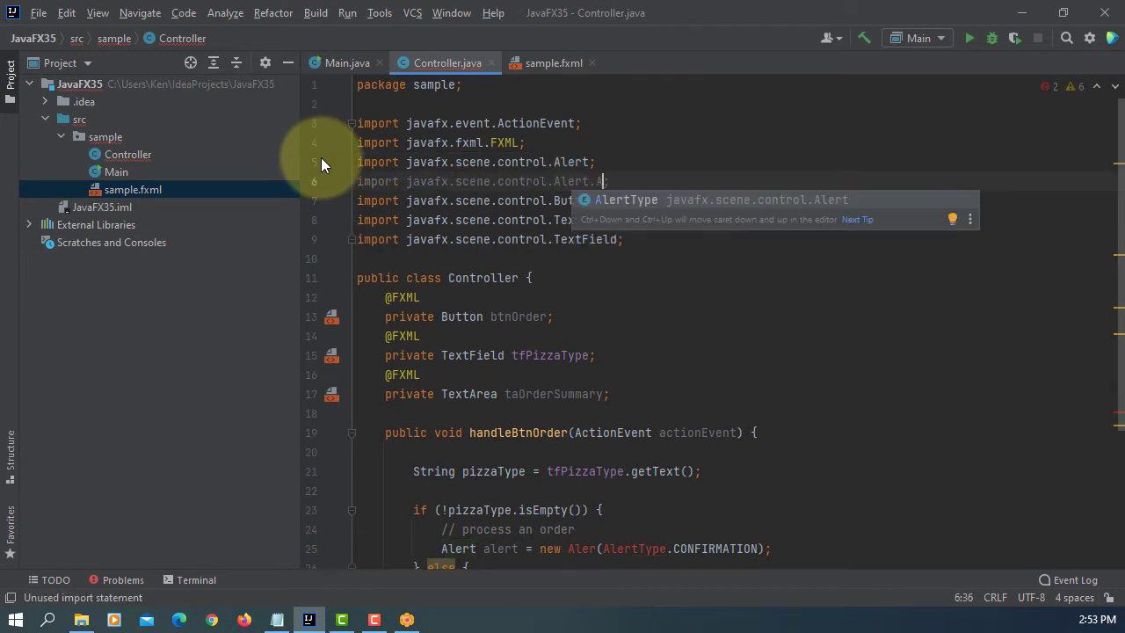
type("AlertType")
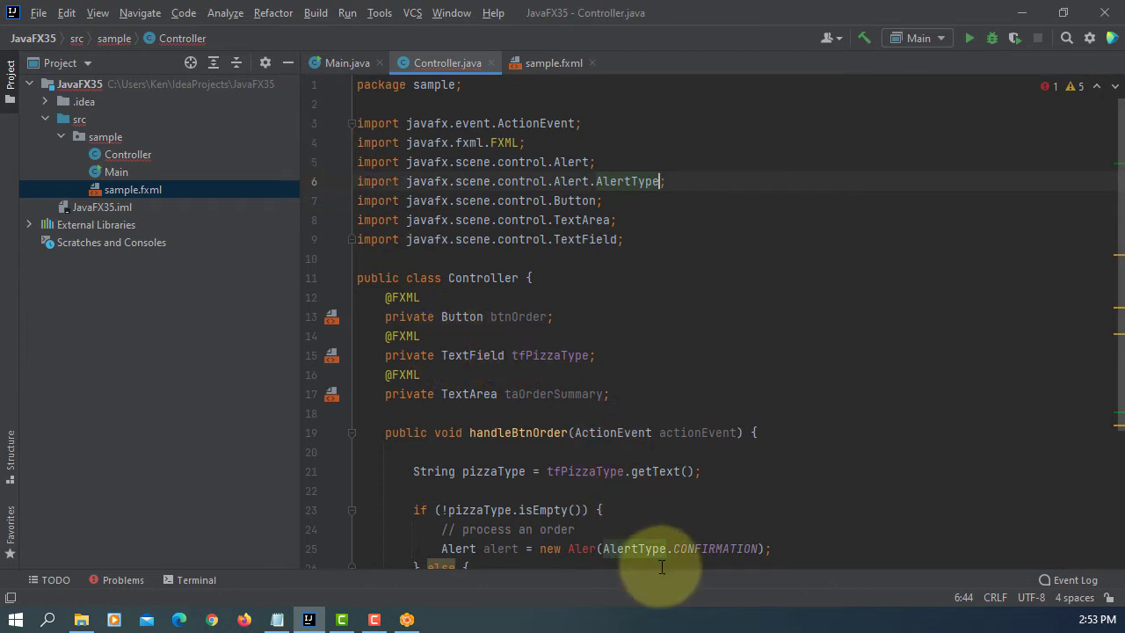
scroll("down", 3)
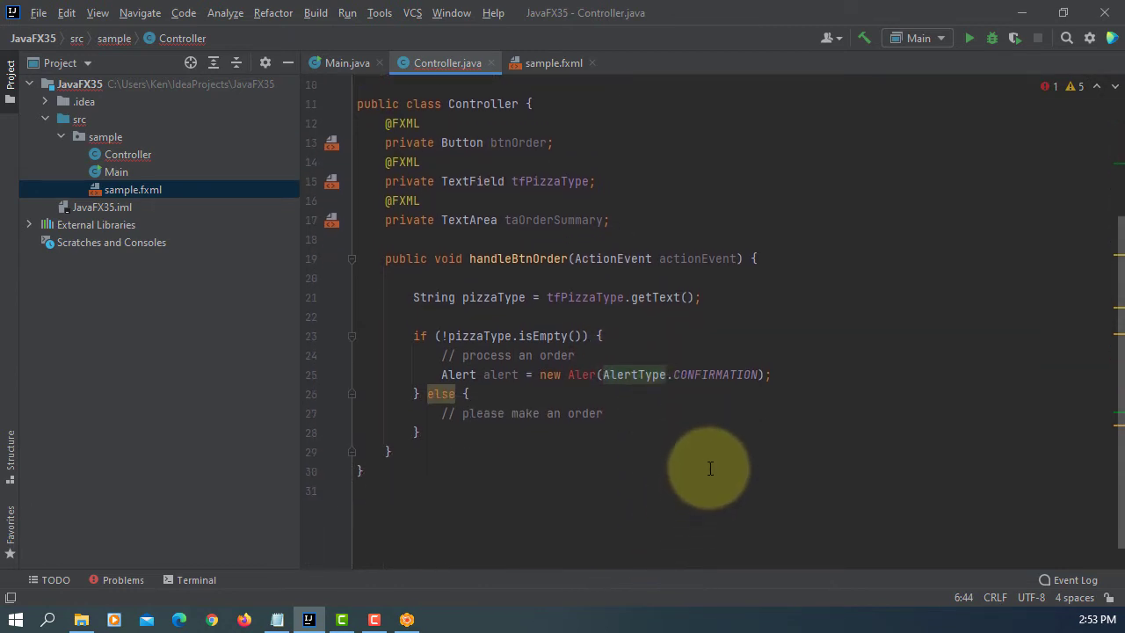
left_click(596, 374)
type("t")
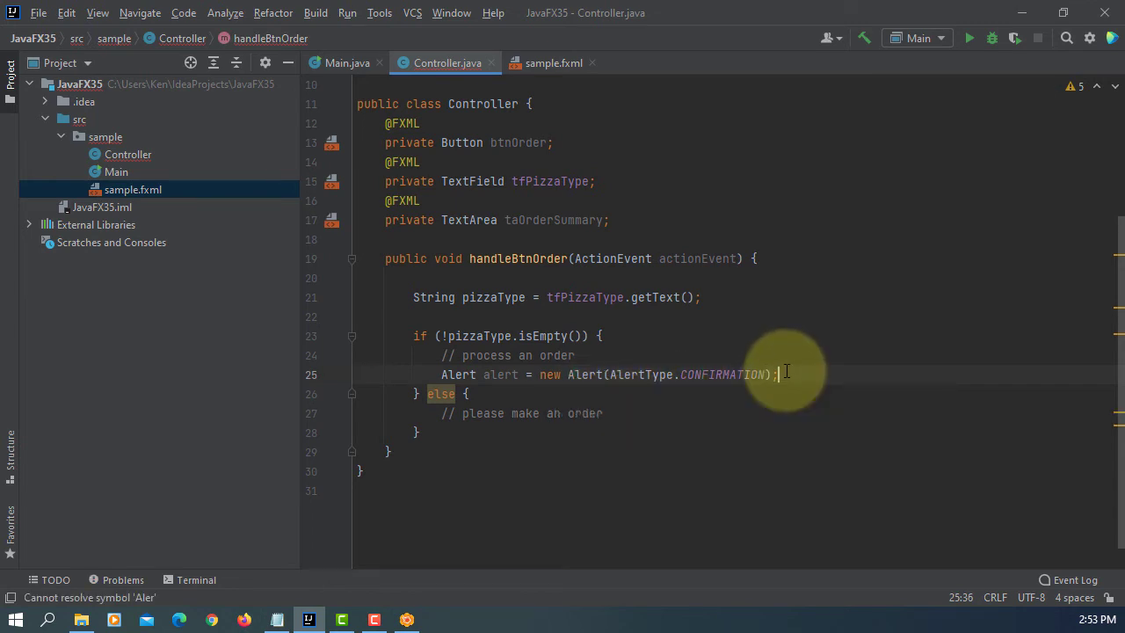
Set the alert title 'Order Confirmation Alert' and content 'Do you want to process this order?'
key("enter")
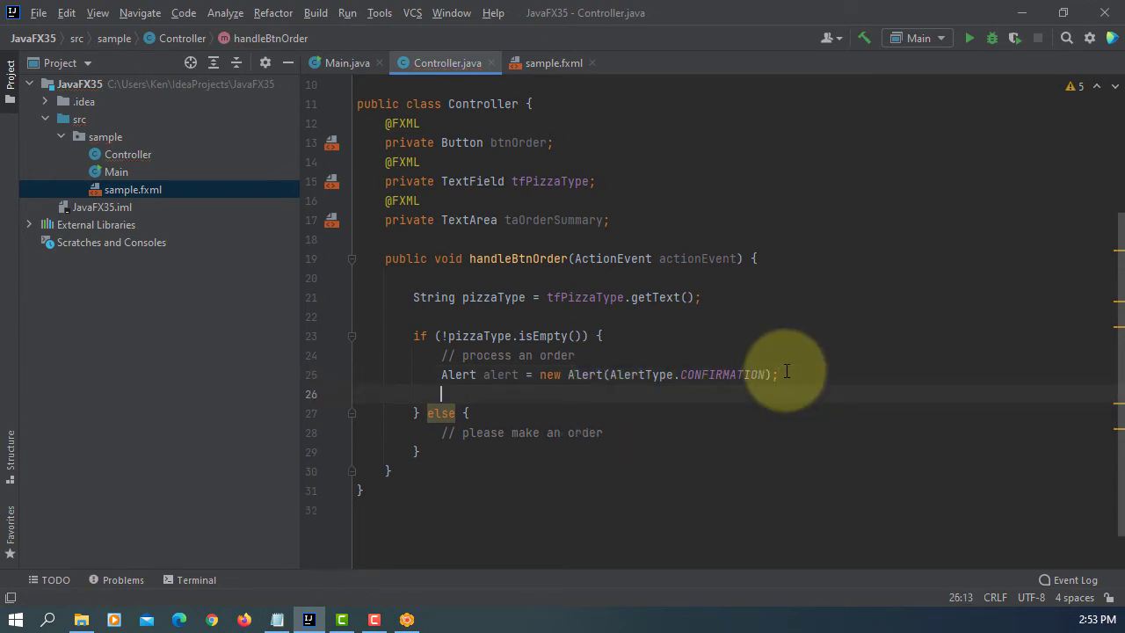
type("alert")
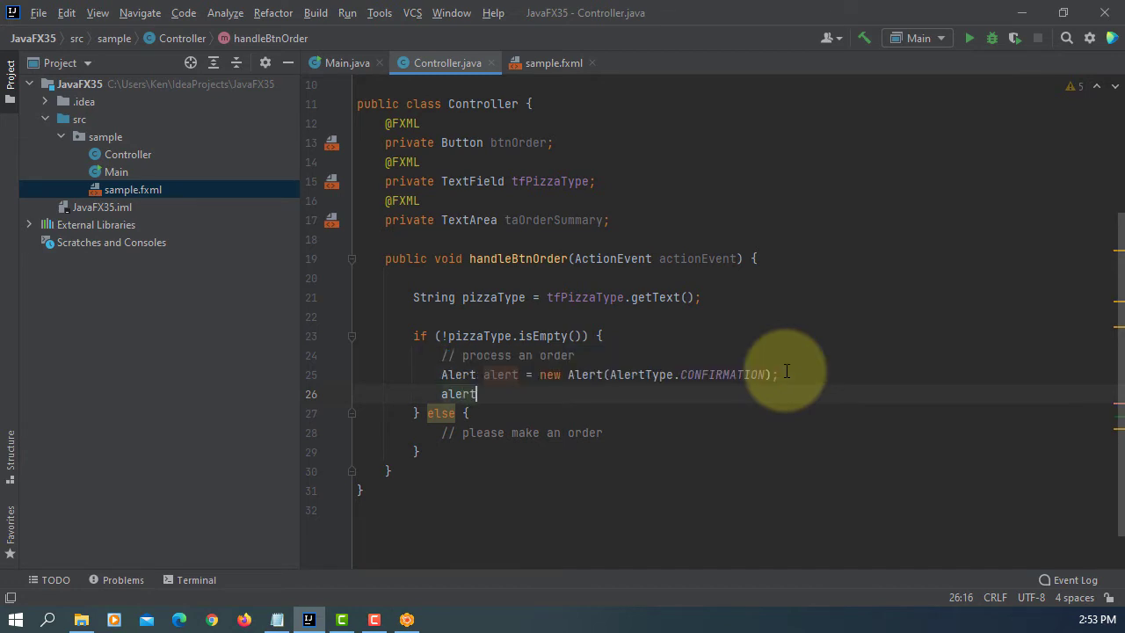
type(".setTitle(\"\");")
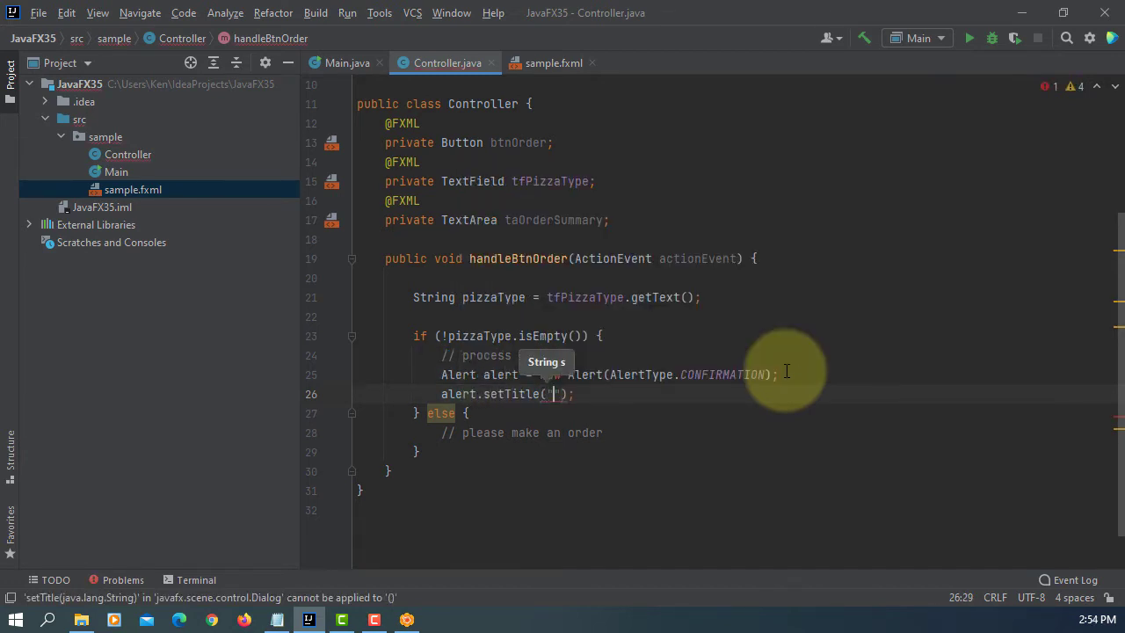
type("Order")
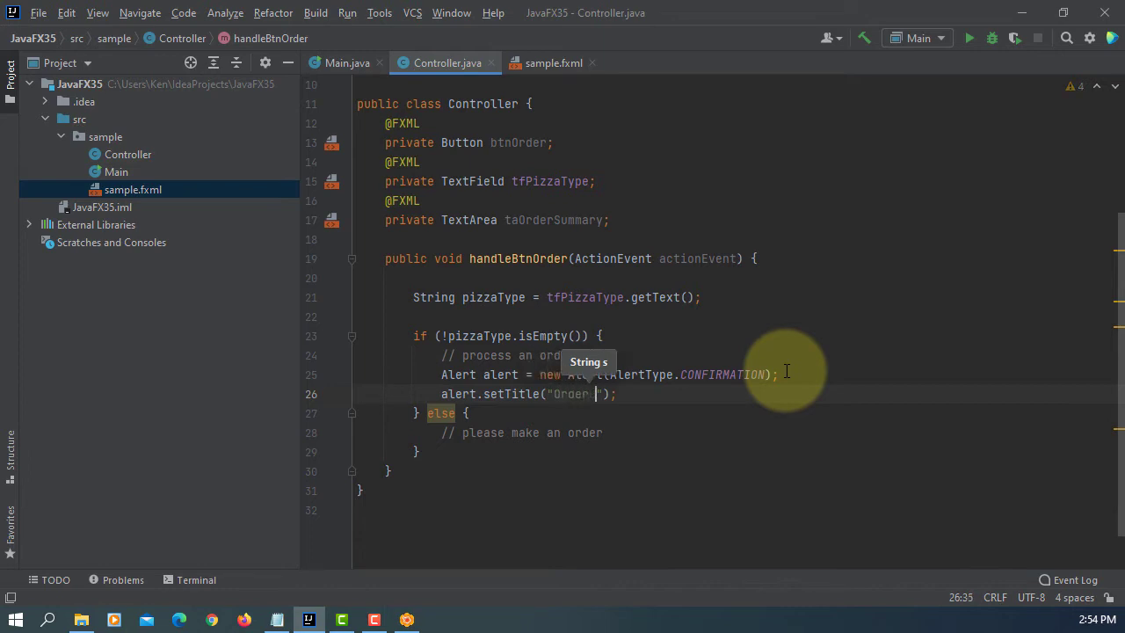
type("Confirmation")
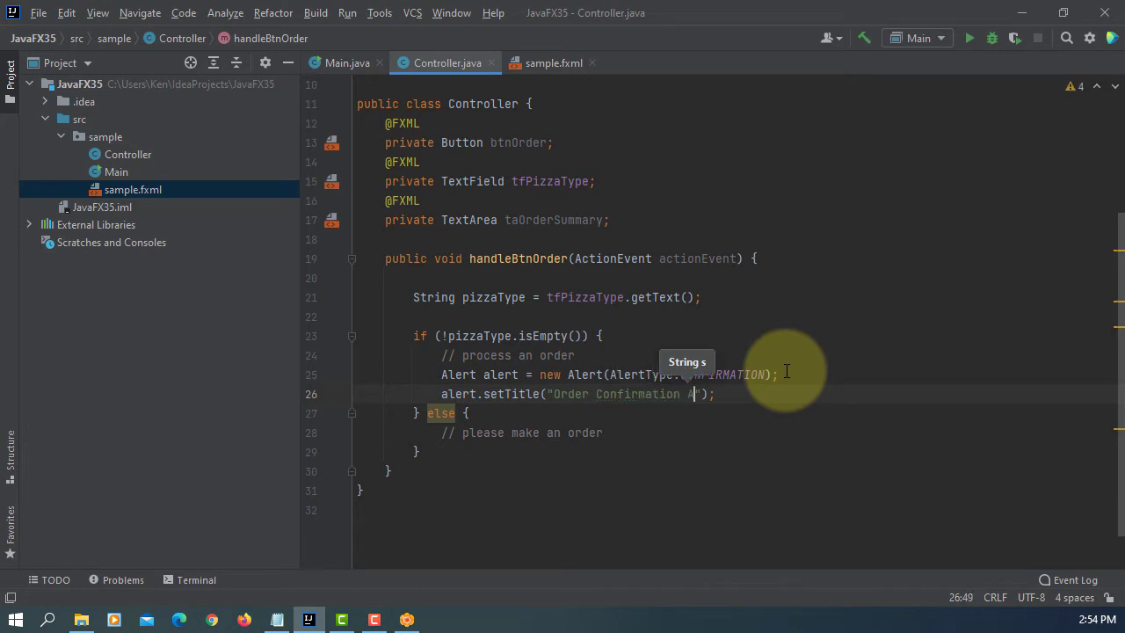
type("Alert")
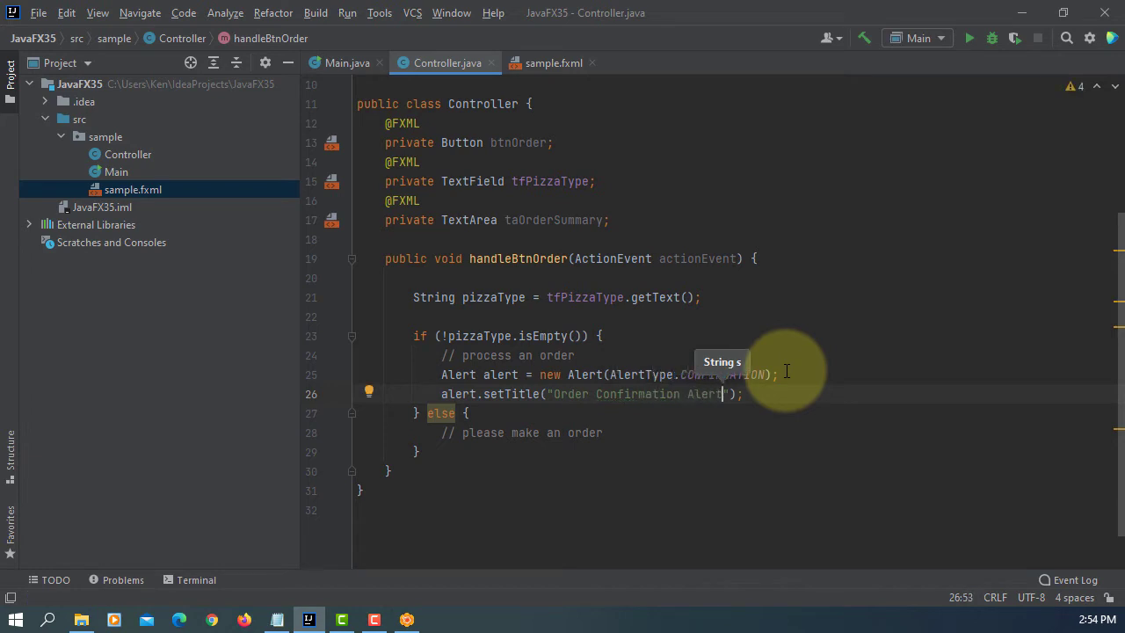
key("enter")
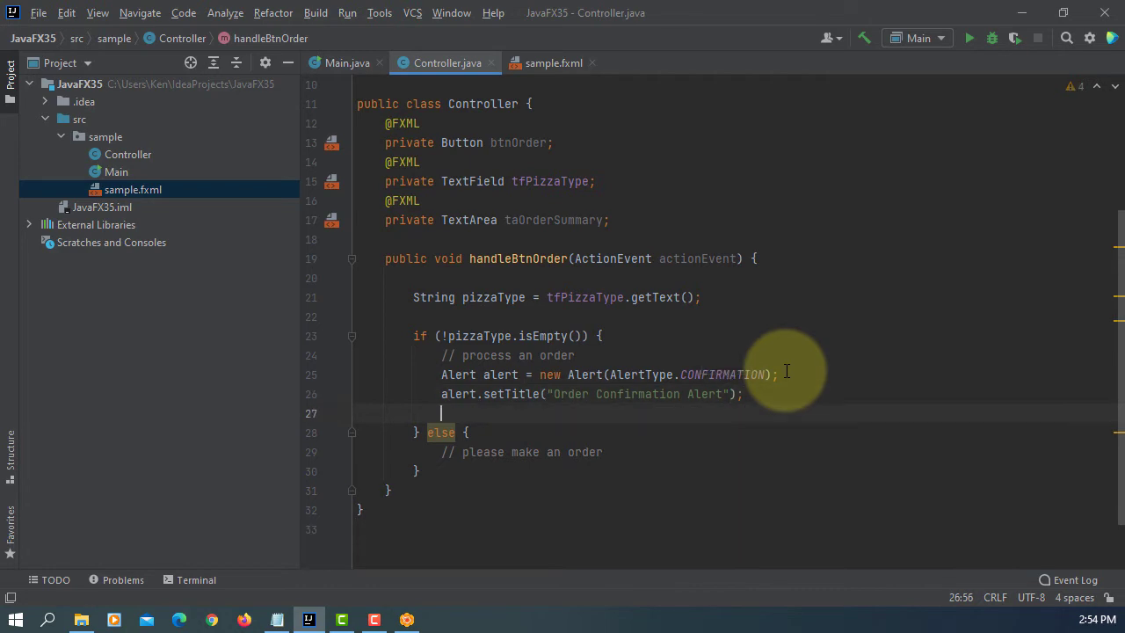
type("alert.setContentText();")
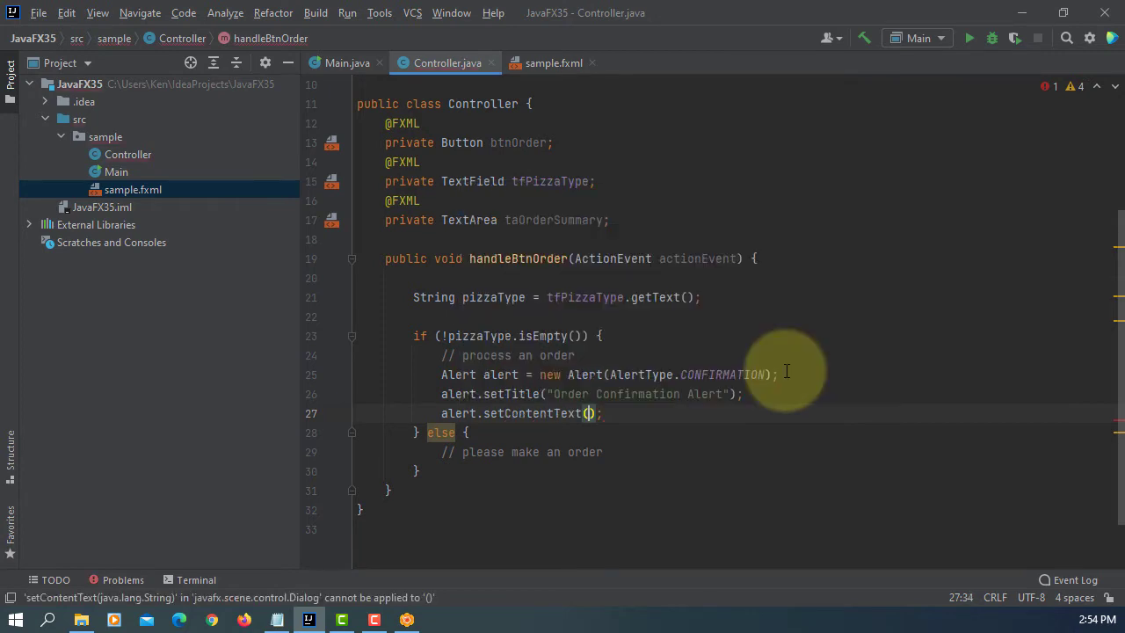
type("\" Do you want to proc")
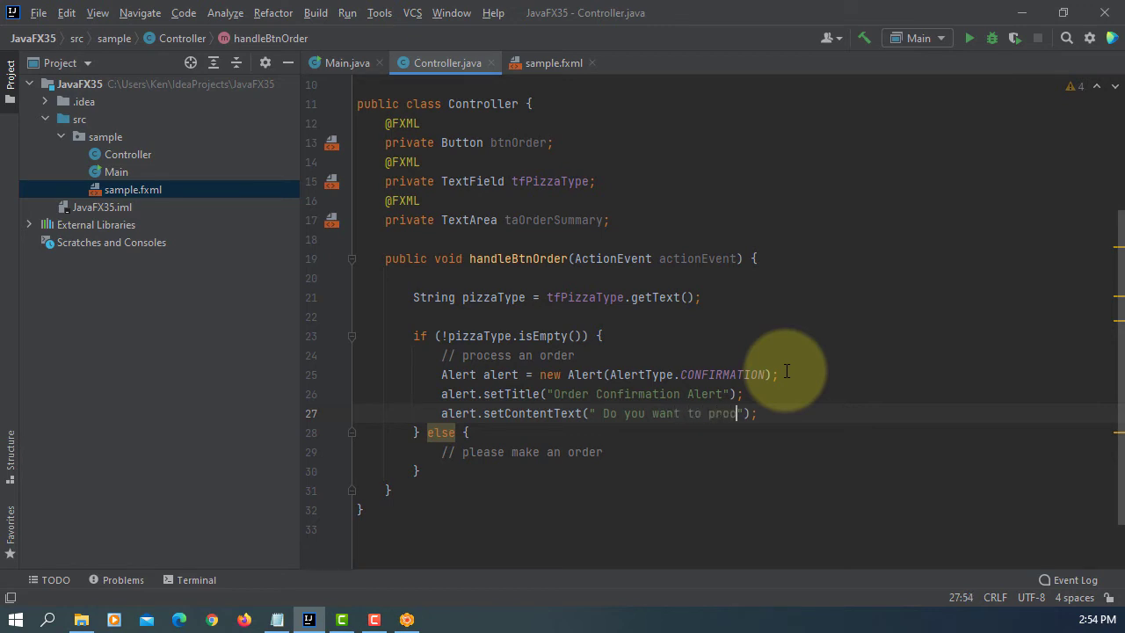
type("cess this order?")
type("//")
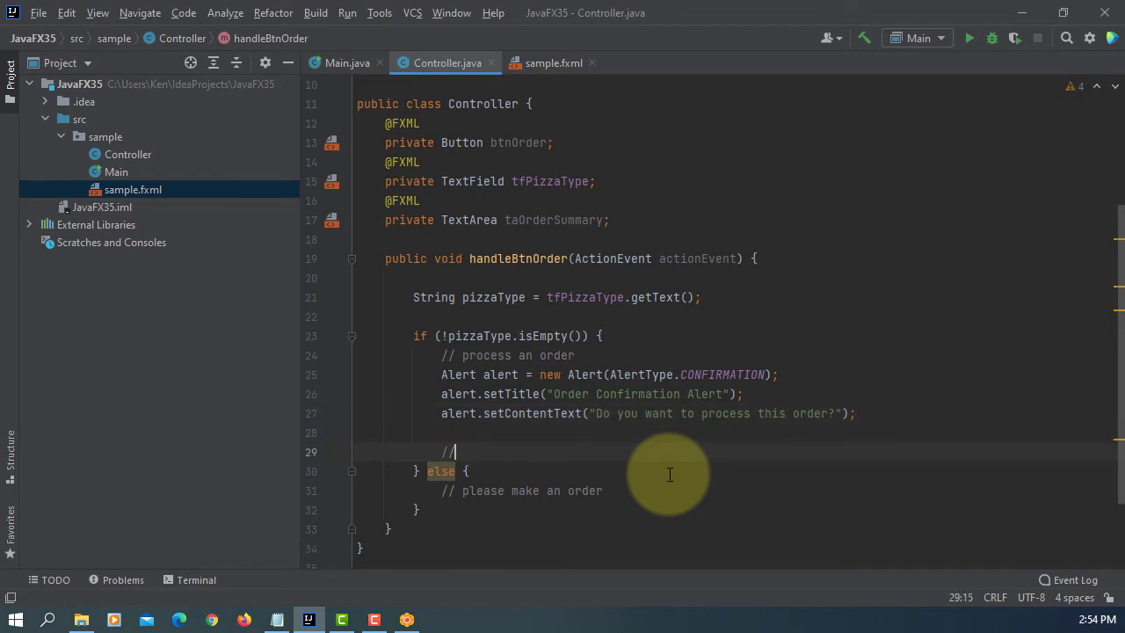
Add a comment about capturing the dialog result of OK or CANCEL
type("capture the")
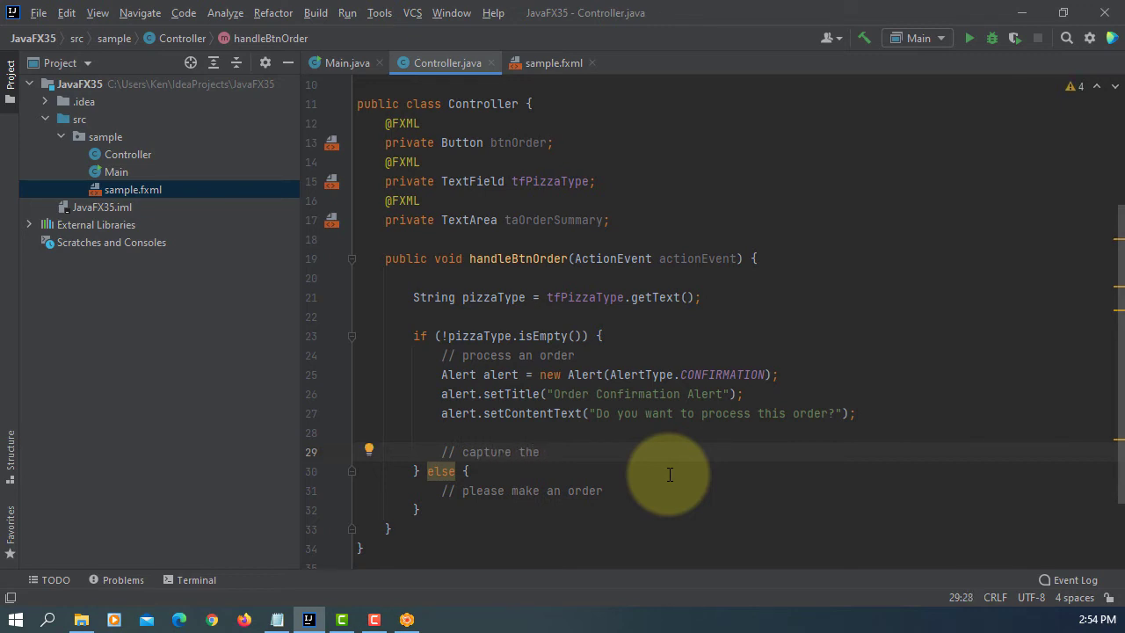
type("d")
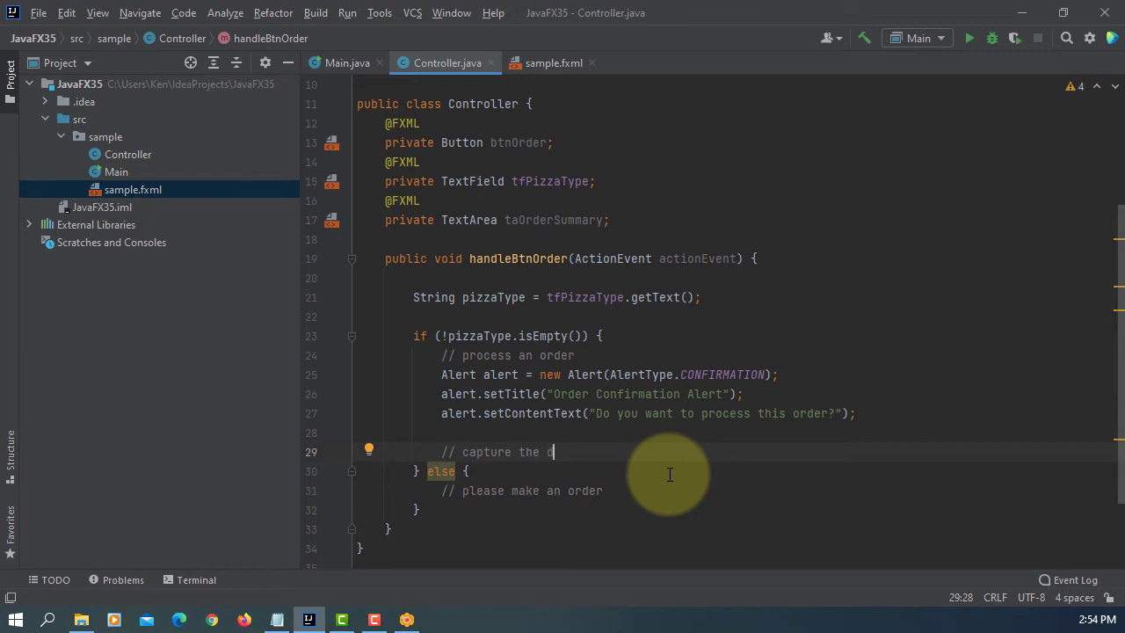
type("ialo")
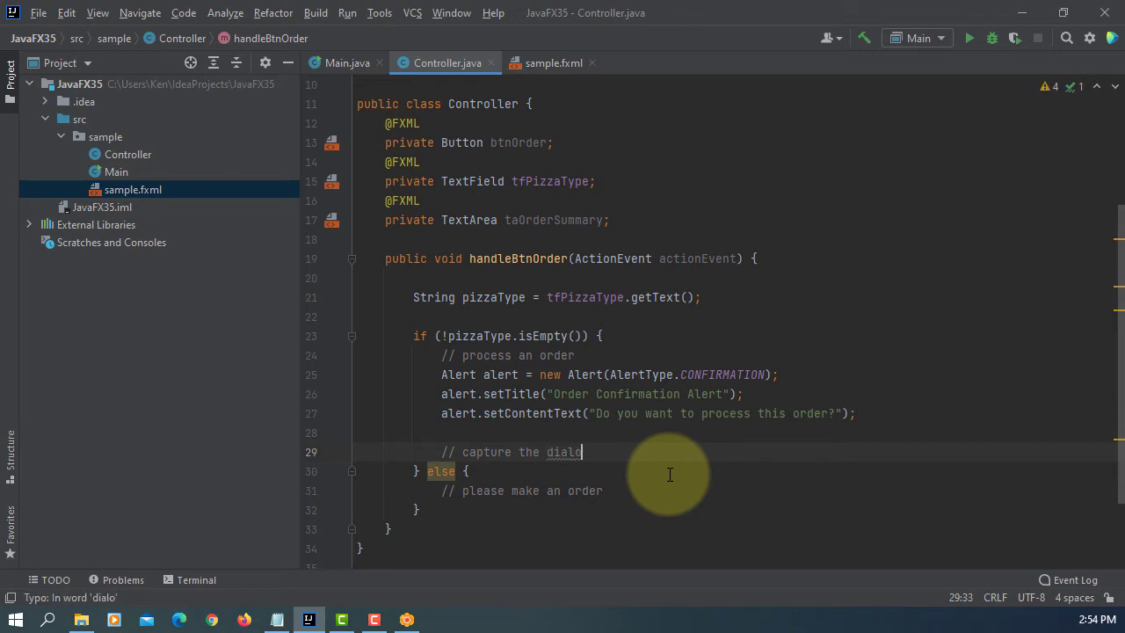
type("g result of OK")
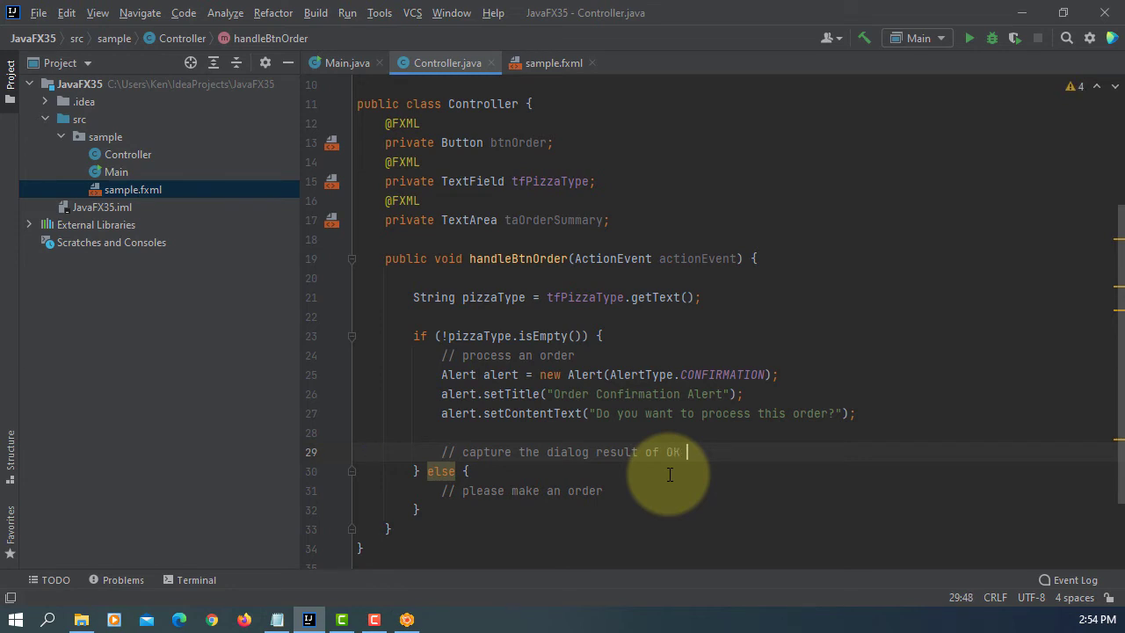
type("or CANCEL")
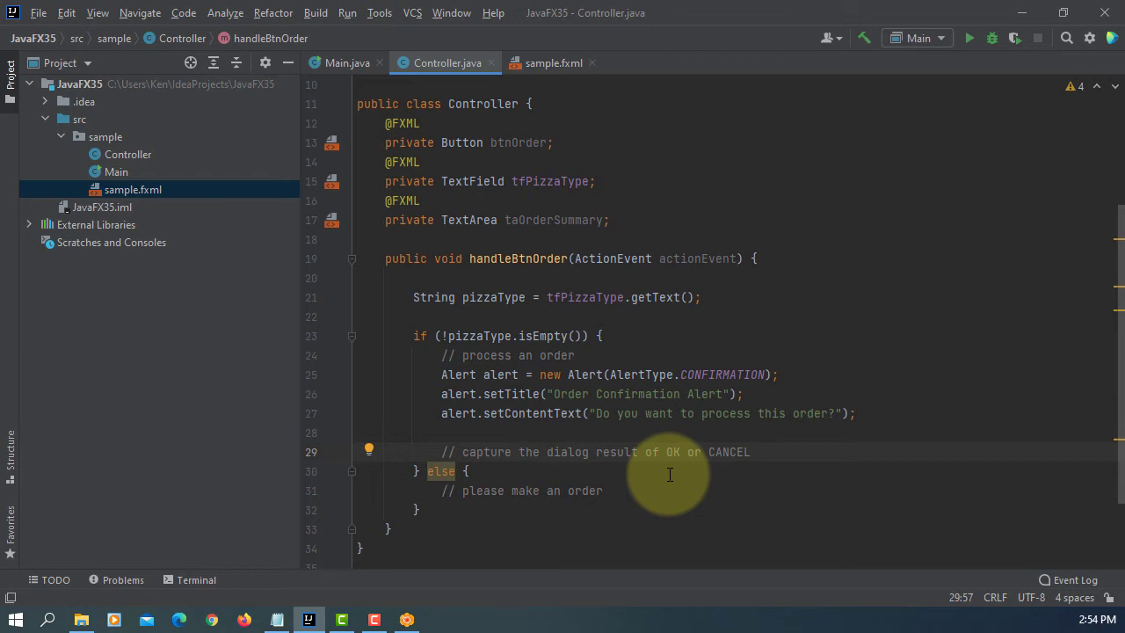
Declare Optional<ButtonType> result = alert.showAndWait() and import java.util.Optional
type("Option")
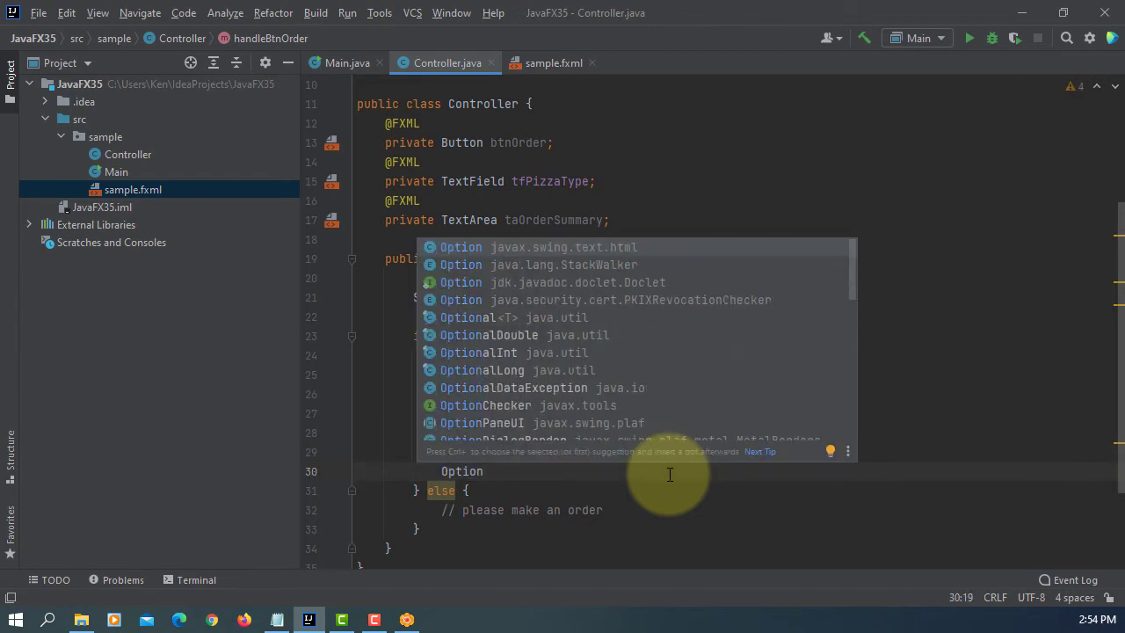
type("ButtonType>")
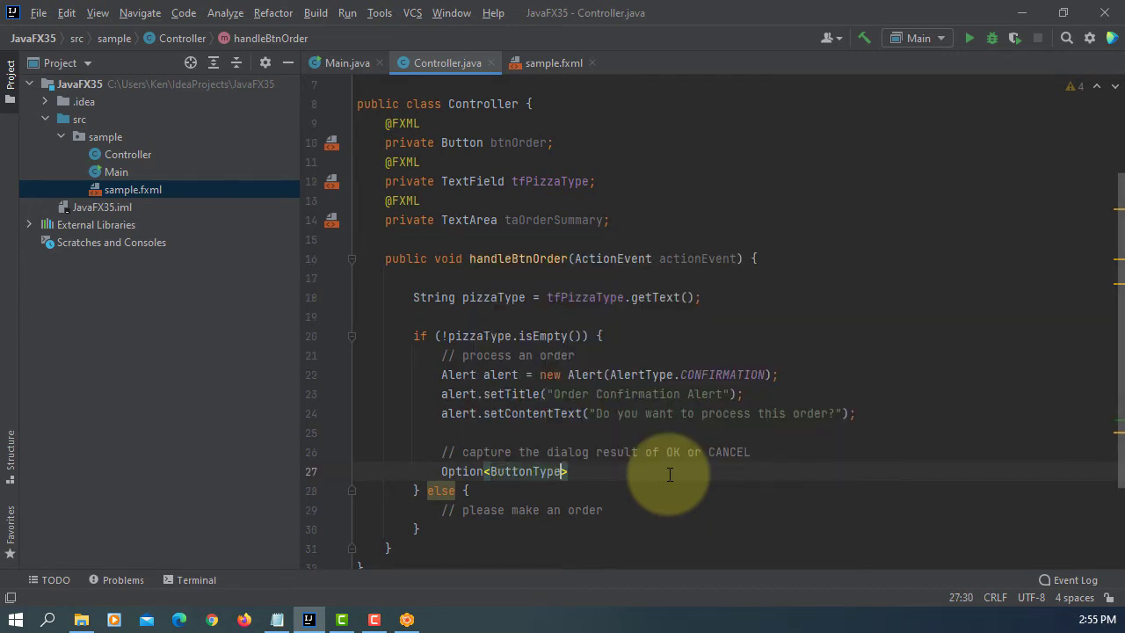
type("resu")
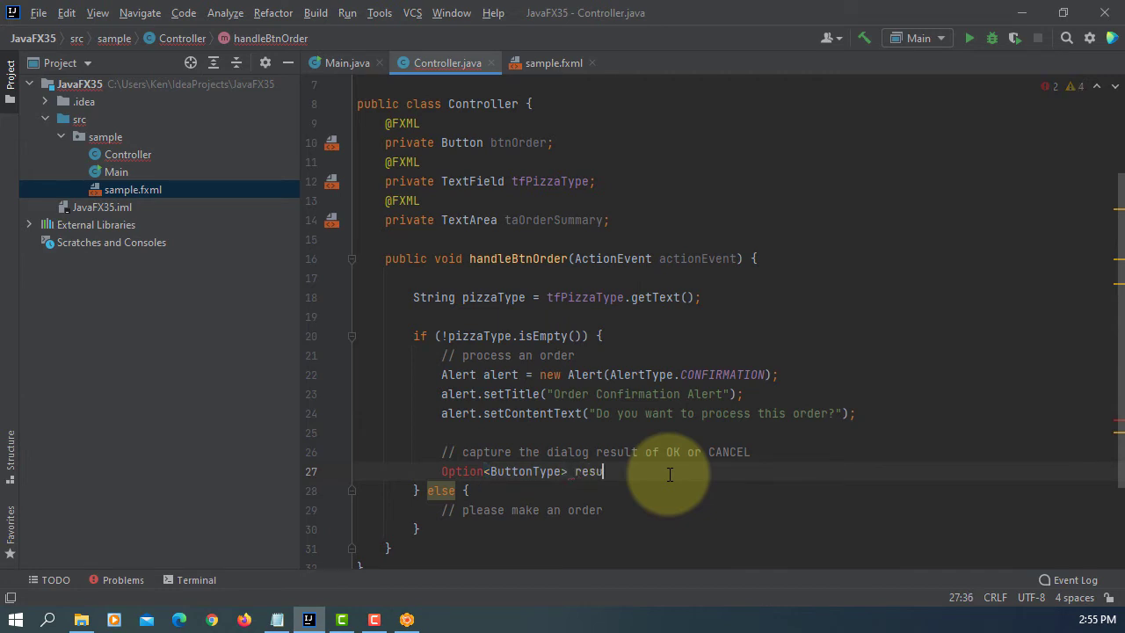
type("lt =")
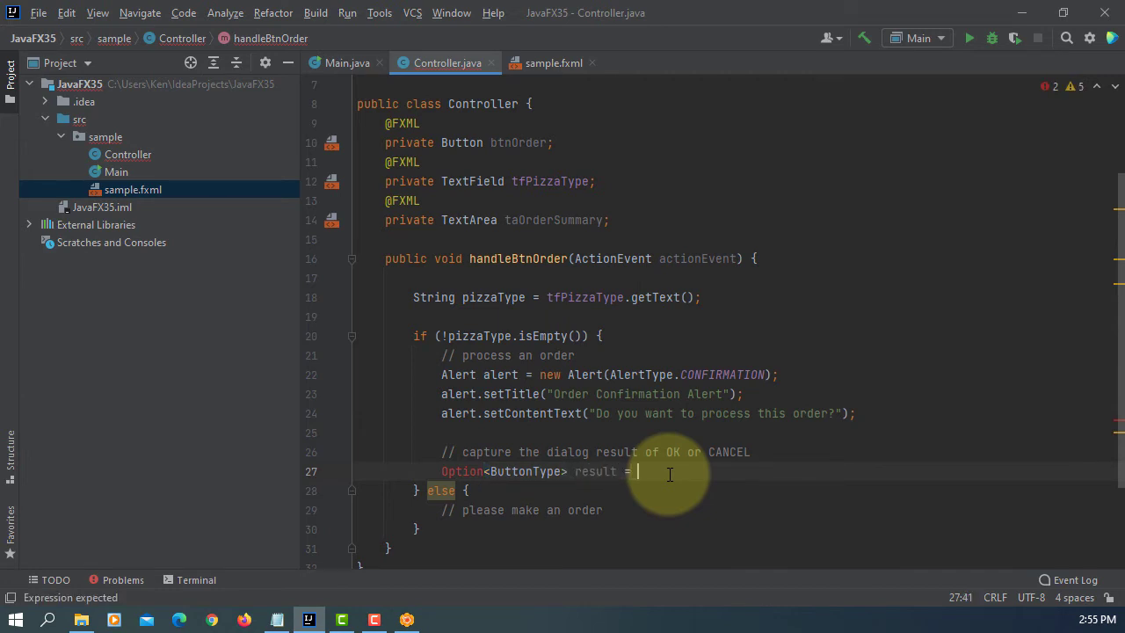
type("alert.")
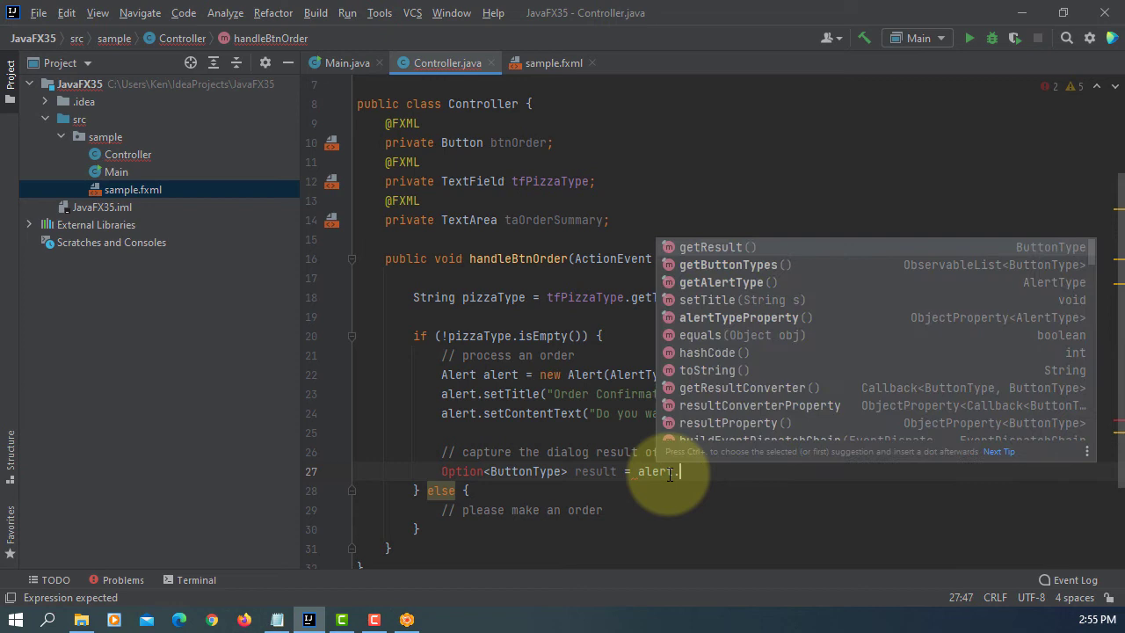
type("sho")
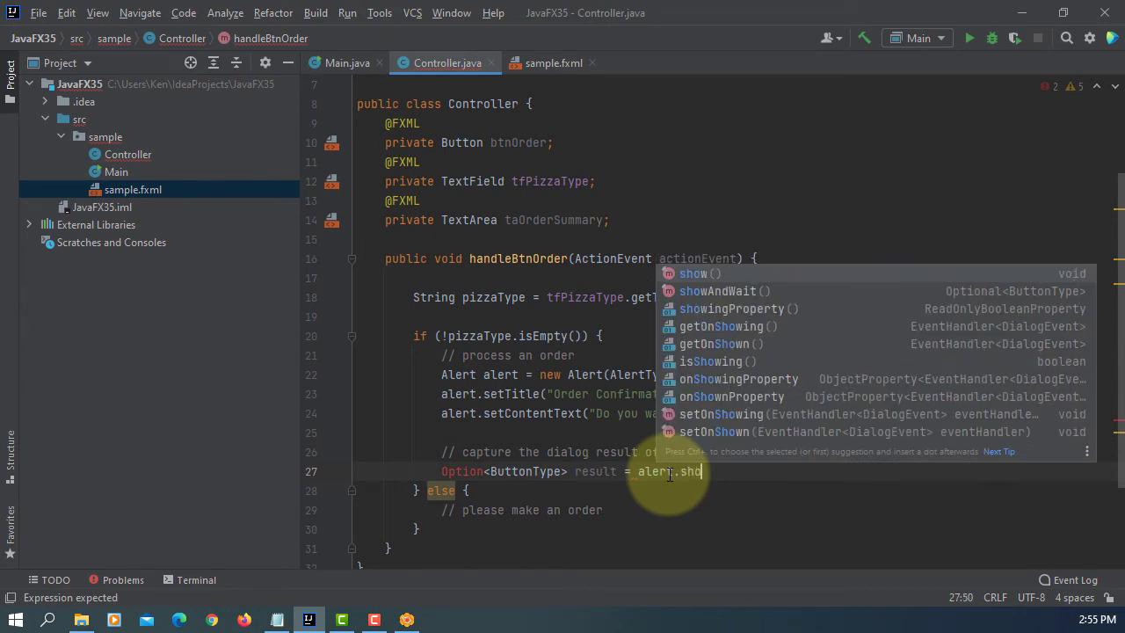
key("Down")
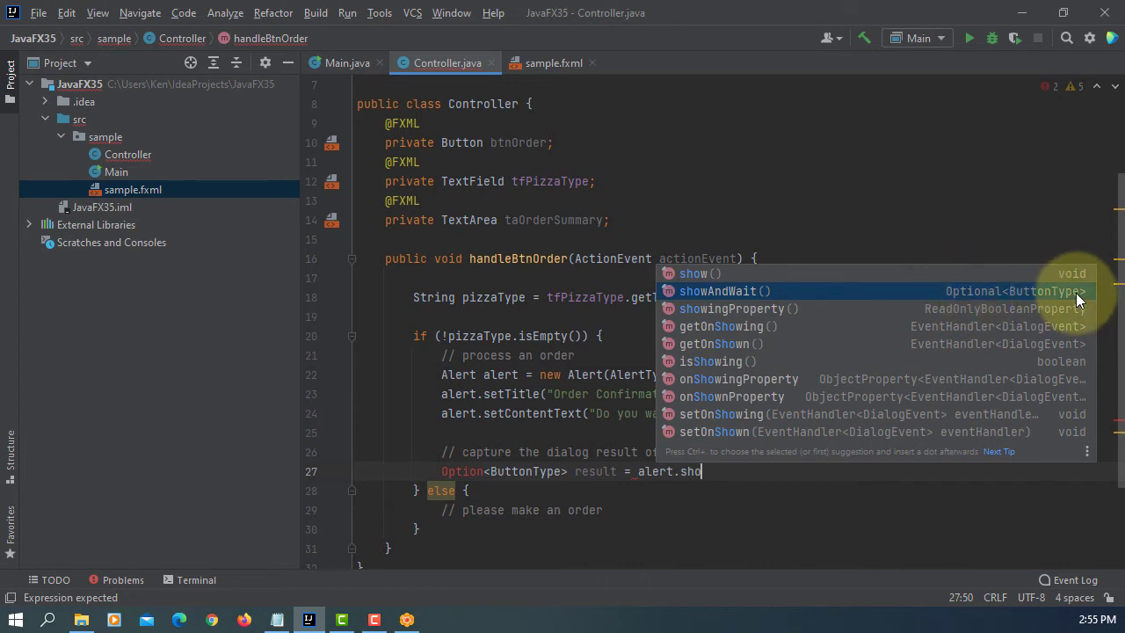
mouse_move(1070, 306)
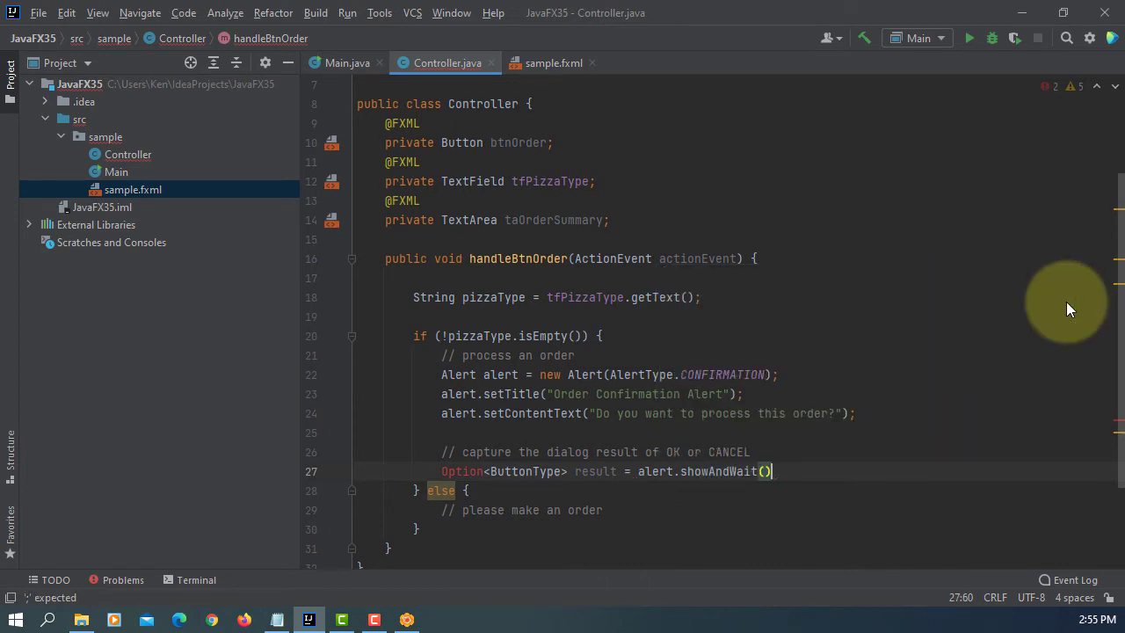
type(";")
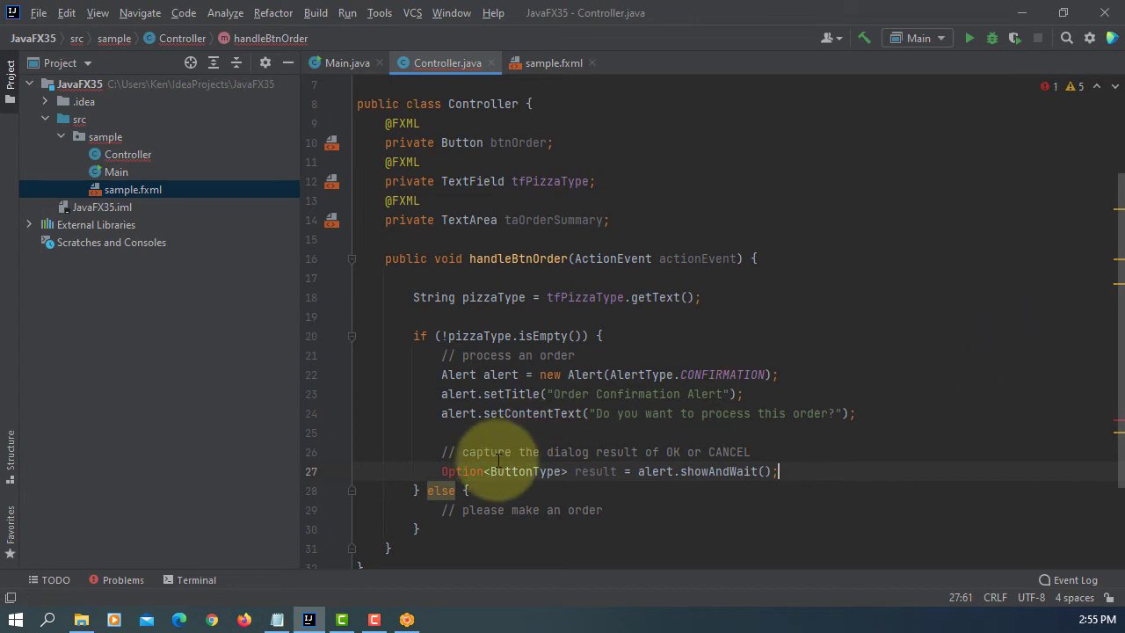
left_click(486, 471)
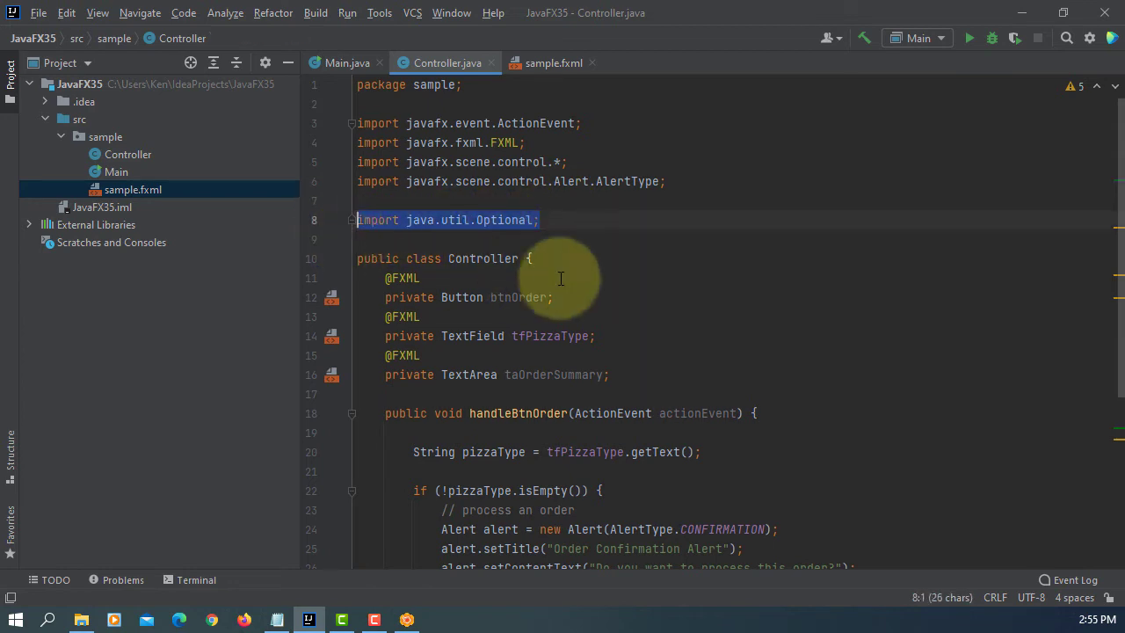
scroll("down", 3)
type("if")
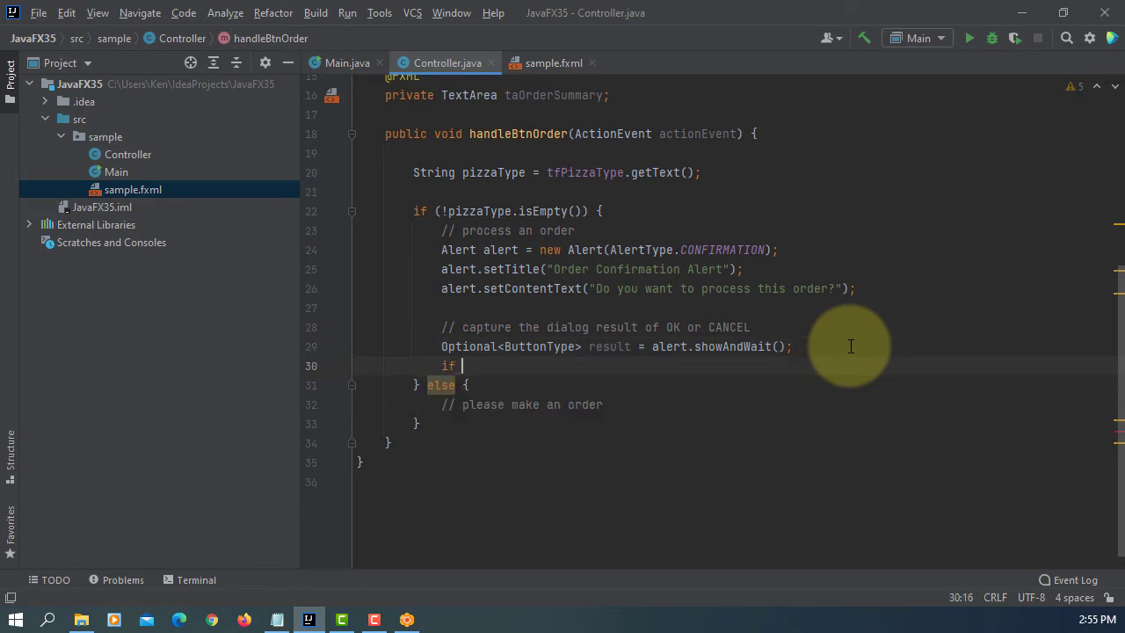
Change the if condition to result.get() == ButtonType.OK
type("(re")
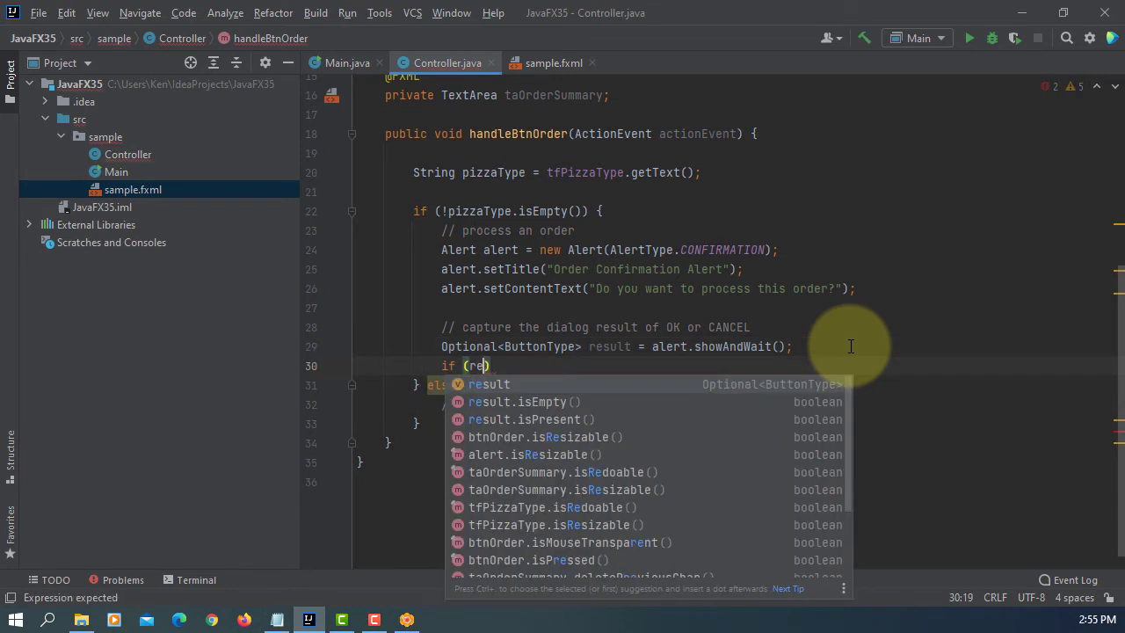
type("result")
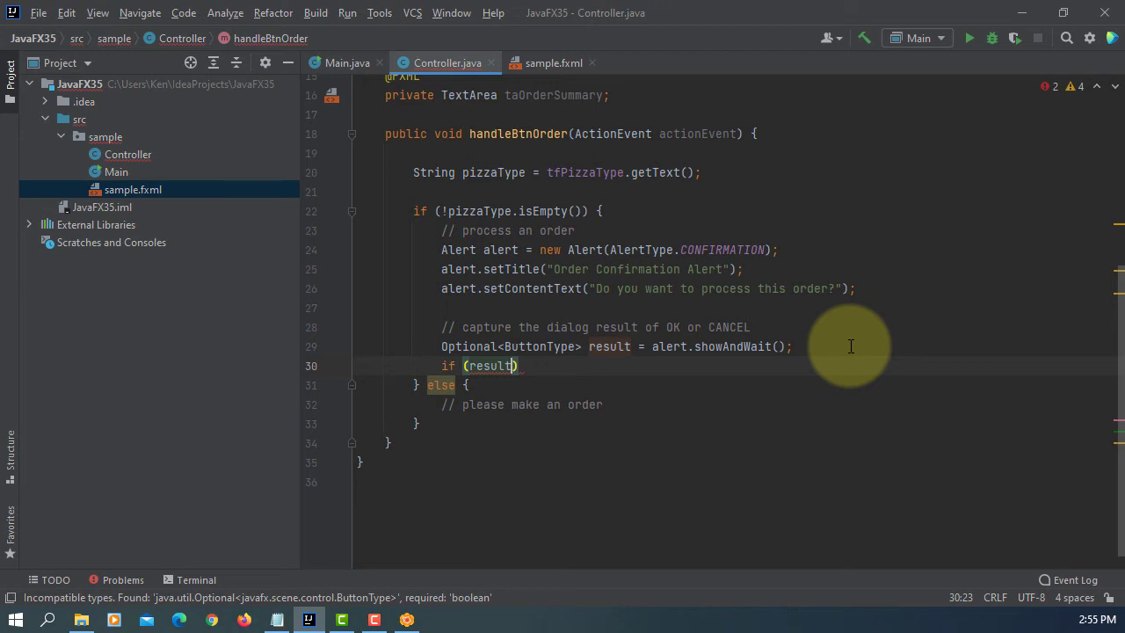
type(".get()")
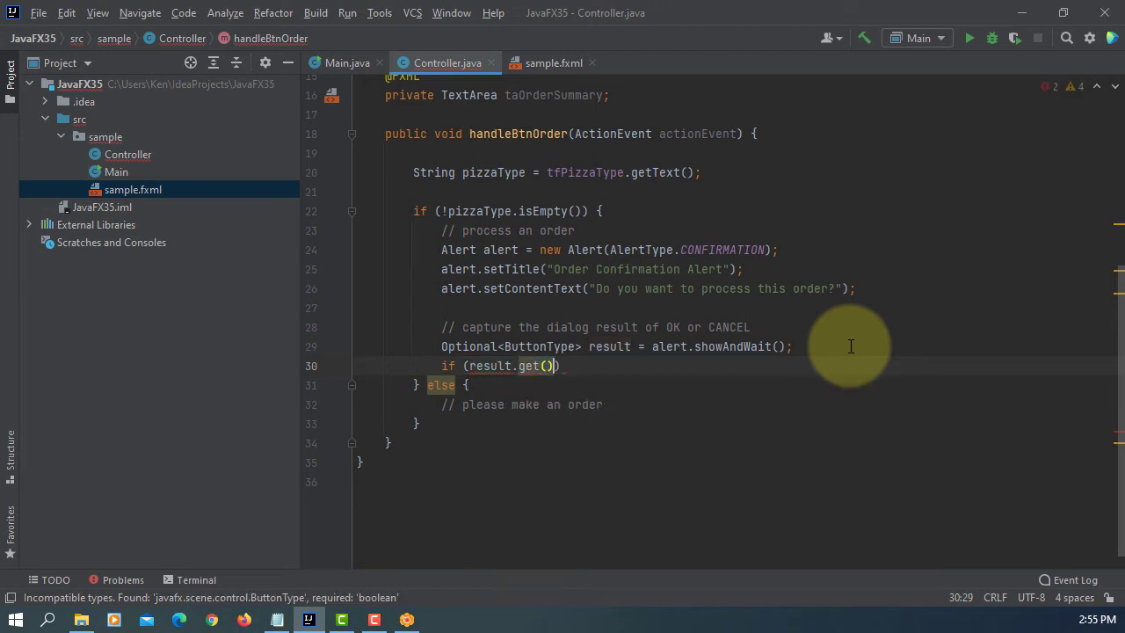
type("==")
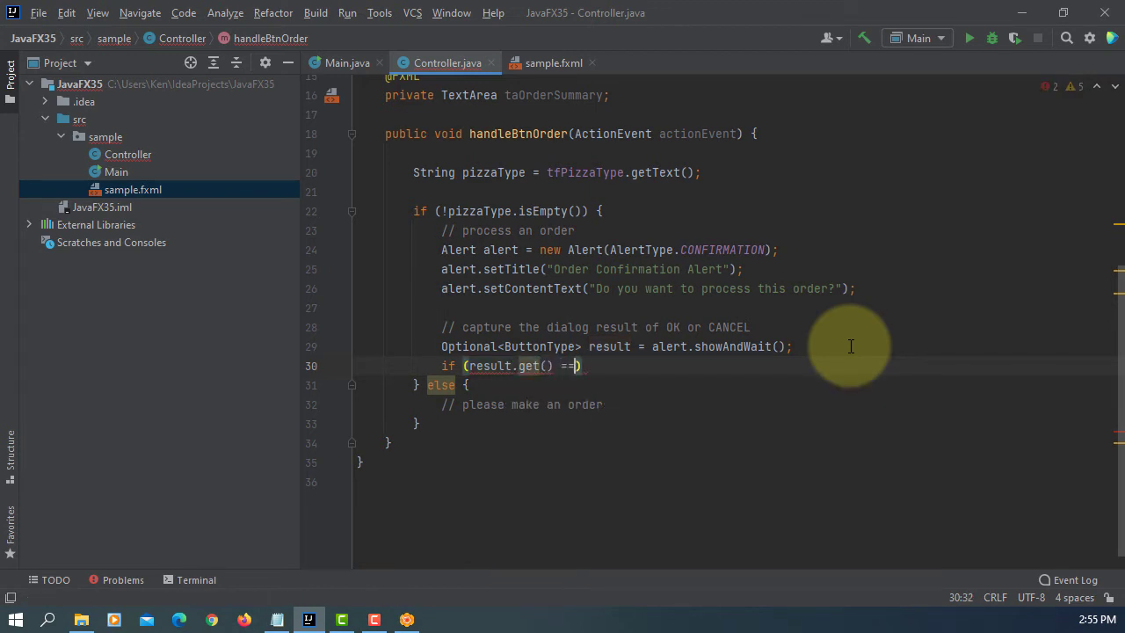
type("ButtonType.OK")
type("taOrderSummary.")
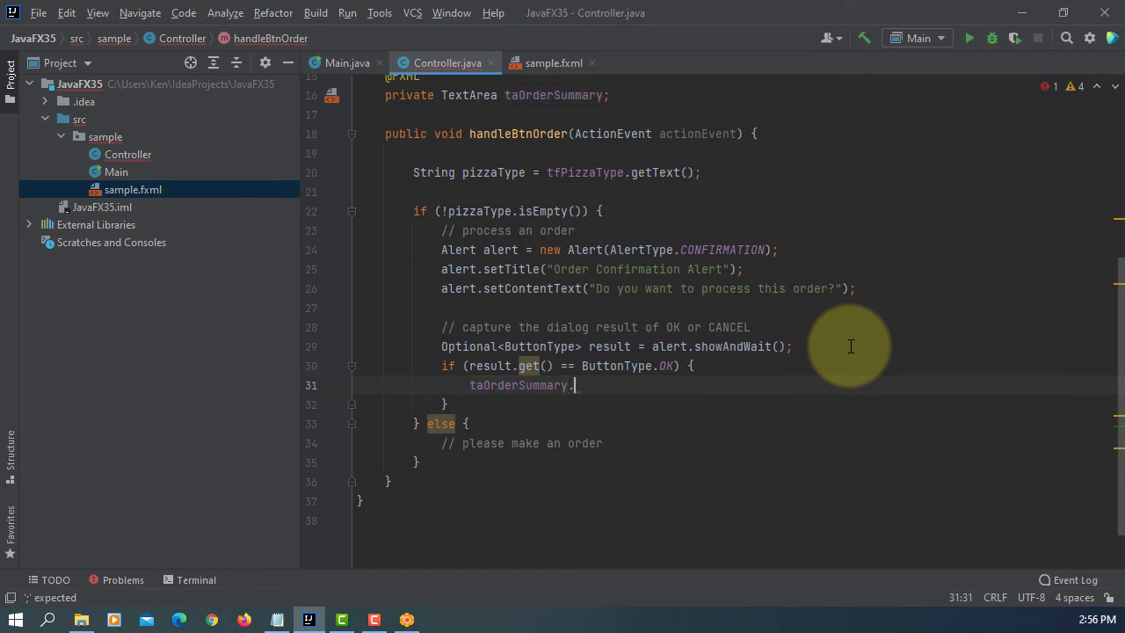
Append tfPizzaType.getText() plus "\n" to taOrderSummary, followed by an empty else
type("appendText();")
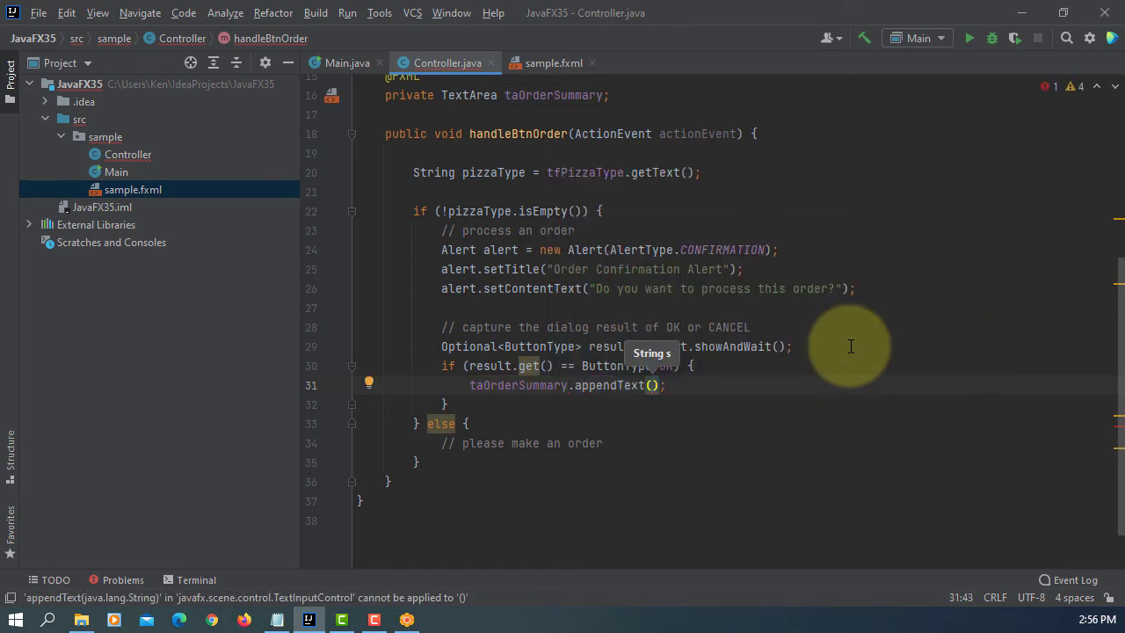
type("tfPizzaType.ge")
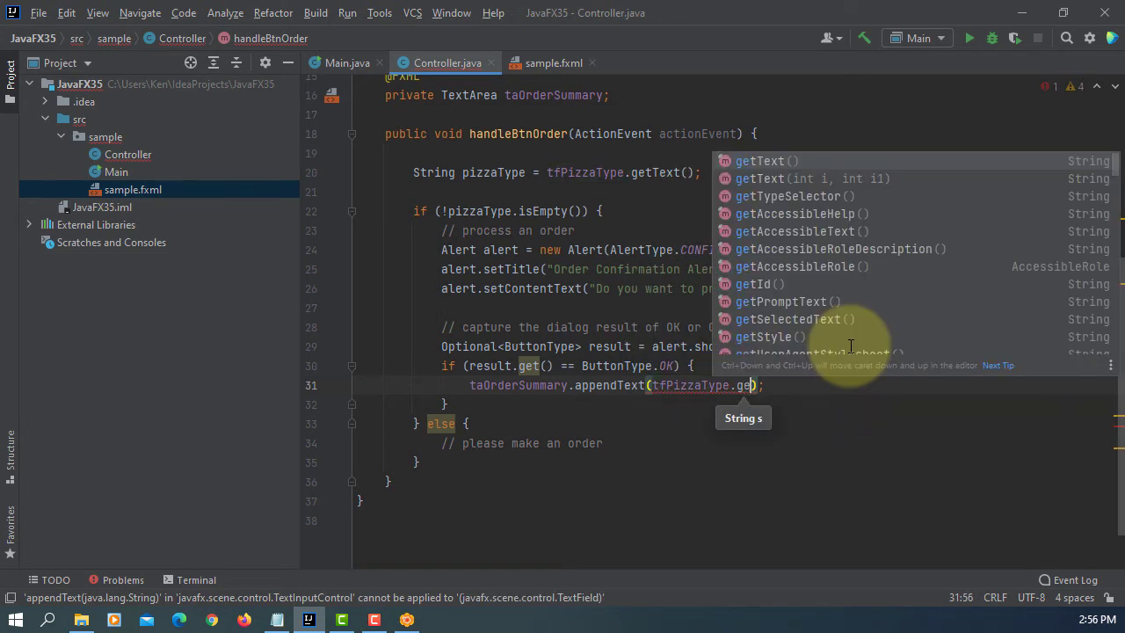
left_click(766, 161)
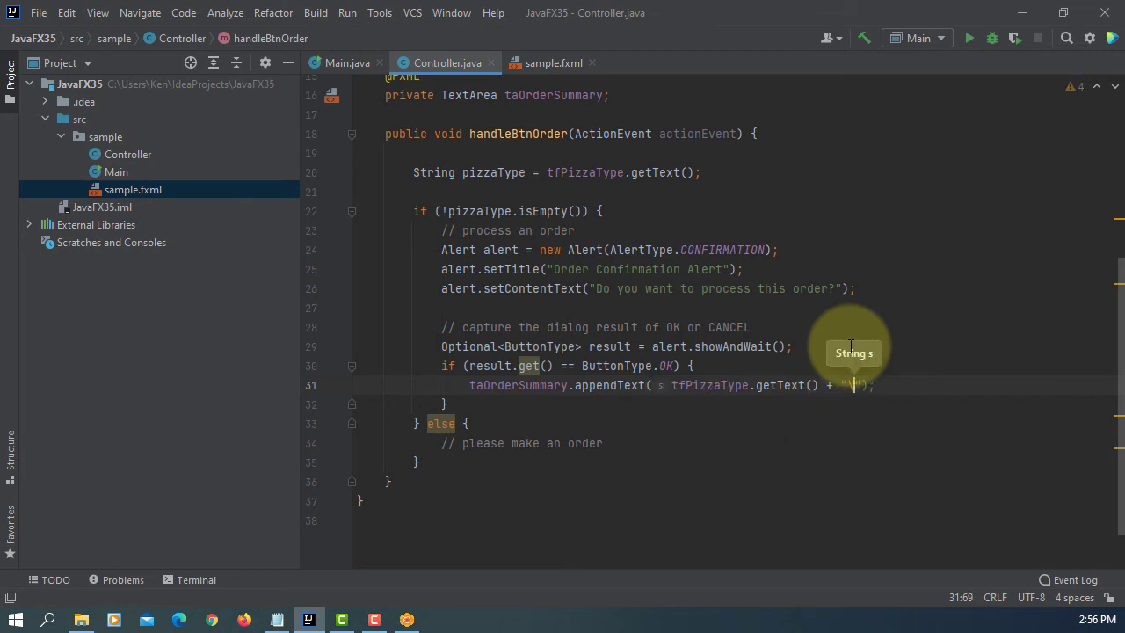
type("n")
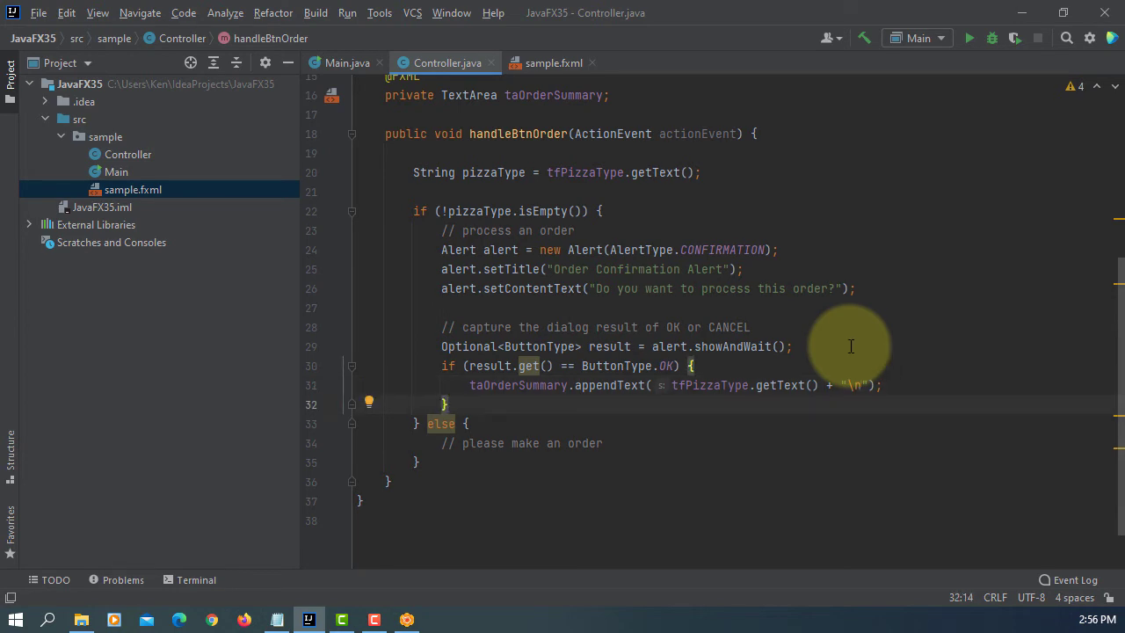
type("else {")
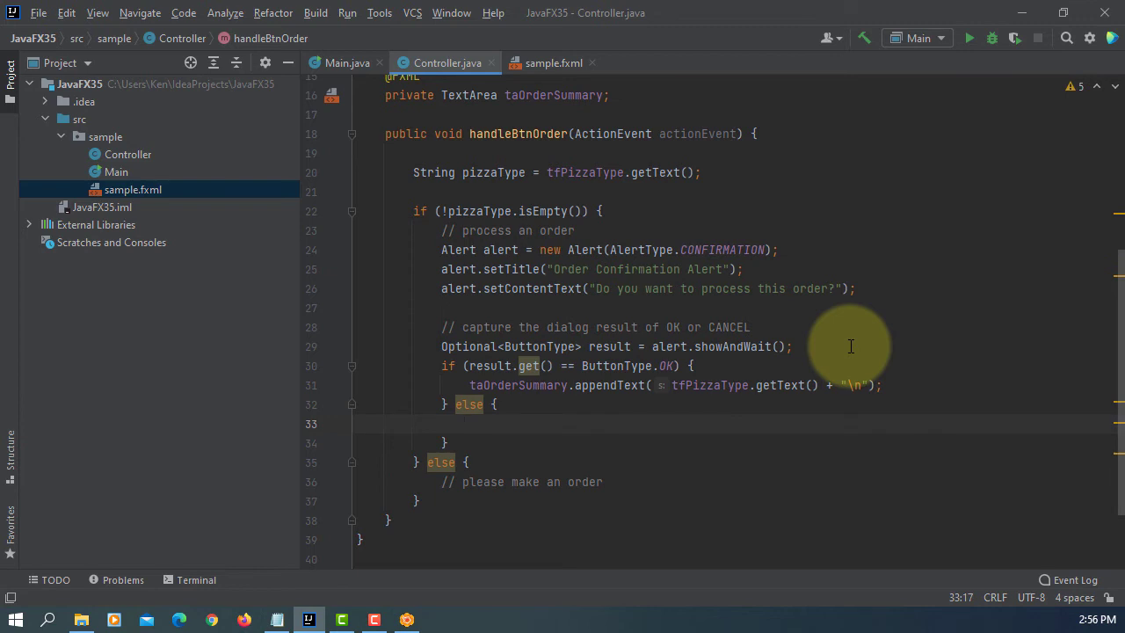
Clear tfPizzaType with setText(null) in the inner else and begin an Alert in the empty-input branch
type("tfPizzaType")
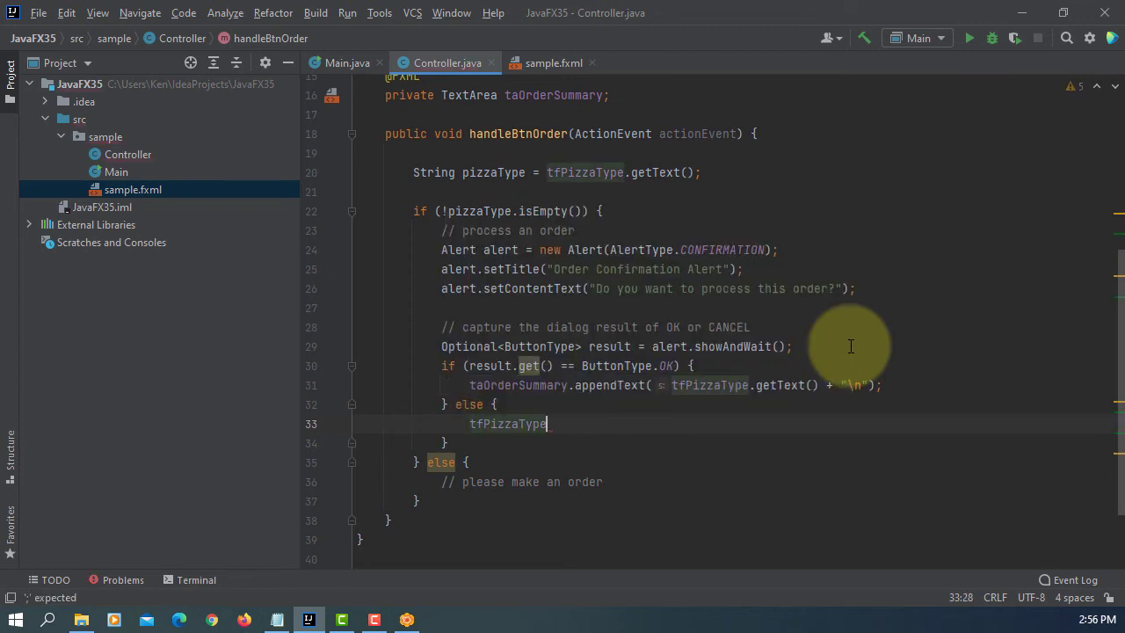
type(".")
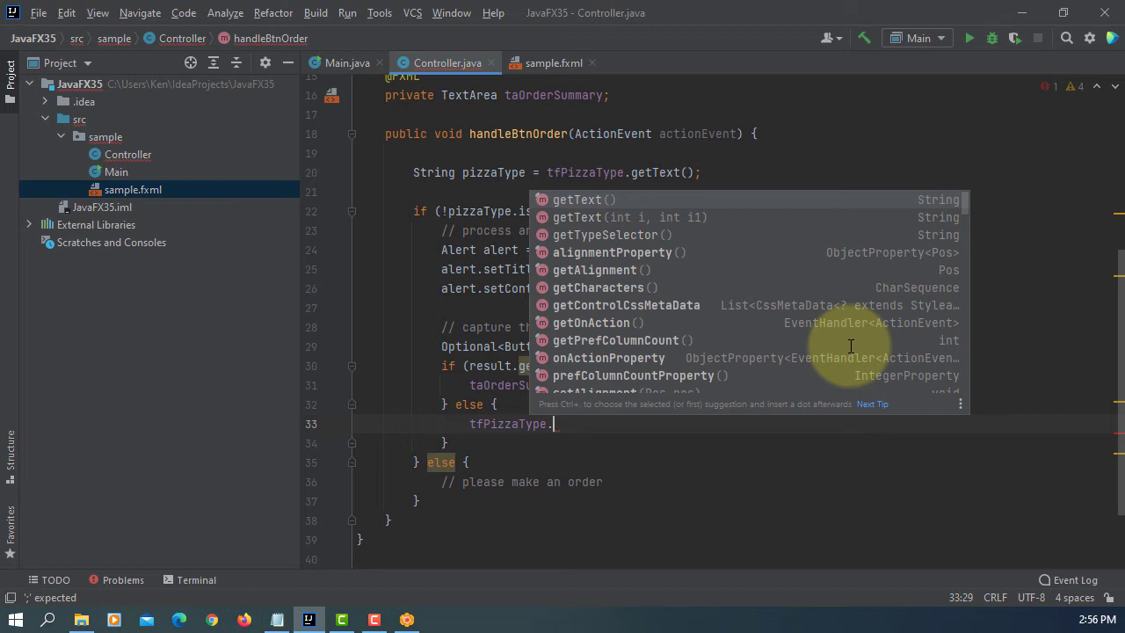
type("set")
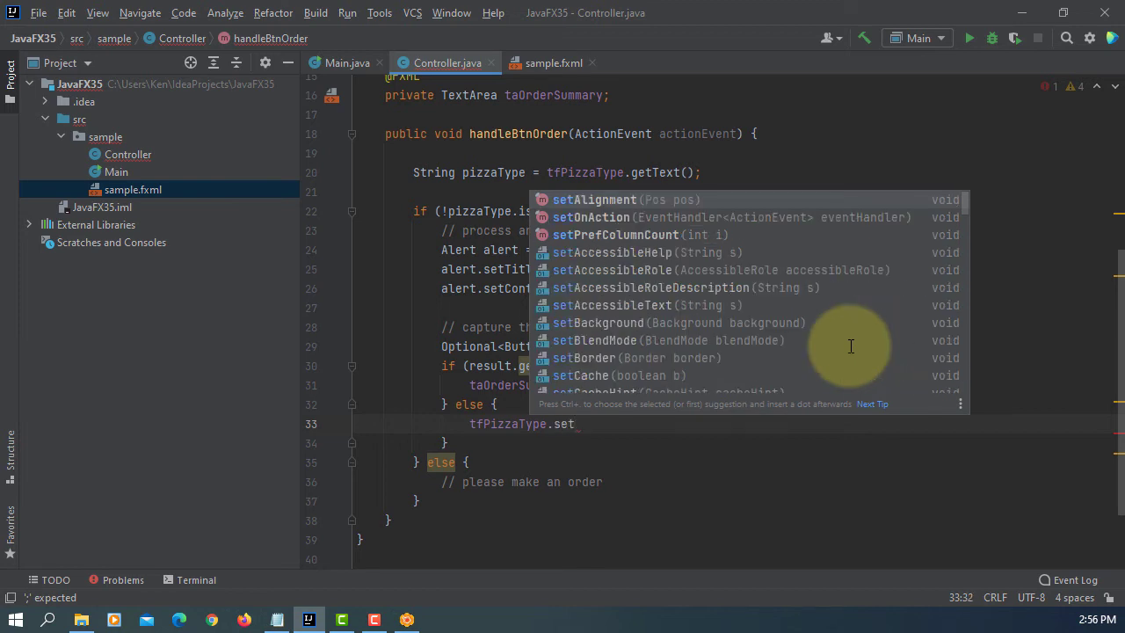
type("Text(null);")
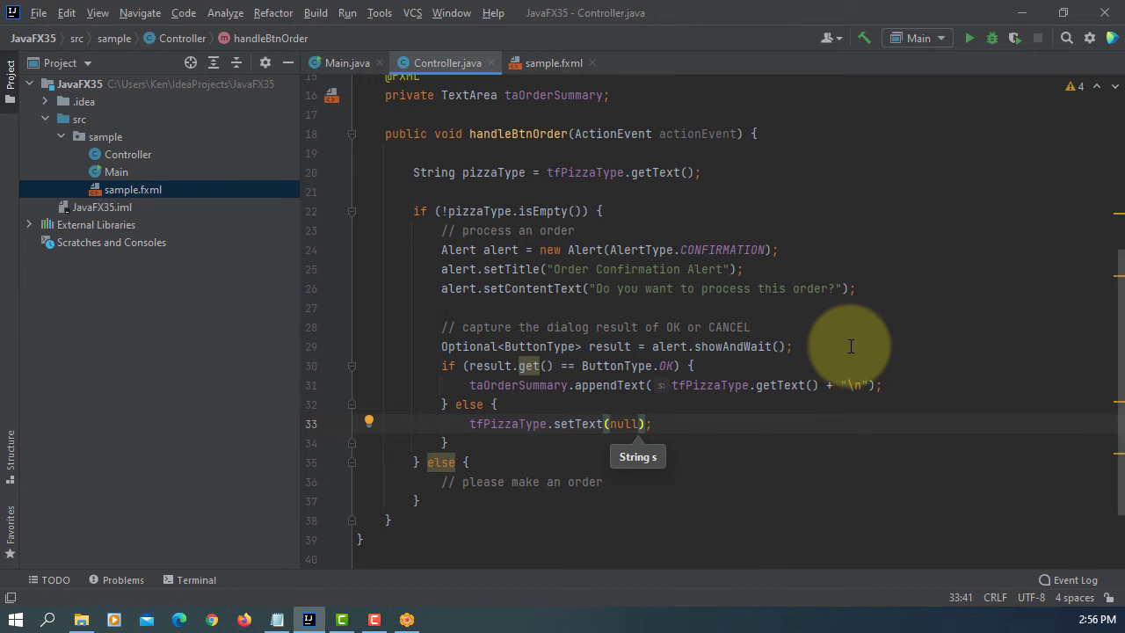
scroll("down", 3)
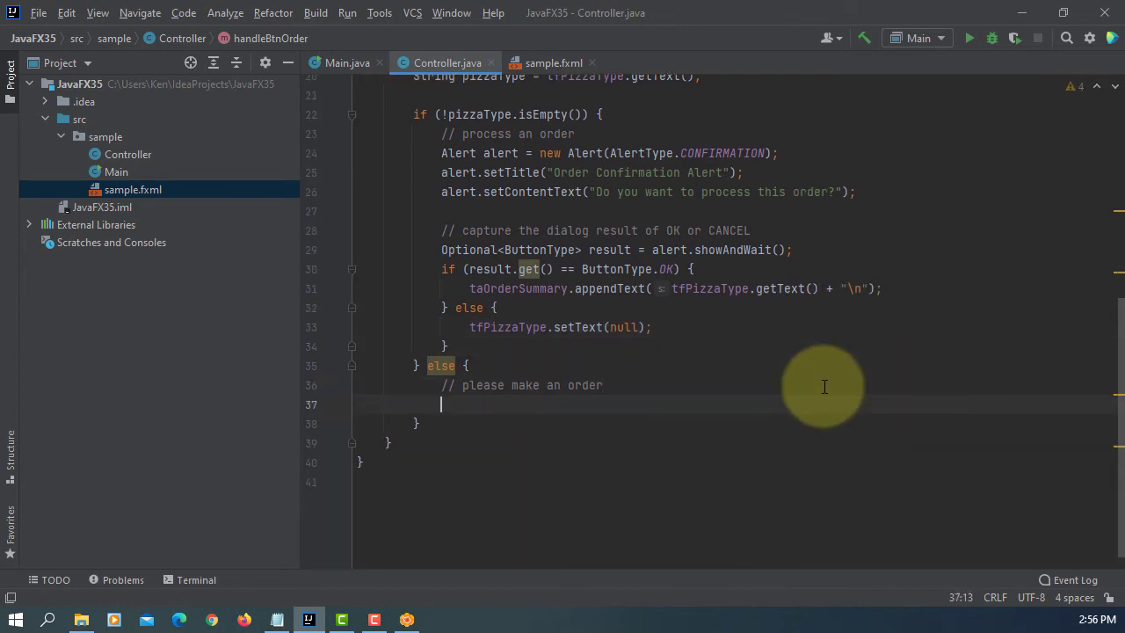
type("Alert alert = new Alert(")
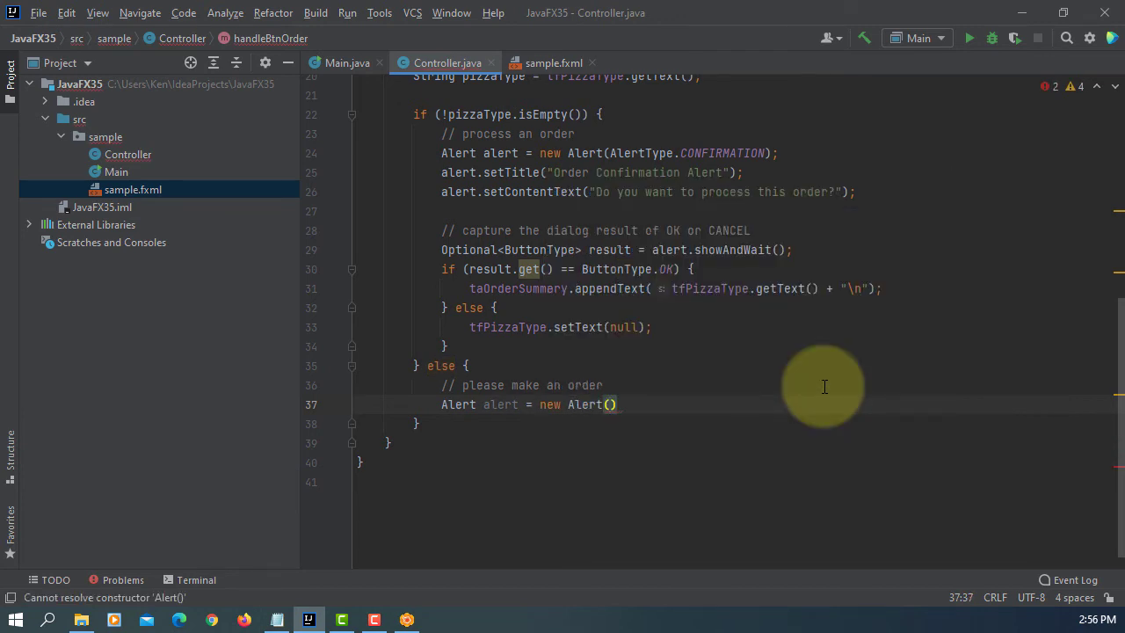
Create a WARNING Alert titled 'Warning Alert Dialog'; retitle the confirmation 'Order Confirmation Alert Dialog'
type("AlertType.WARNING")
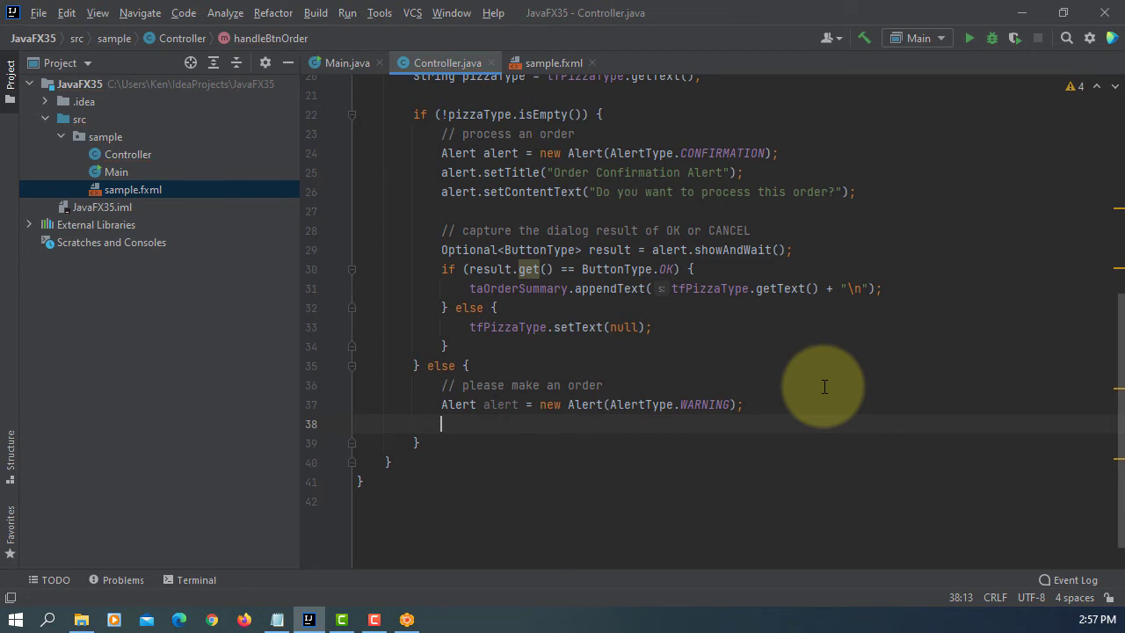
type("alert.setTitle(\"W\");")
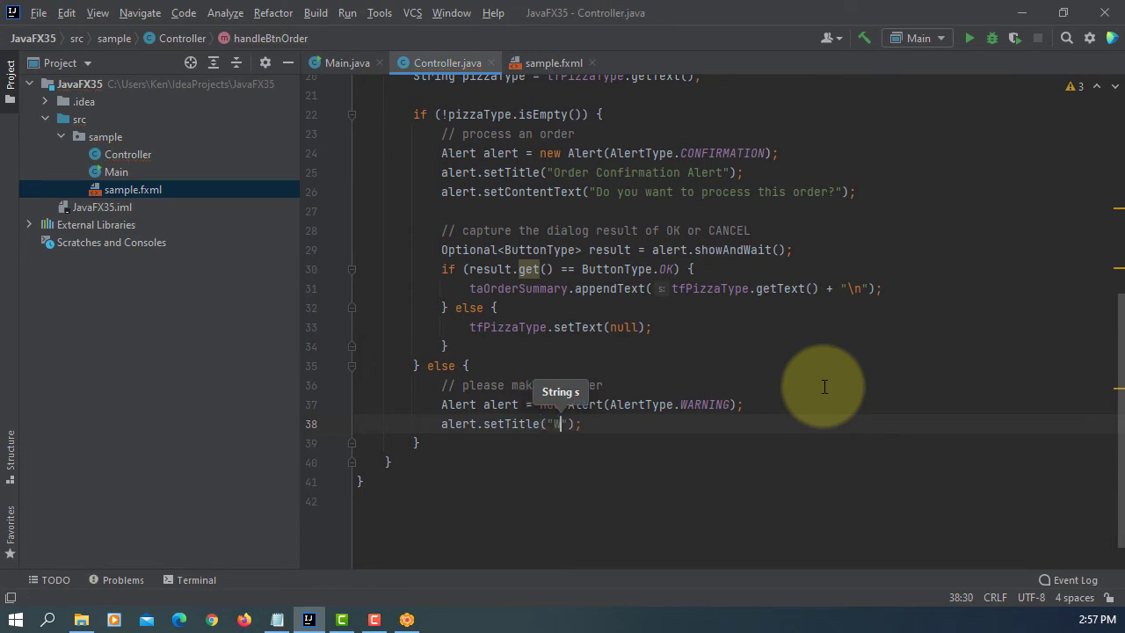
type("War")
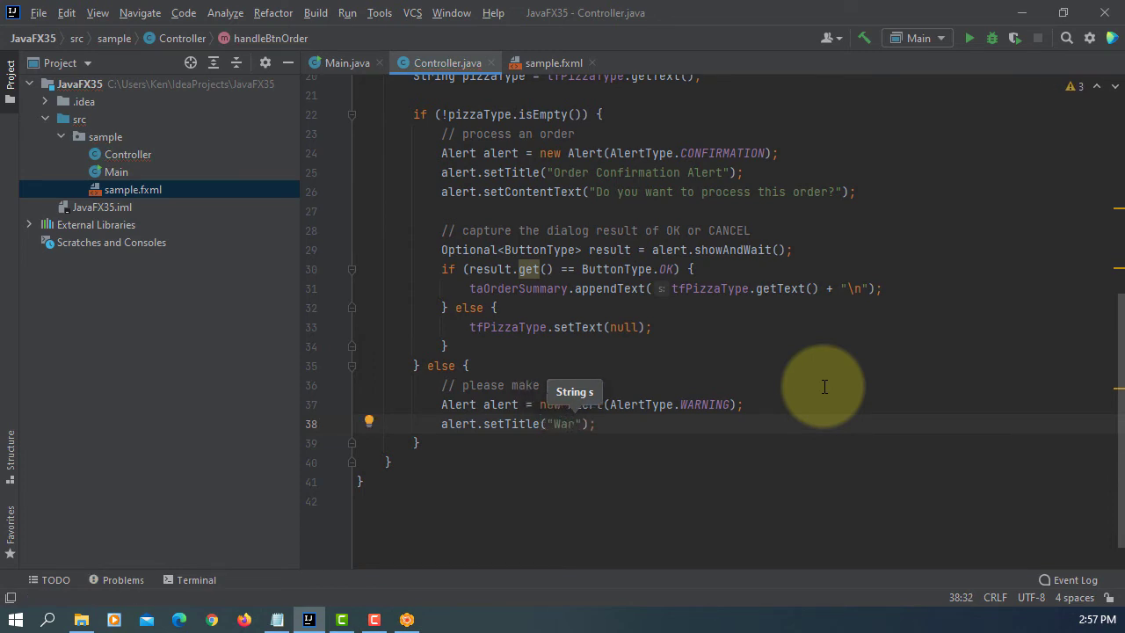
type("ning Alert Dial")
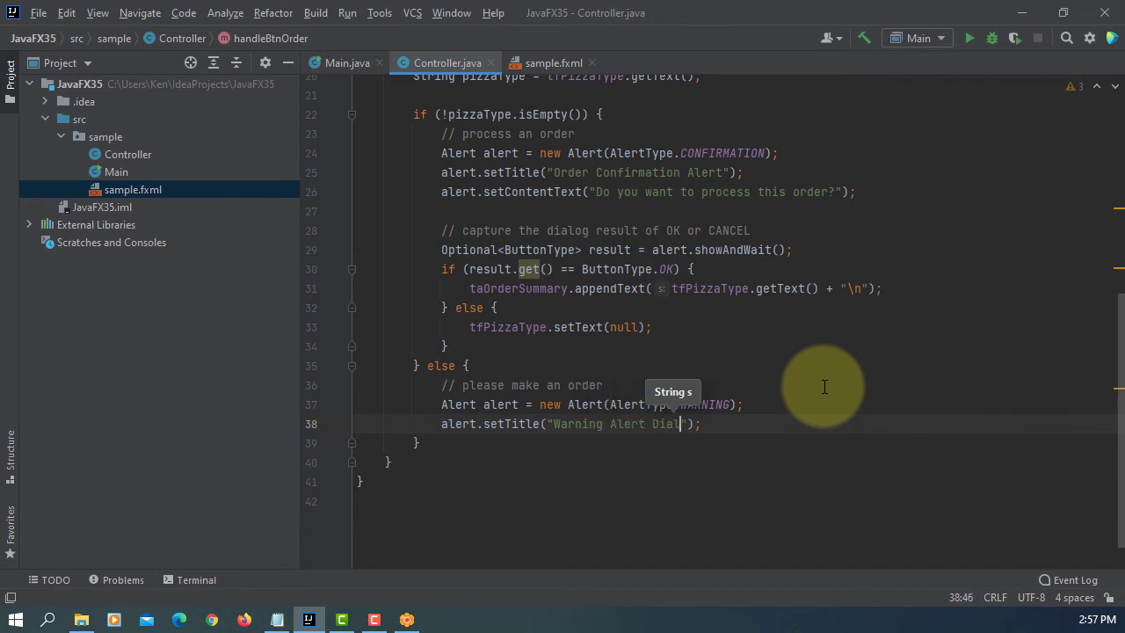
type("og")
left_click(734, 172)
type(" Dialog")
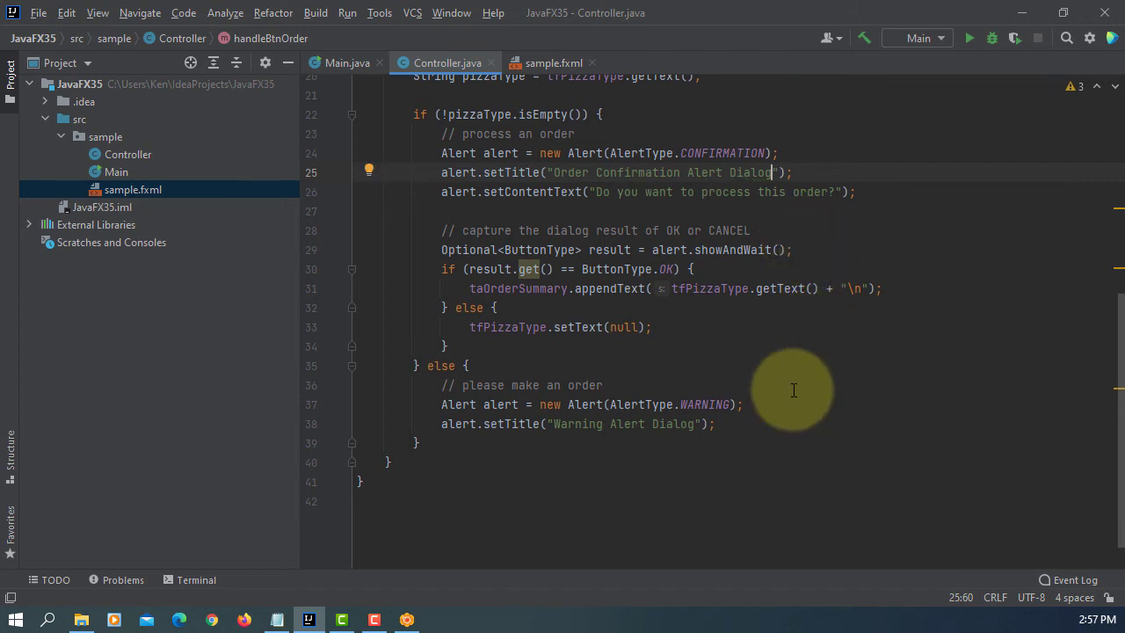
left_click(713, 424)
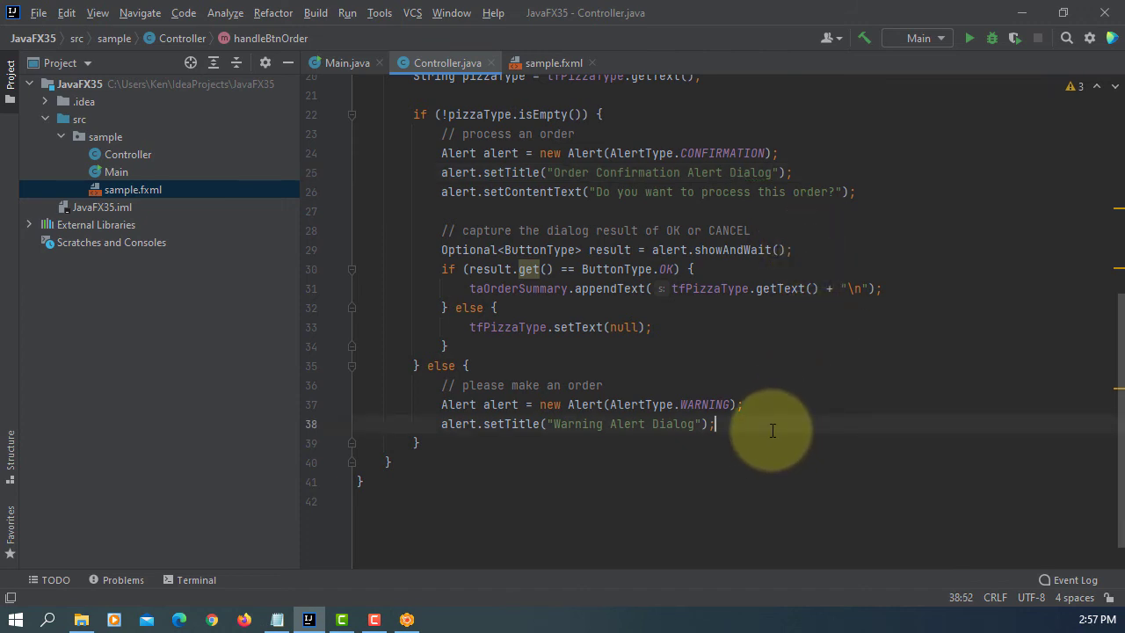
Set the warning alert's content text to 'Please make an order' and call showAndWait()
type("alert.")
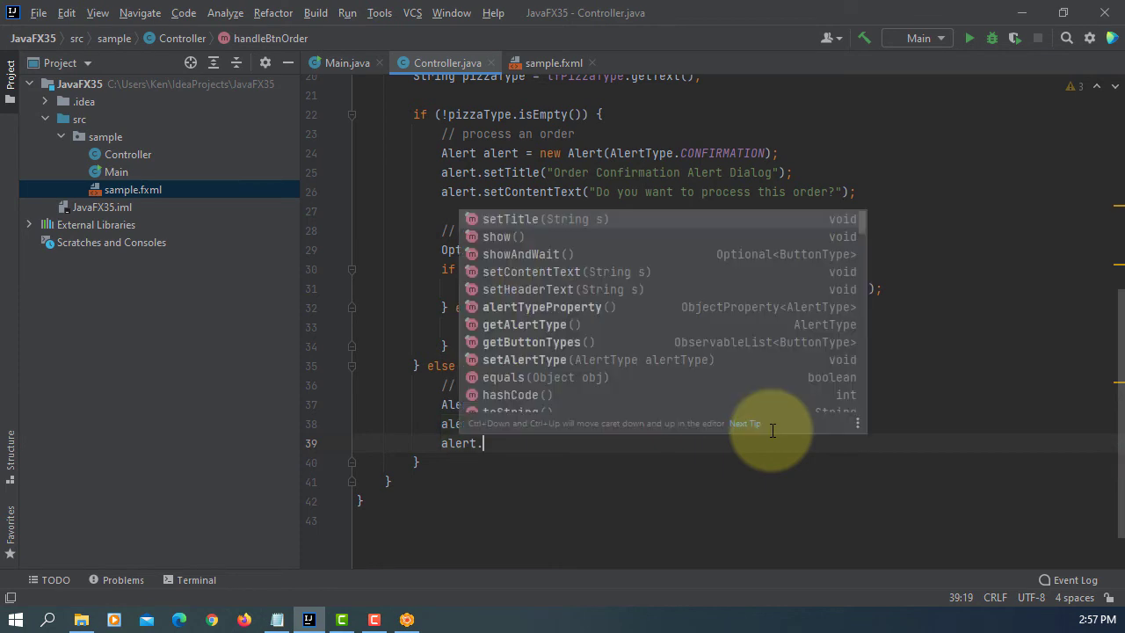
type("set")
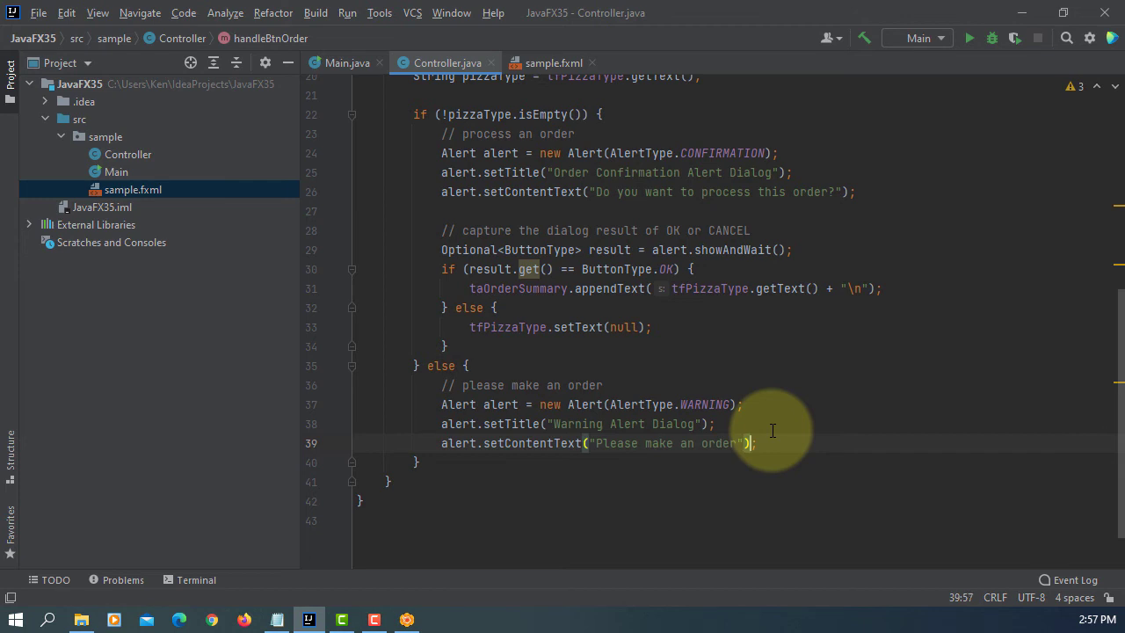
key("enter")
type("alert.showAndWait();")
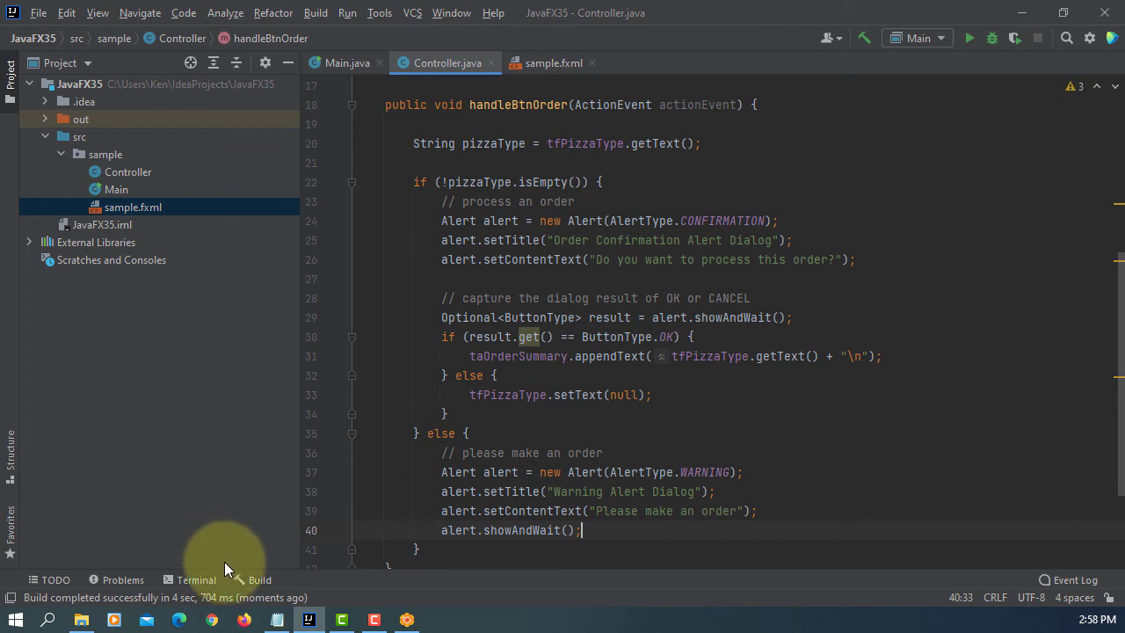
mouse_move(362, 22)
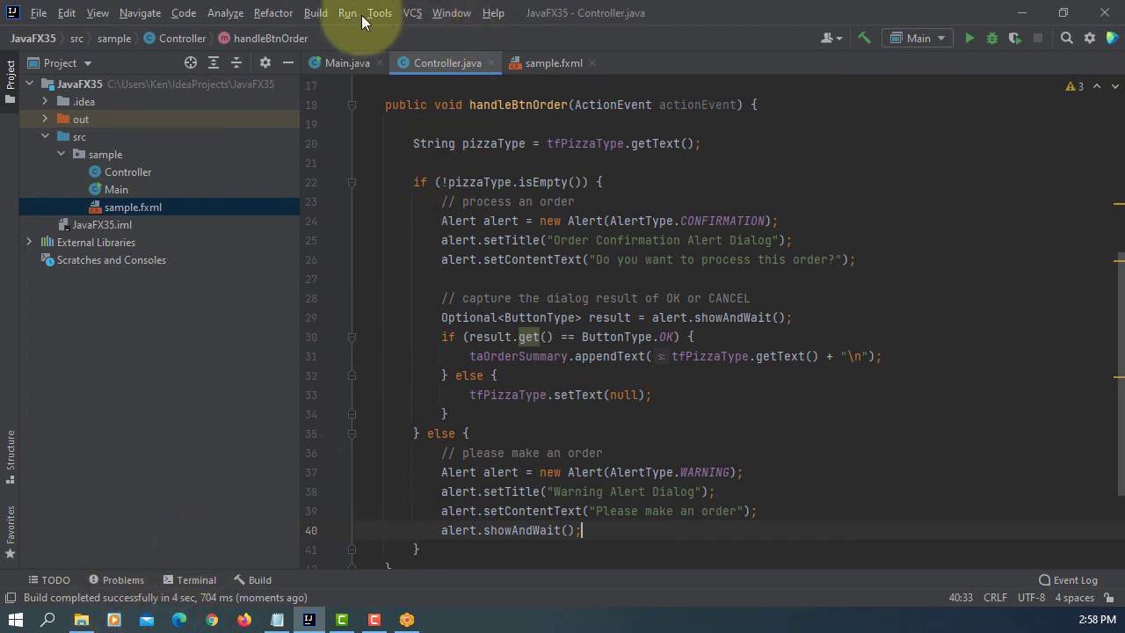
Add VM options --module-path "C:\Program Files\Java\javafx-sdk-16\lib" --add-modules javafx.controls,javafx.fxml to Main
left_click(347, 12)
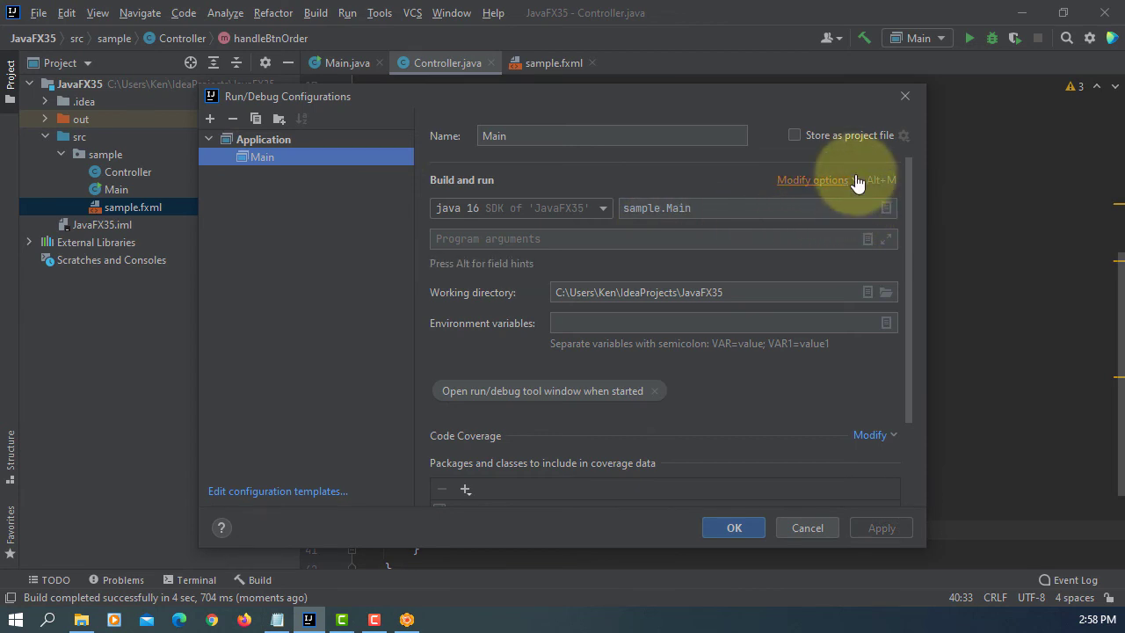
left_click(812, 179)
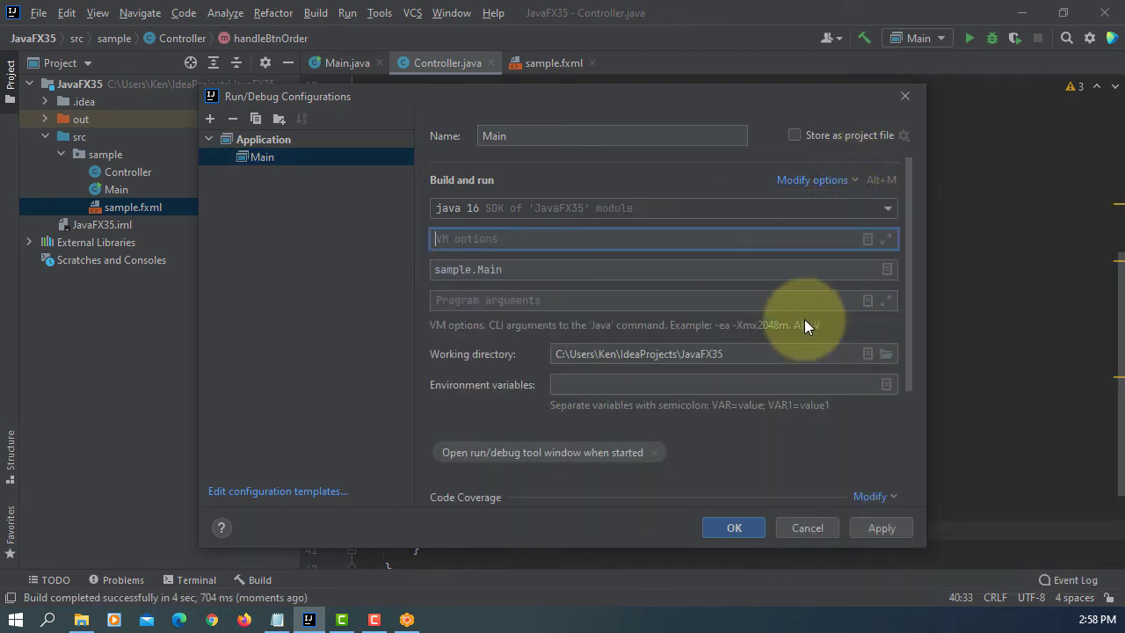
left_click(885, 238)
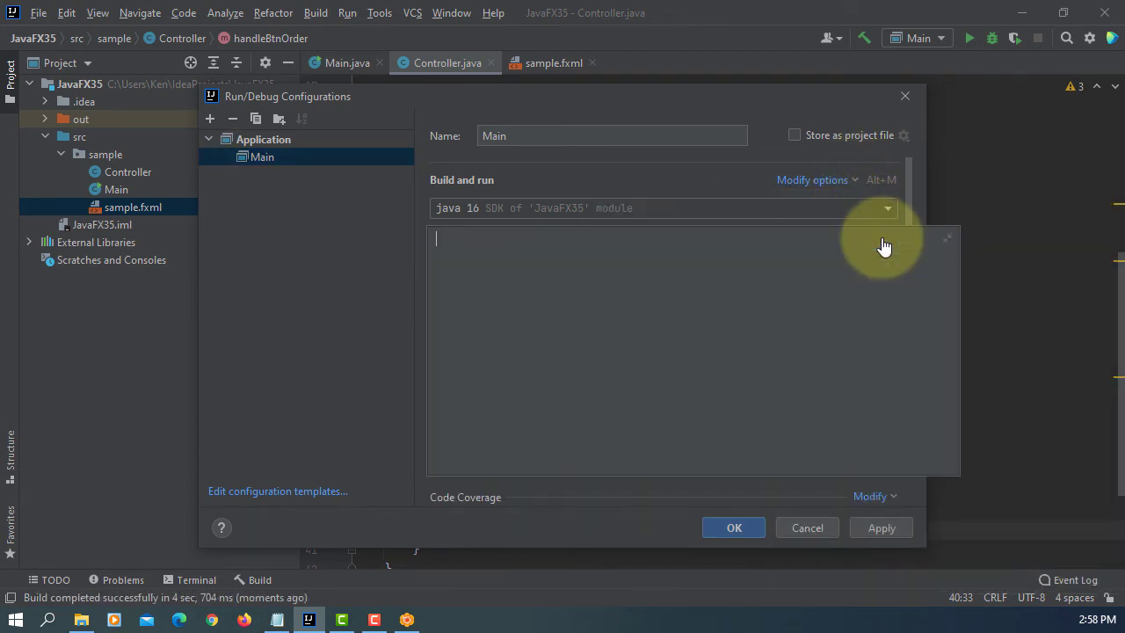
type("--module-path \"C:\\Program Files\\Java\\javafx-sdk-16\\lib\" --add-modules javafx.controls,javafx.fxml")
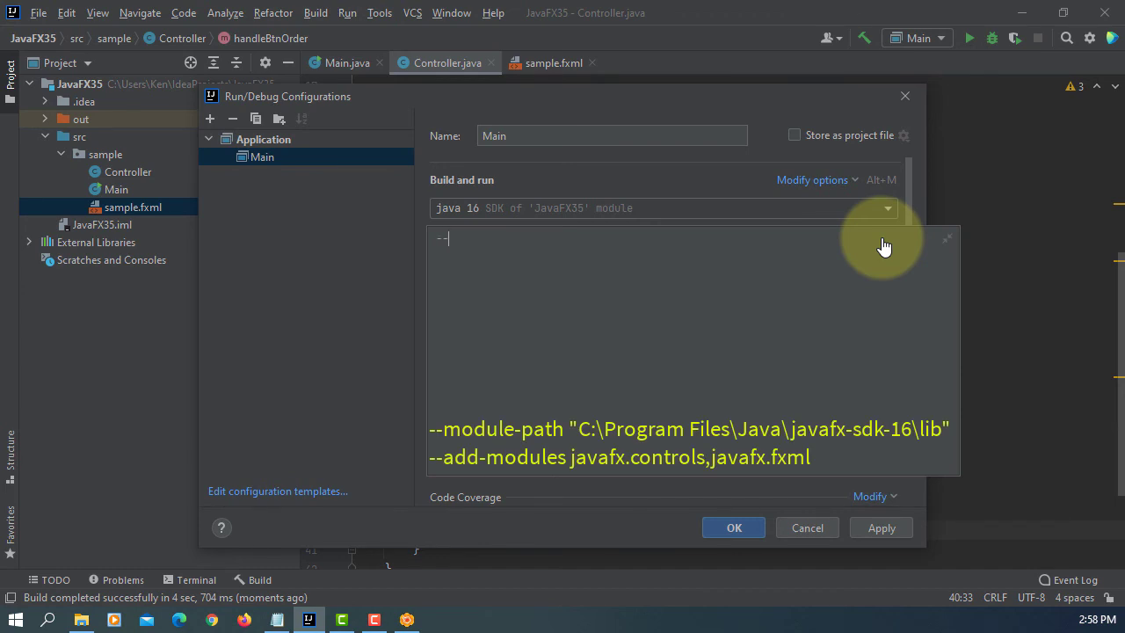
type("module-")
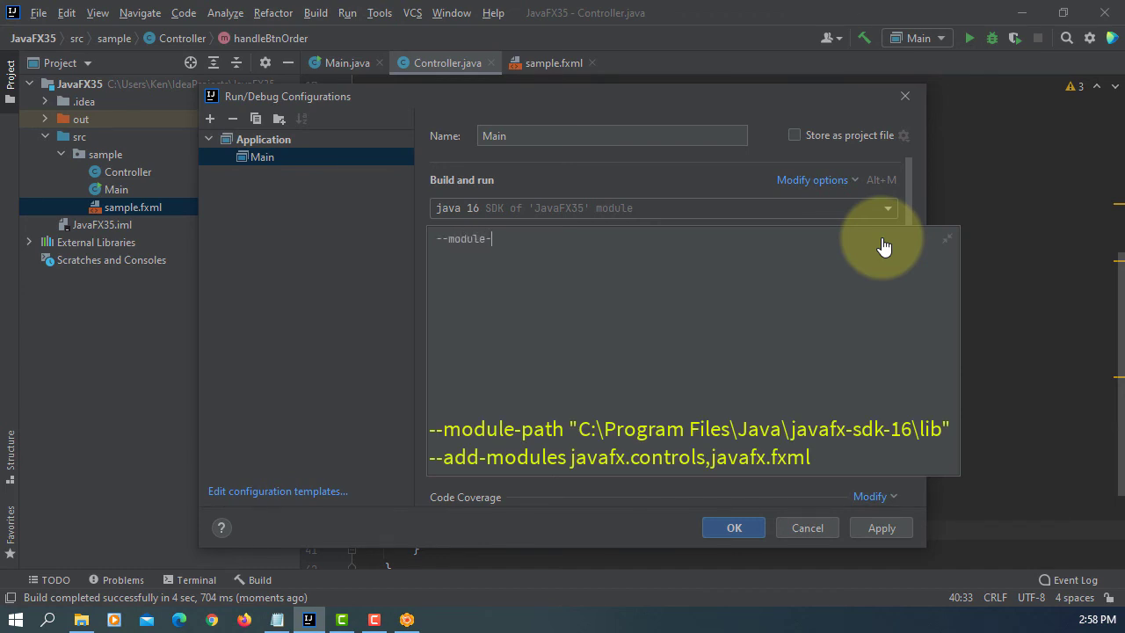
type("path \"")
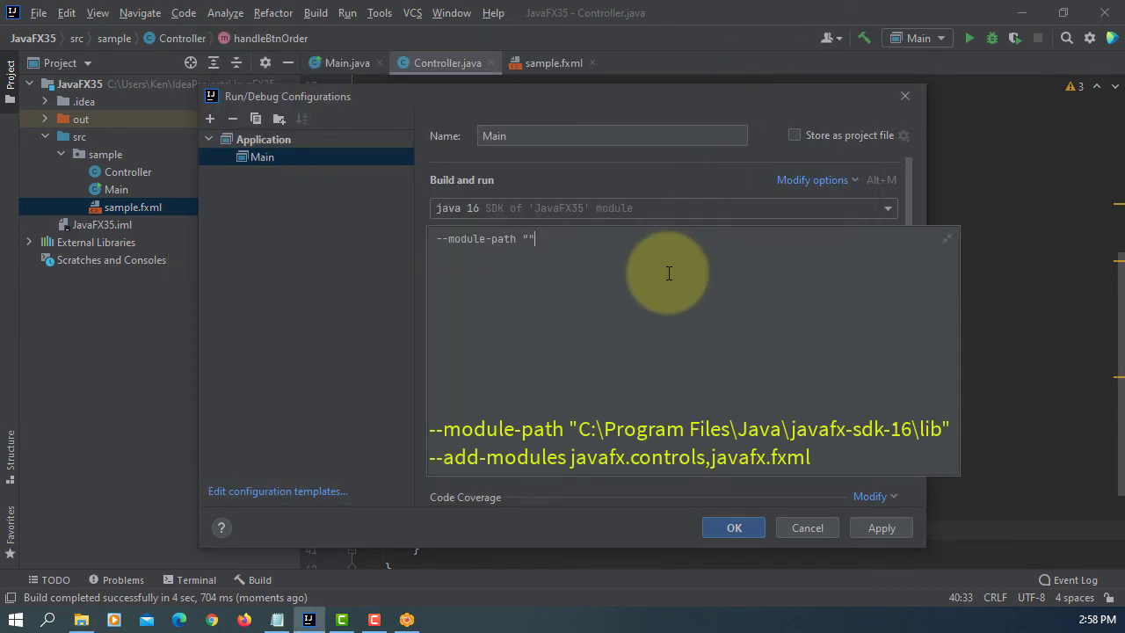
type("C:\\Program Files\\Java\\javafx-sdk-16\\lib")
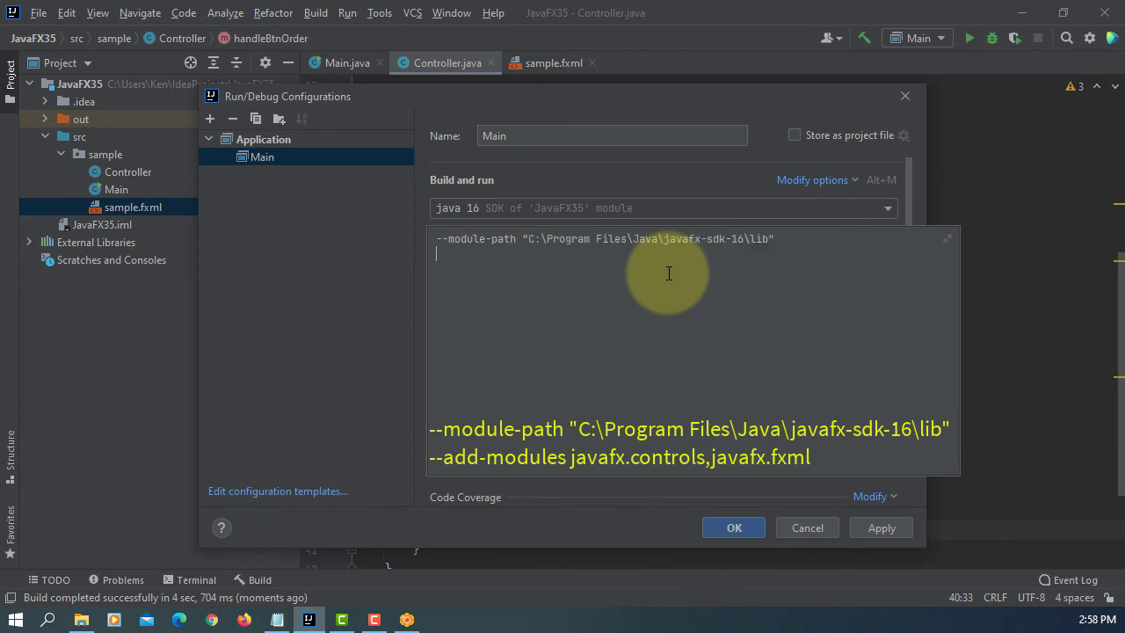
type("--")
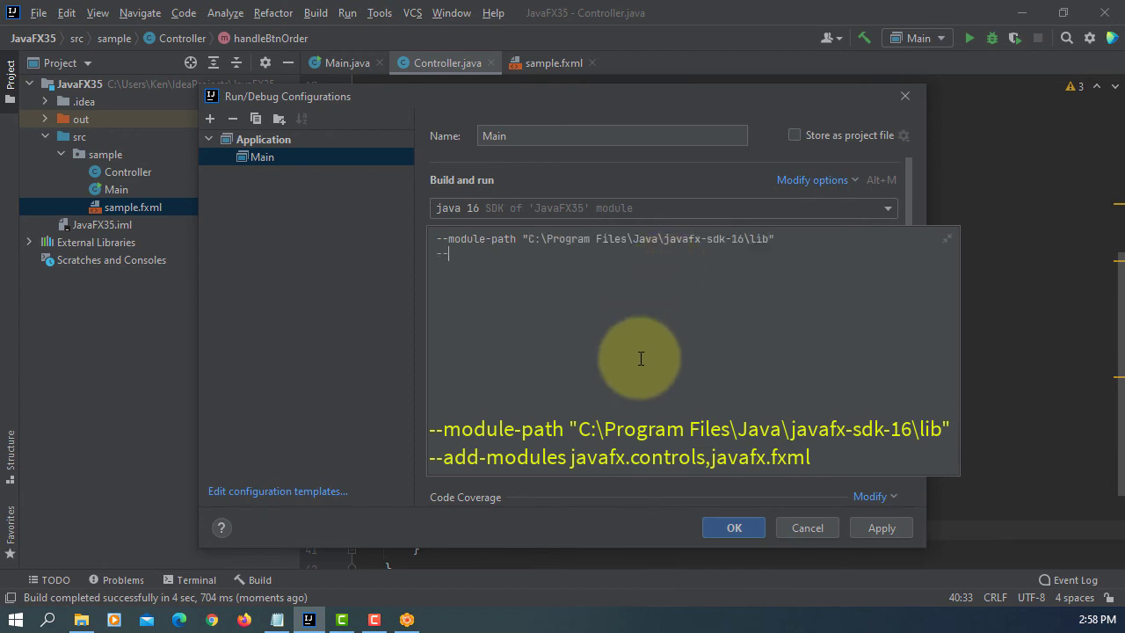
type("add-modules")
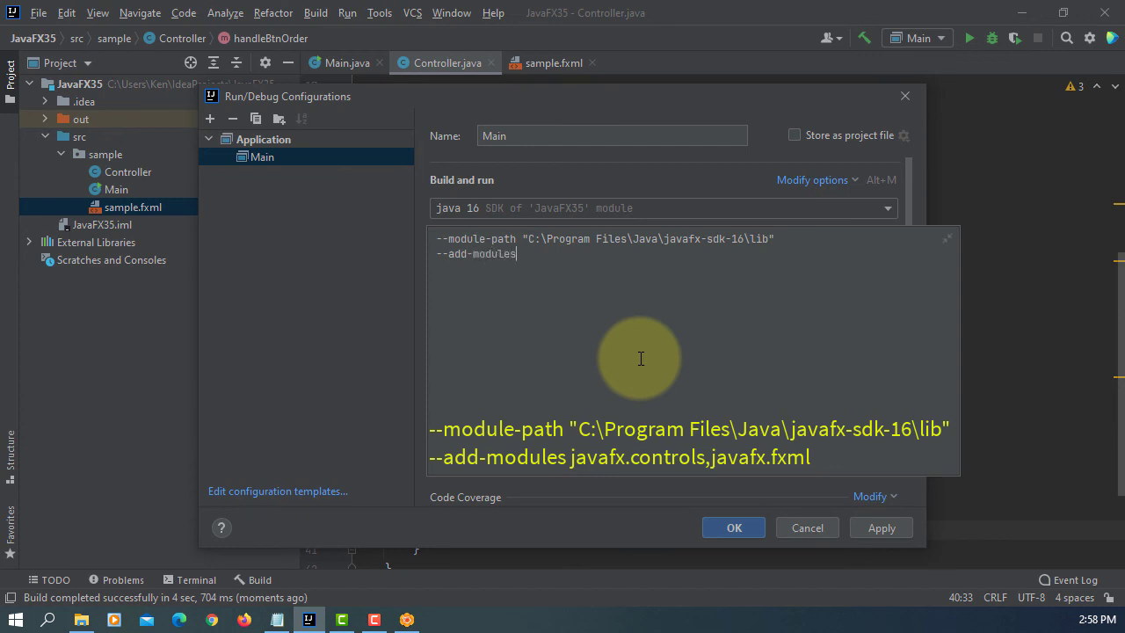
type("javafx.controls,")
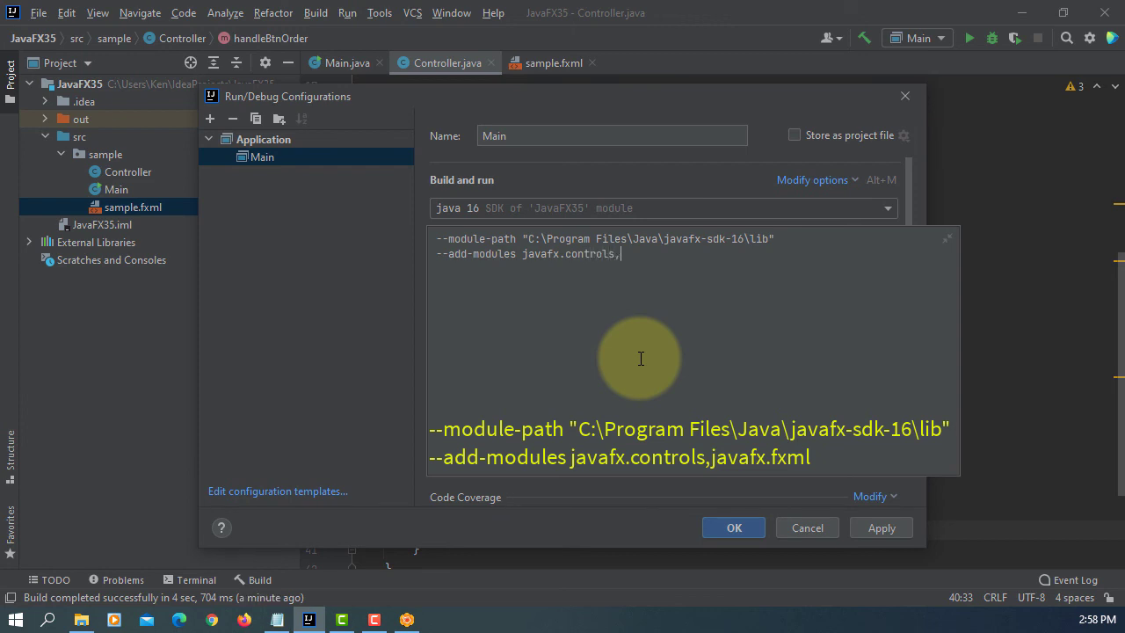
type("javafx.fxml")
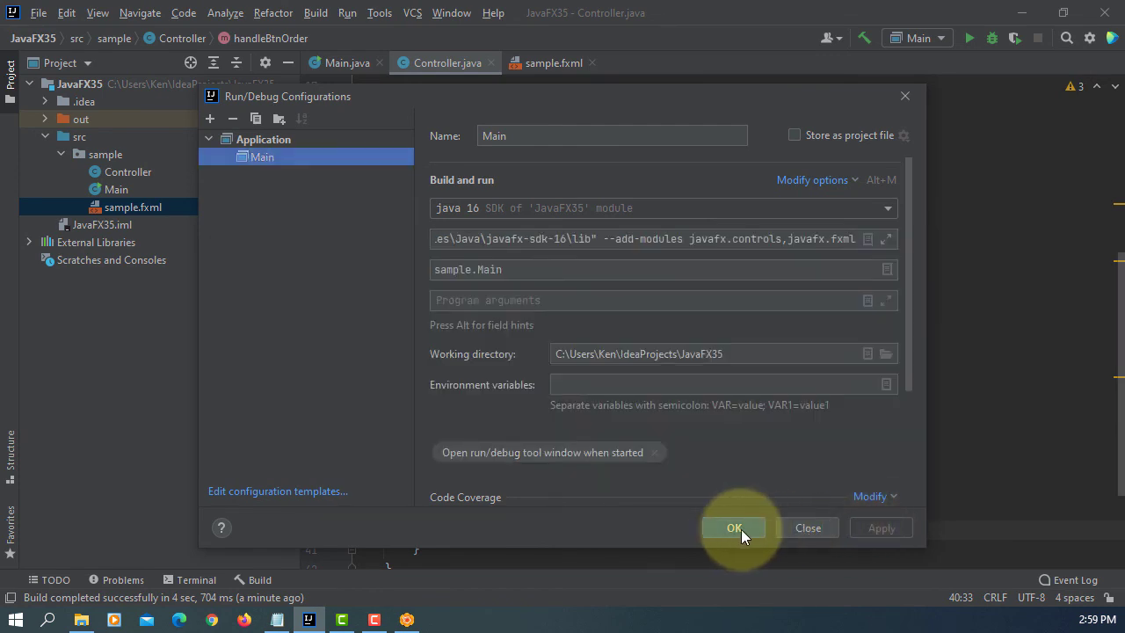
left_click(734, 527)
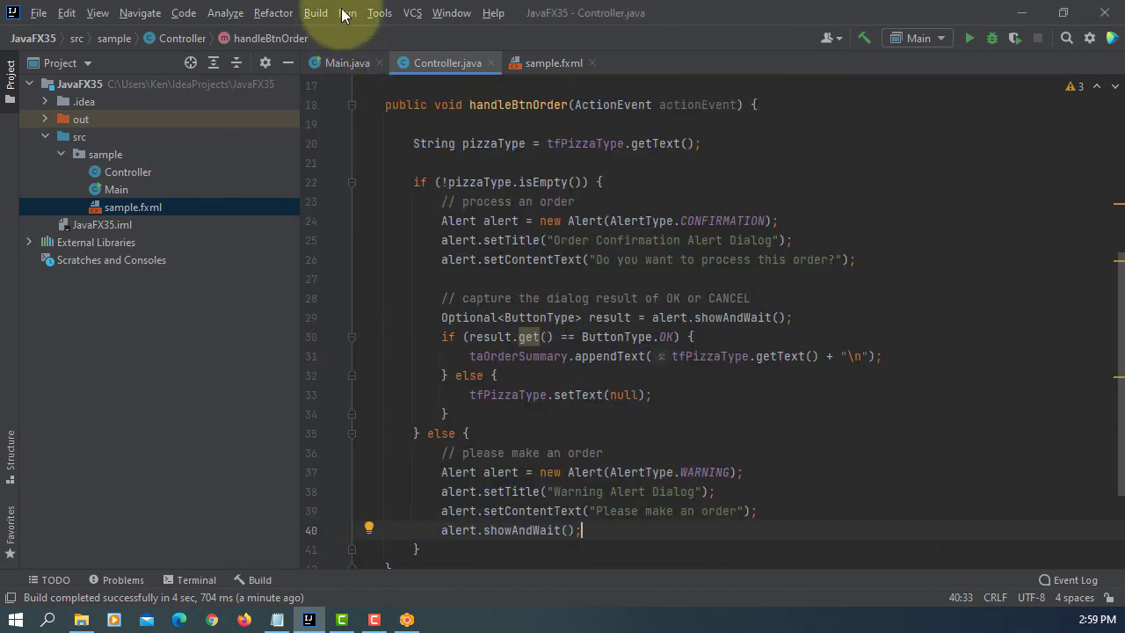
Run Main, order with an empty pizza field, and dismiss the 'Please make an order' warning
left_click(346, 12)
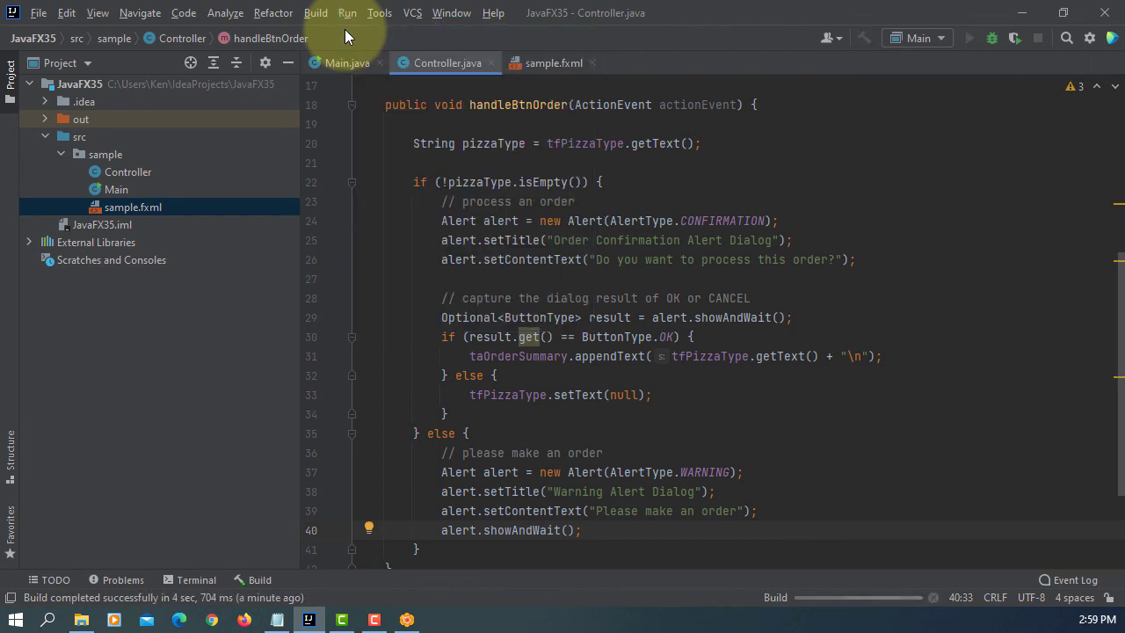
left_click(970, 38)
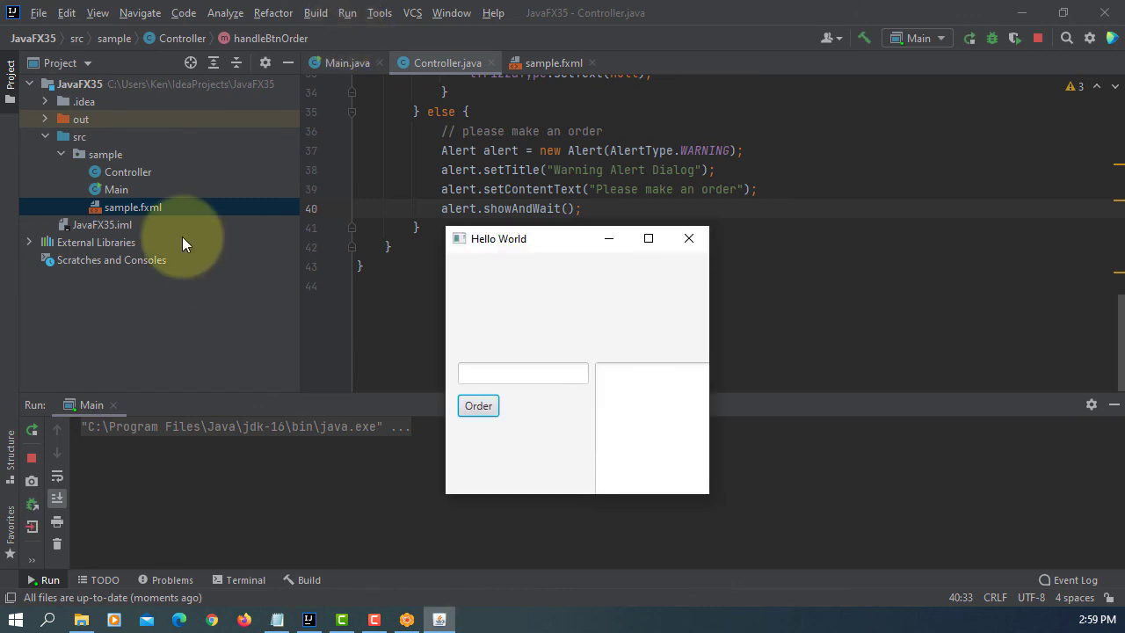
left_click(478, 405)
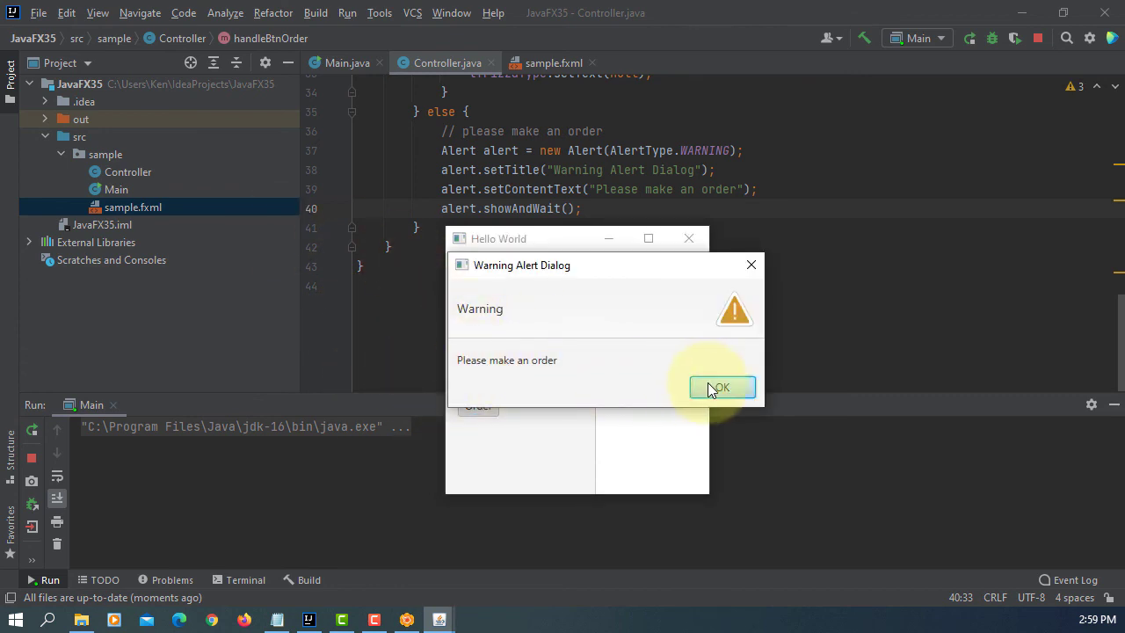
left_click(720, 387)
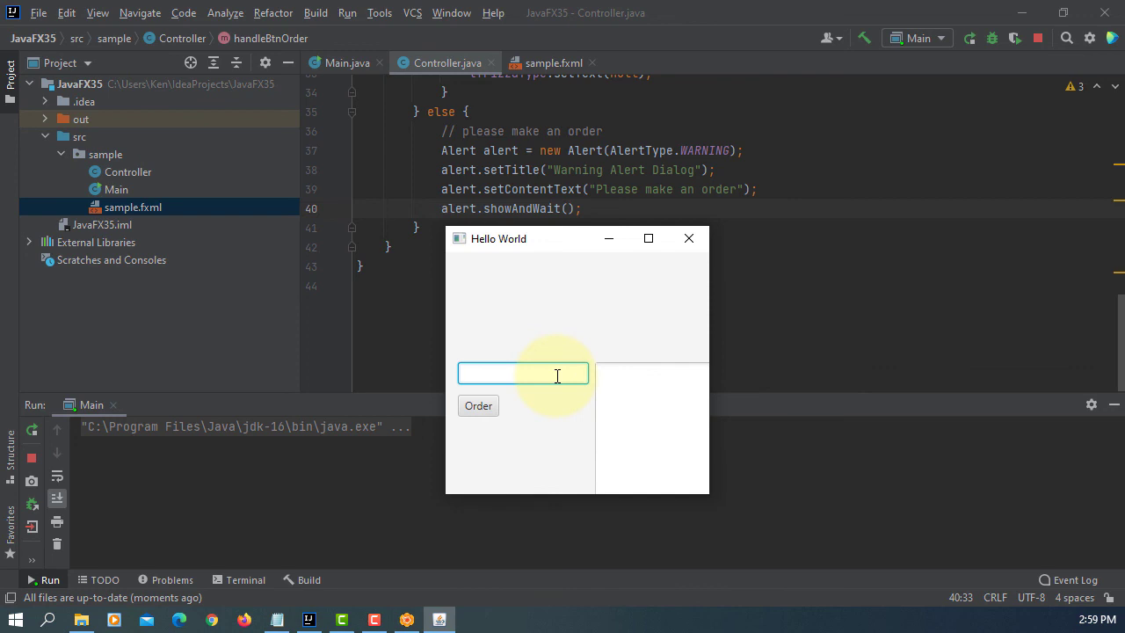
Order a Vege pizza and cancel the Order Confirmation Alert Dialog, clearing the field
type("v")
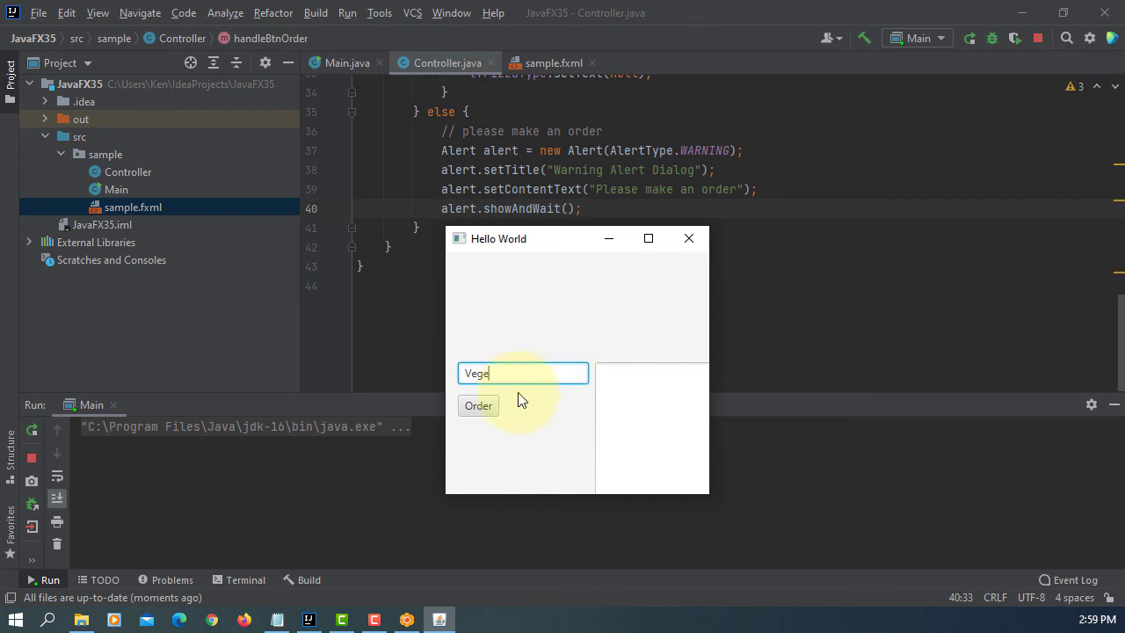
left_click(478, 405)
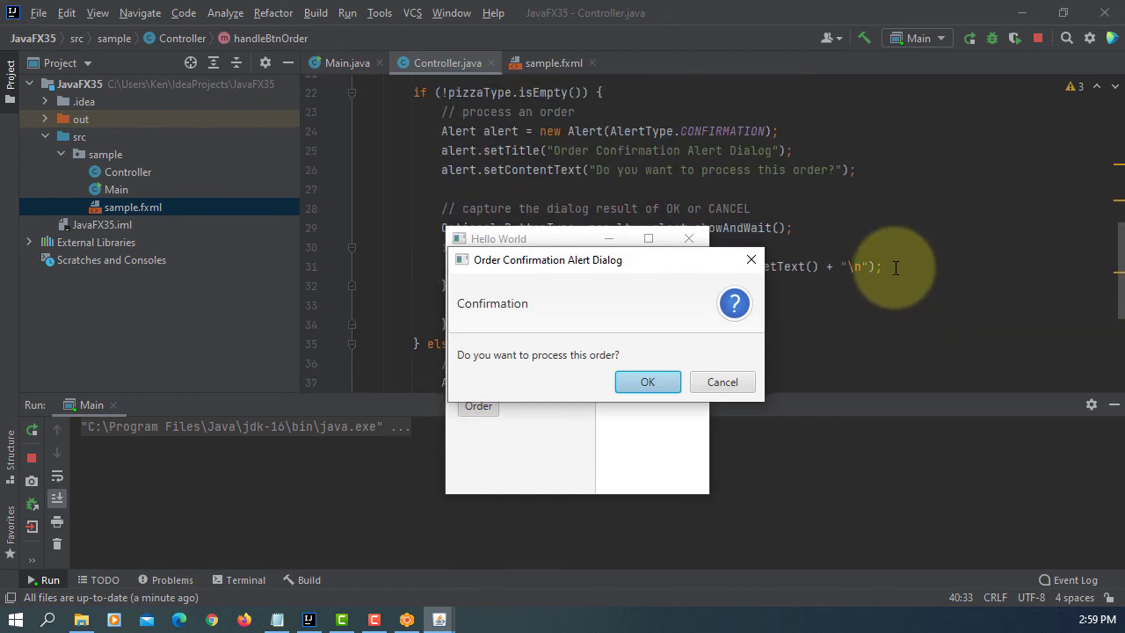
mouse_move(688, 184)
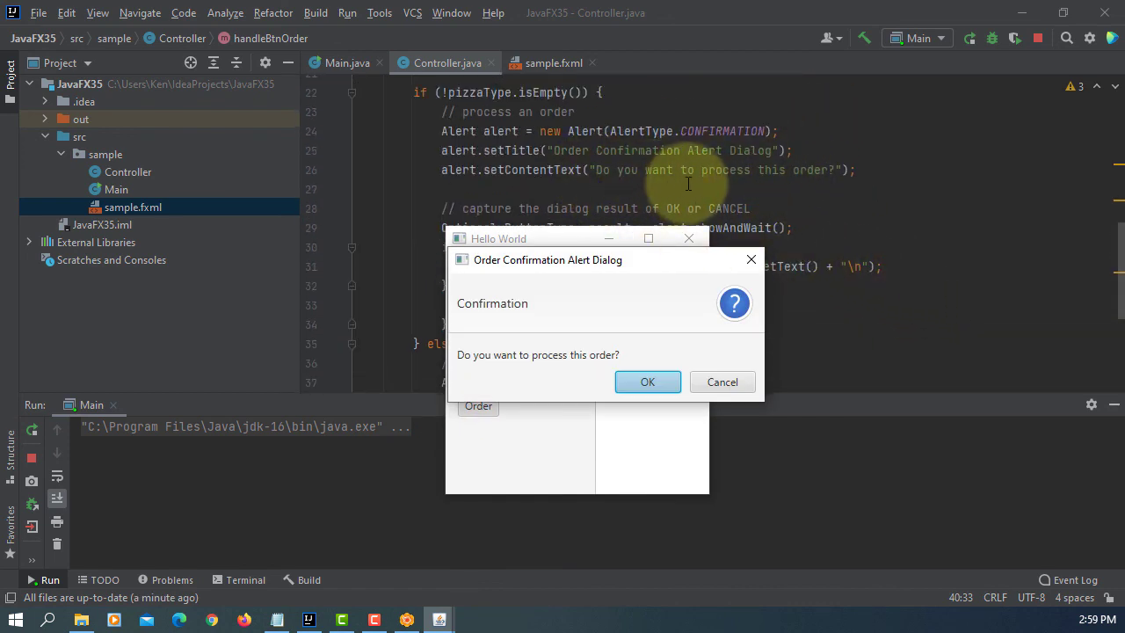
scroll("down", 3)
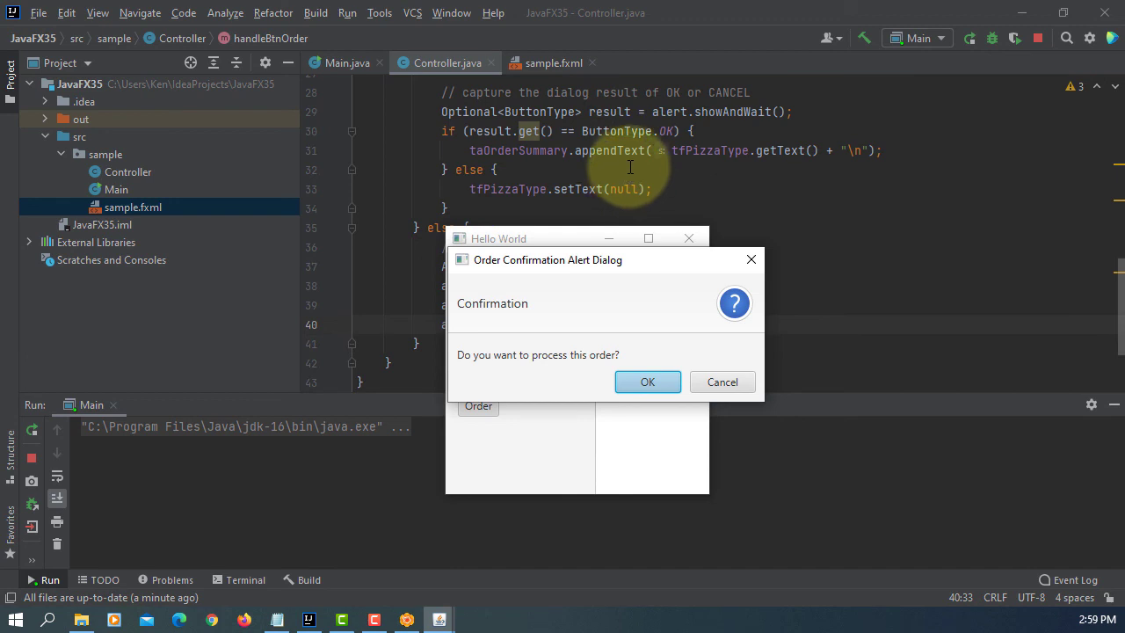
mouse_move(645, 303)
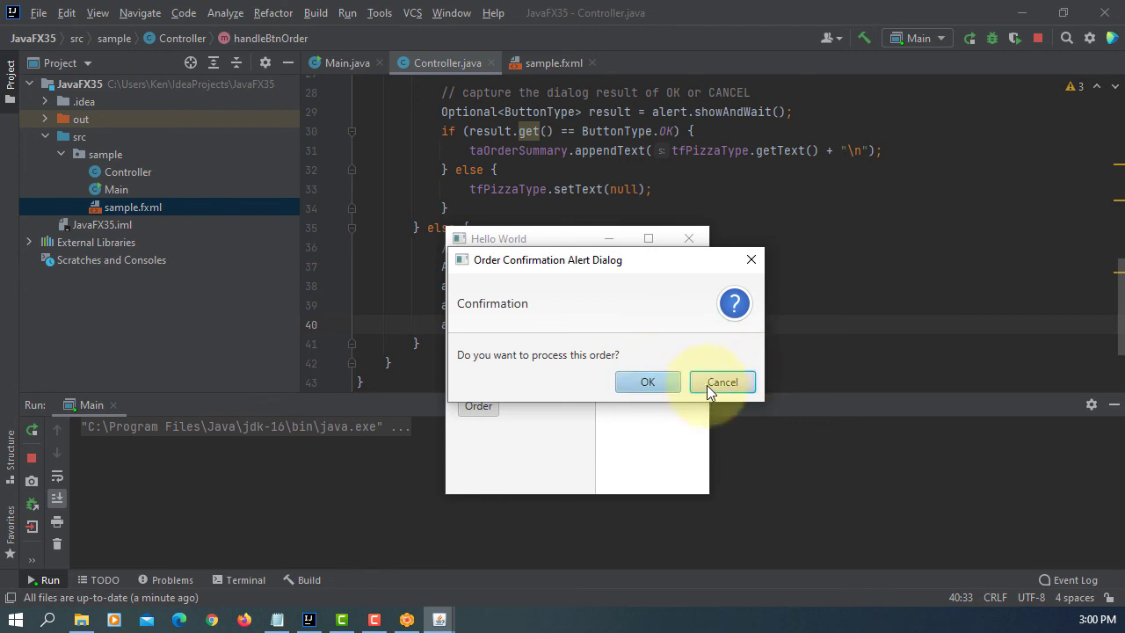
left_click(722, 381)
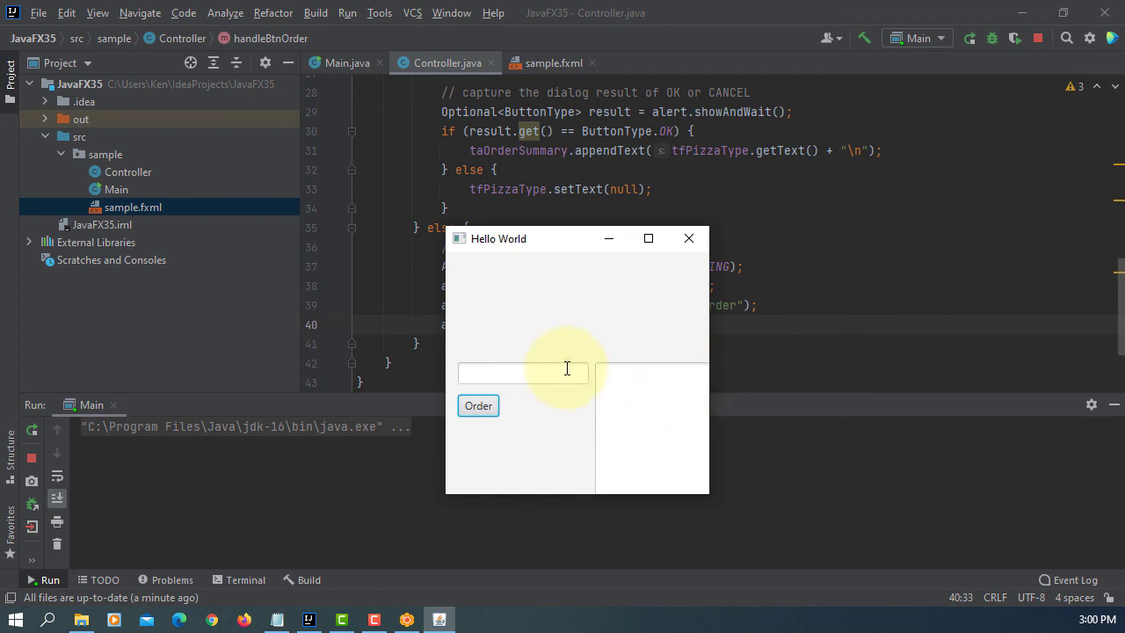
Order Vege, confirm with OK so it appears in the summary, and close the app
type("Vege")
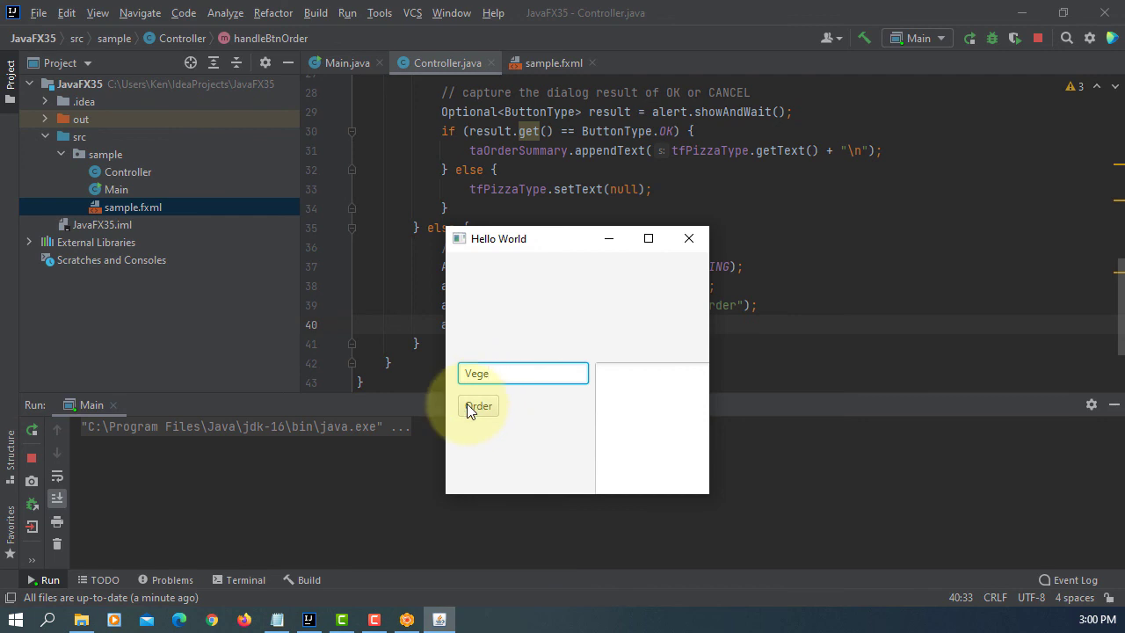
left_click(479, 405)
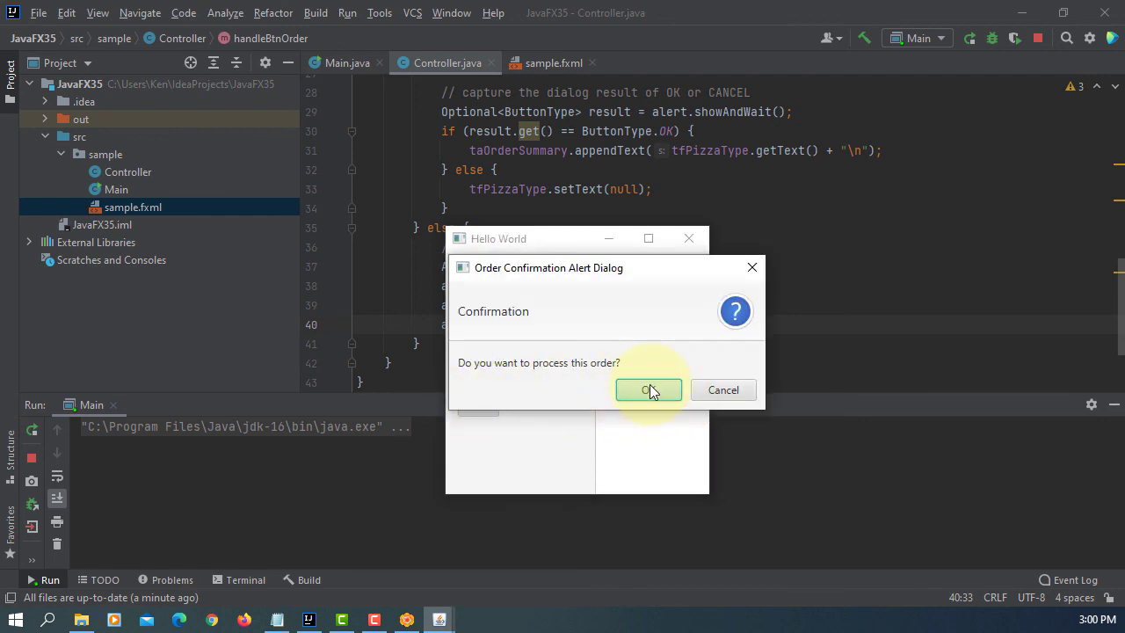
left_click(649, 390)
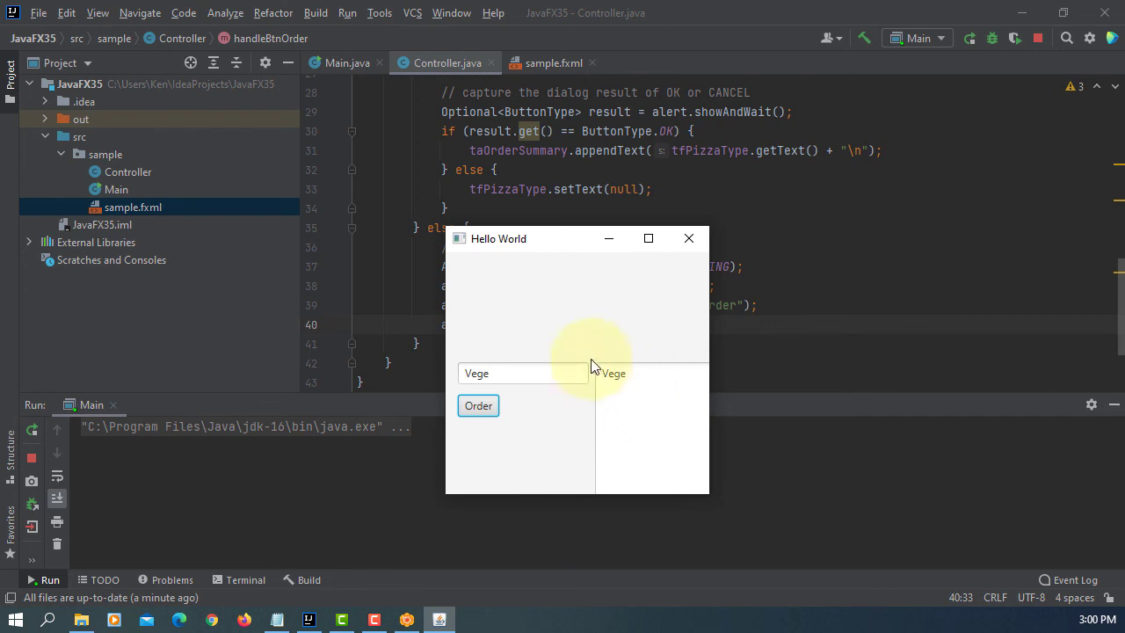
mouse_move(595, 408)
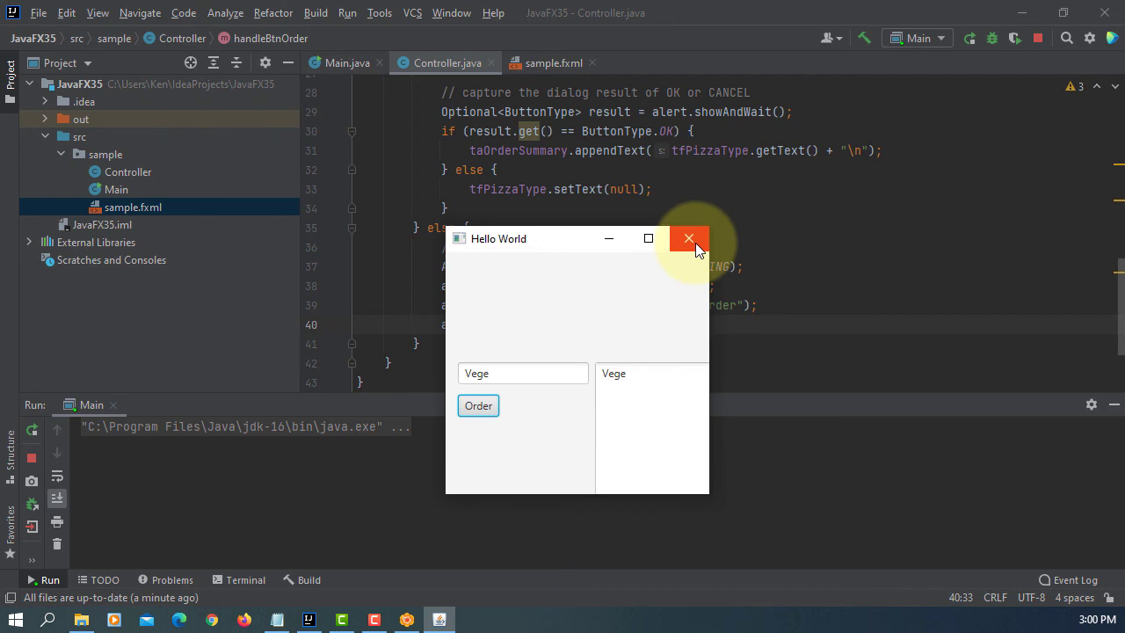
left_click(689, 239)
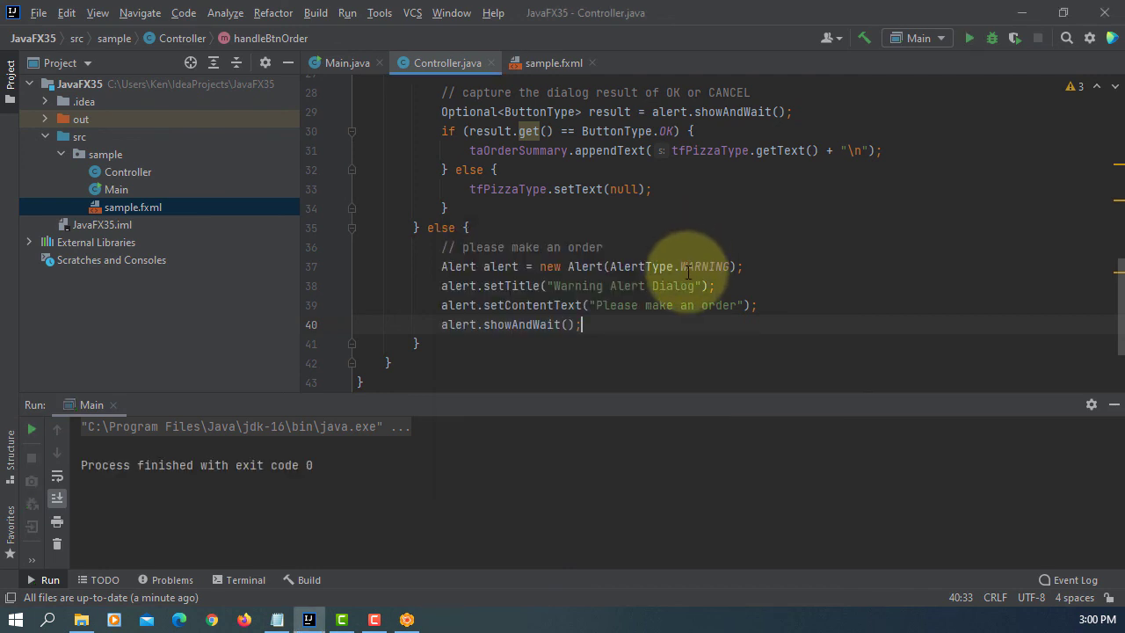